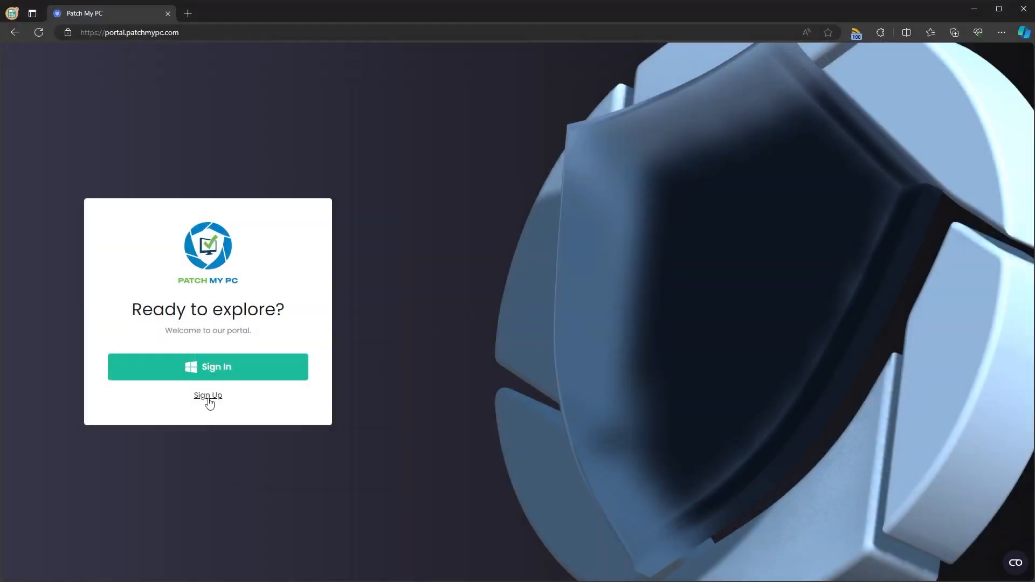
- Sign in to Patch My PC with the admin Microsoft account's email and password
click(207, 367)
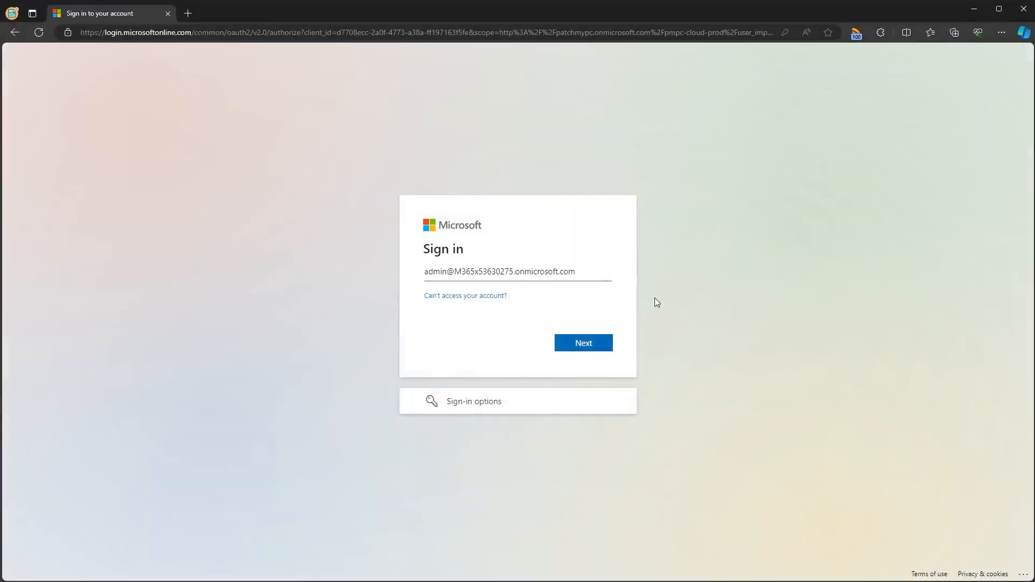
click(582, 343)
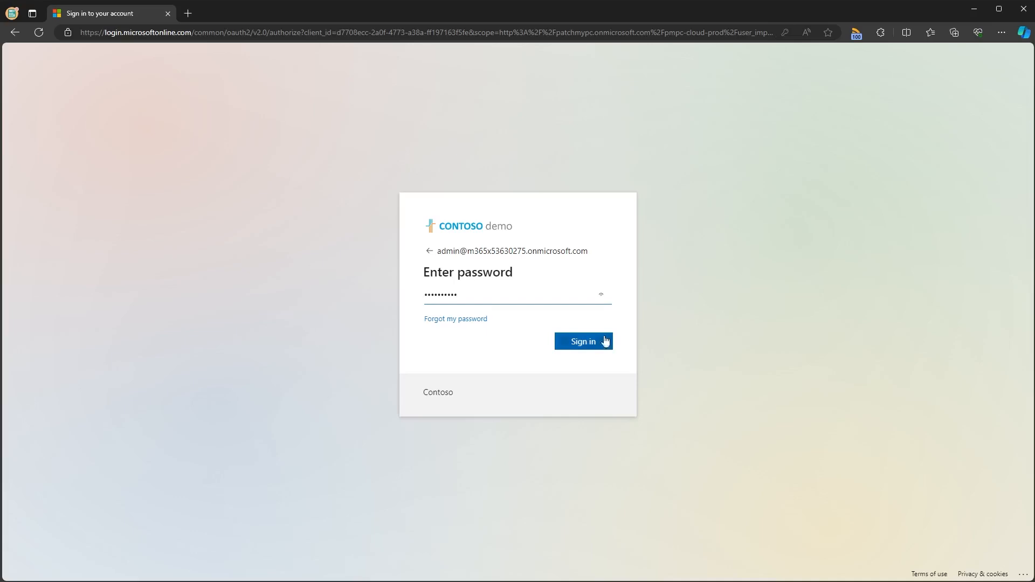
click(583, 342)
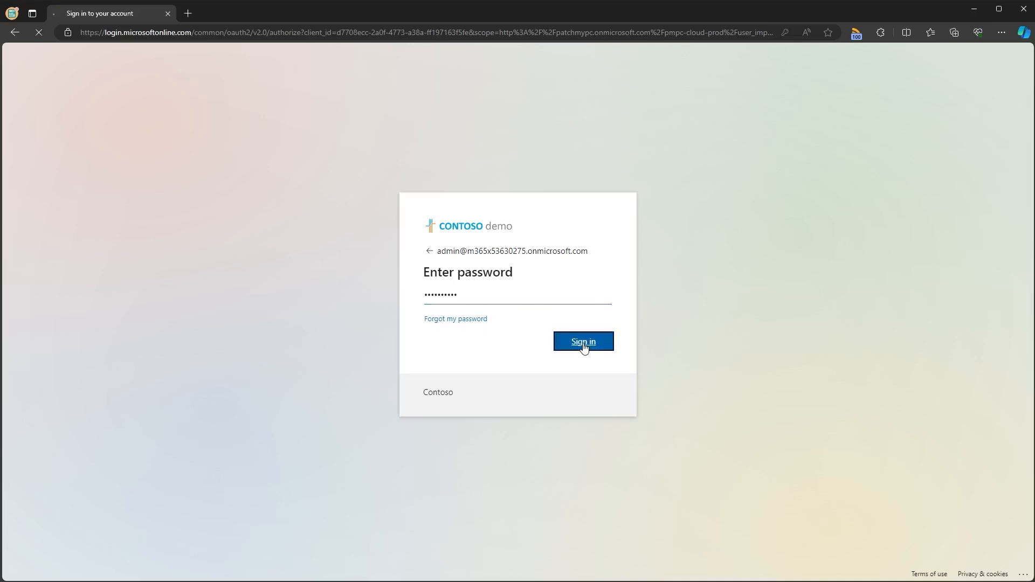
click(584, 342)
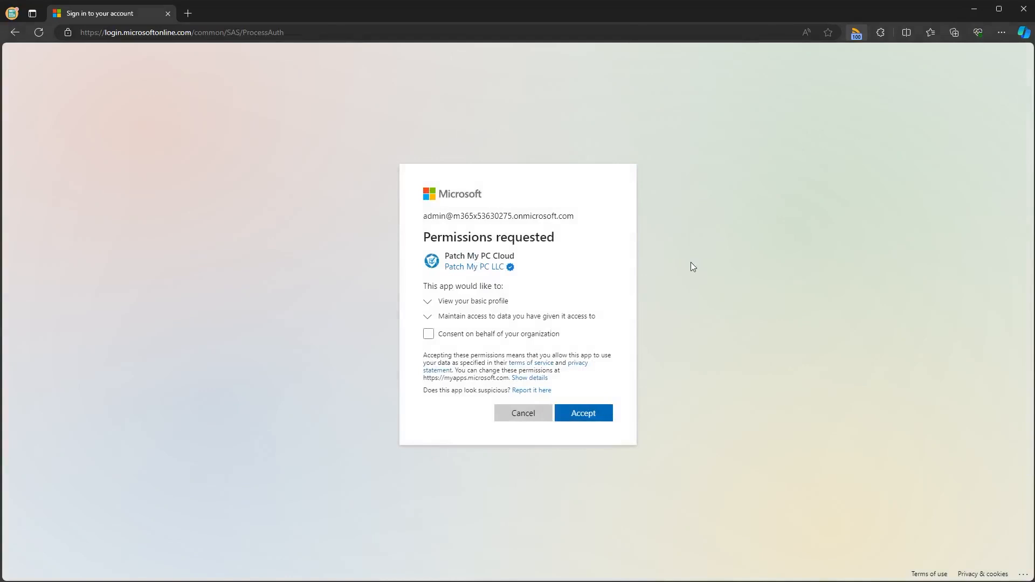
mouse_move(675, 280)
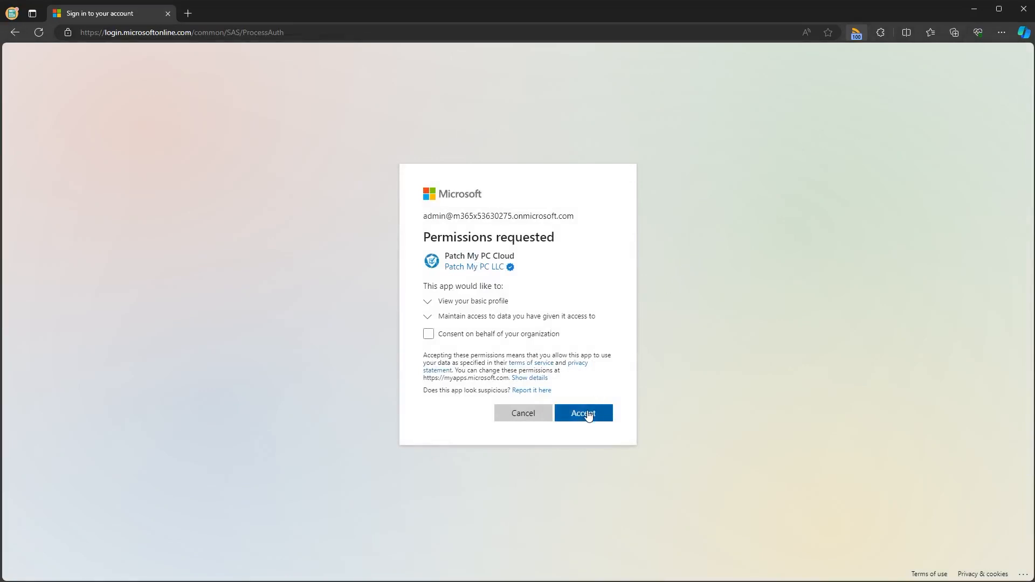
- Accept the permissions Patch My PC Cloud requests and land on company selection
click(582, 413)
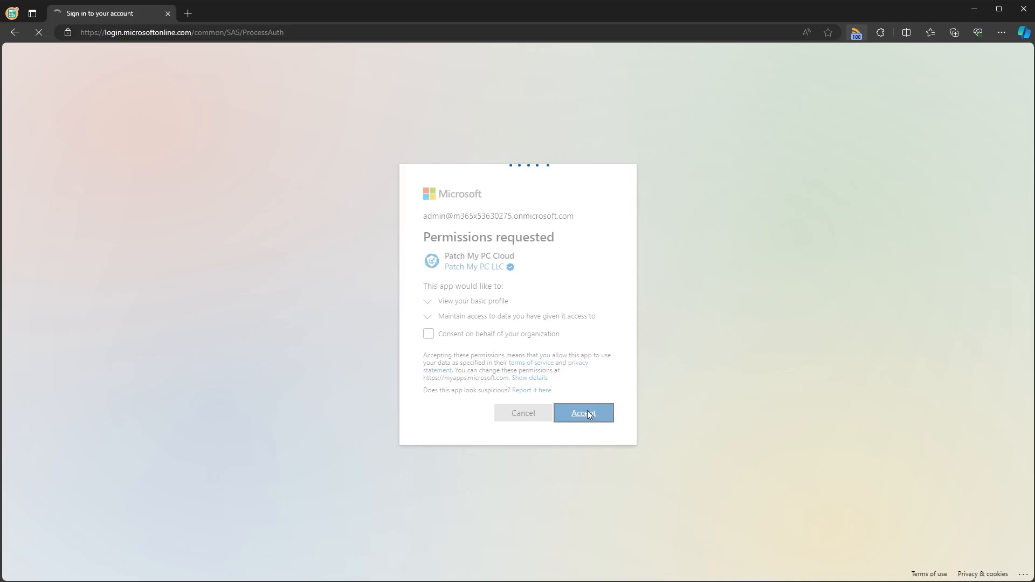
click(584, 413)
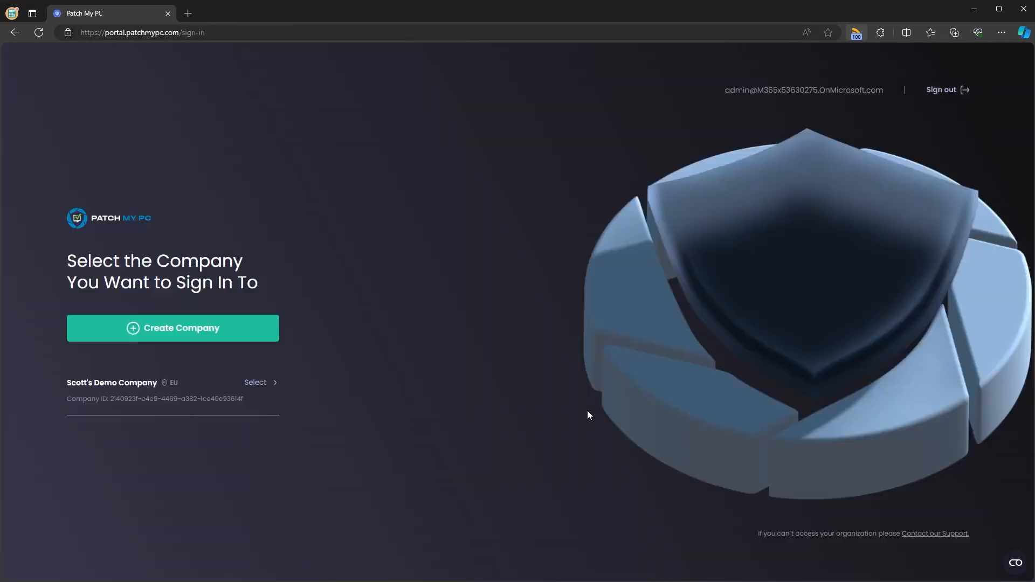
mouse_move(255, 341)
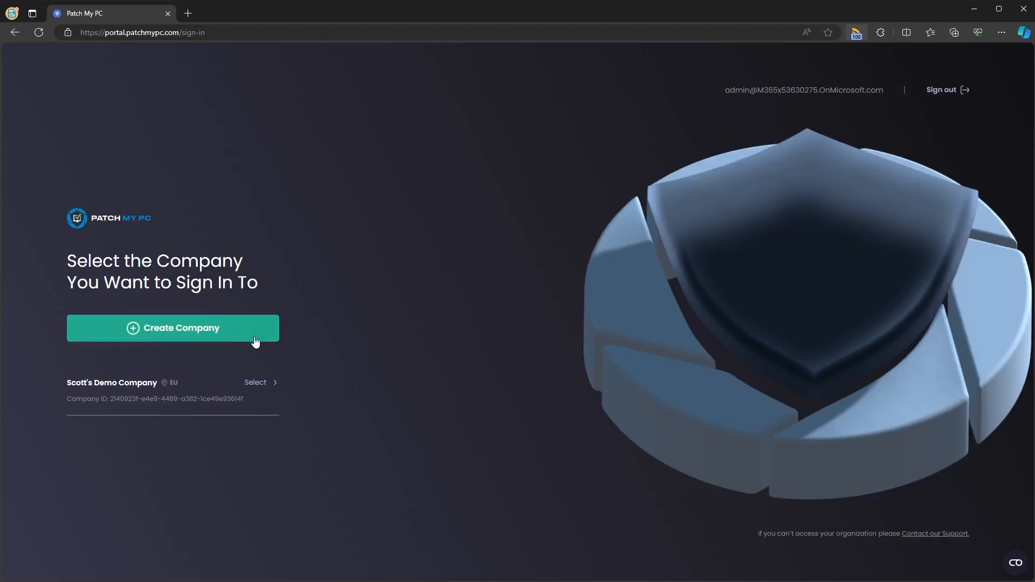
- Create Scott's Demo Company with EU data storage and United Kingdom as country
click(172, 328)
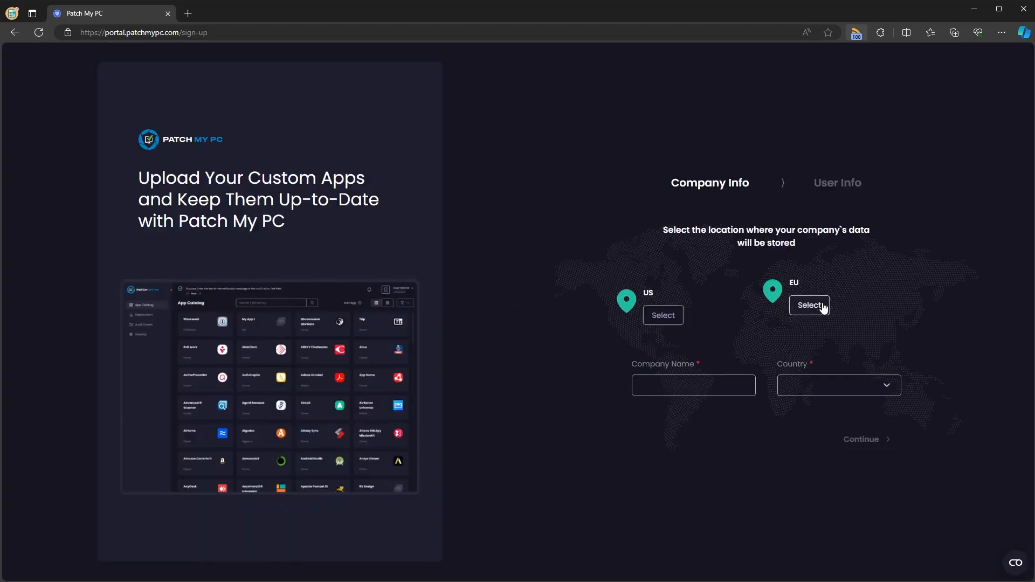
click(812, 305)
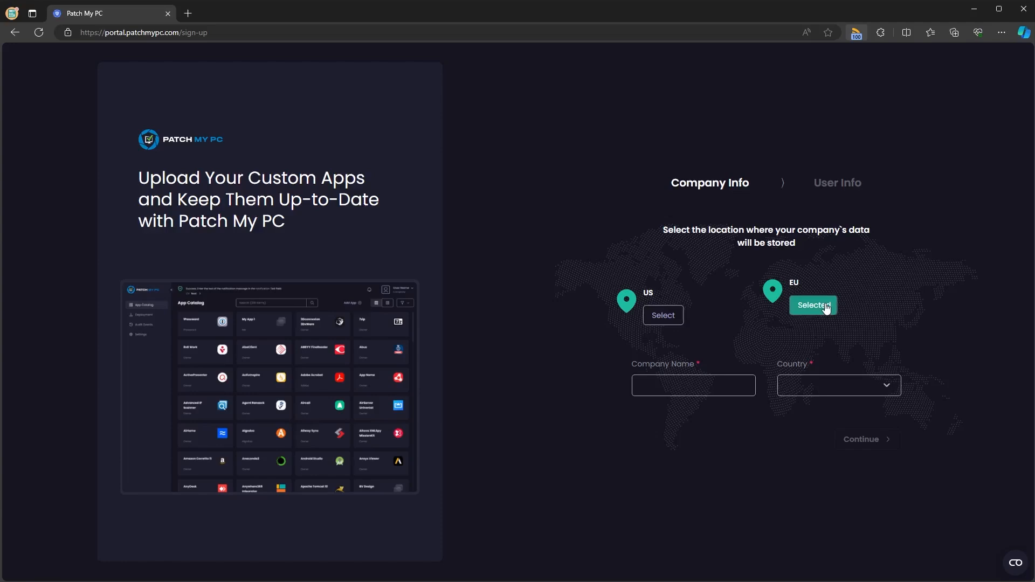
text(Scott's Demo Compa)
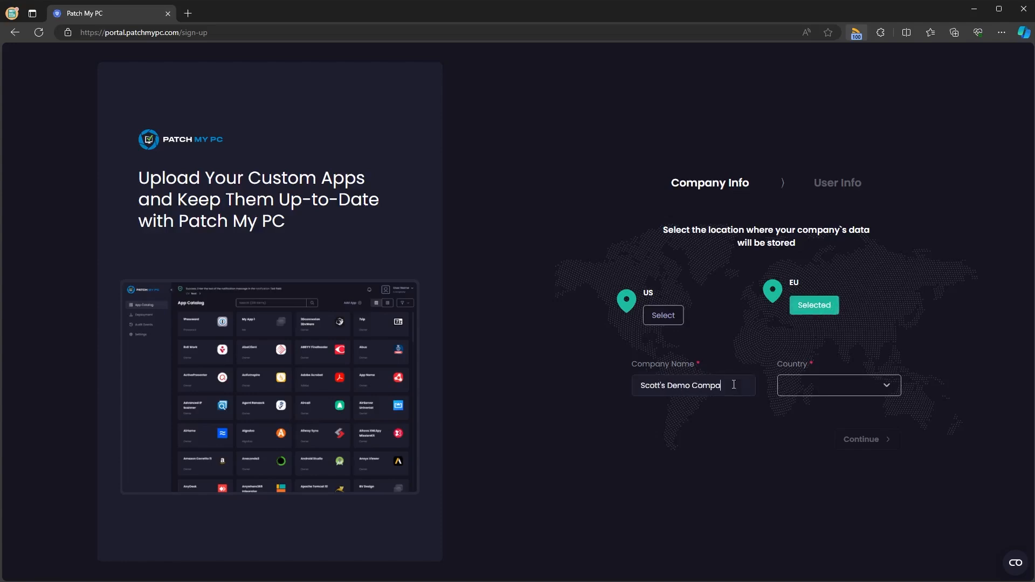
click(838, 384)
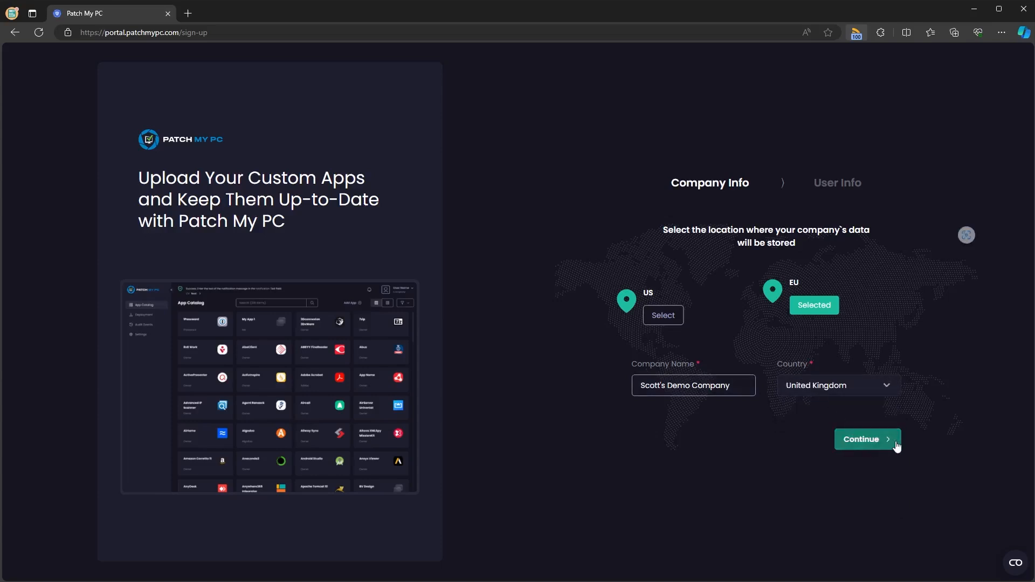
click(867, 438)
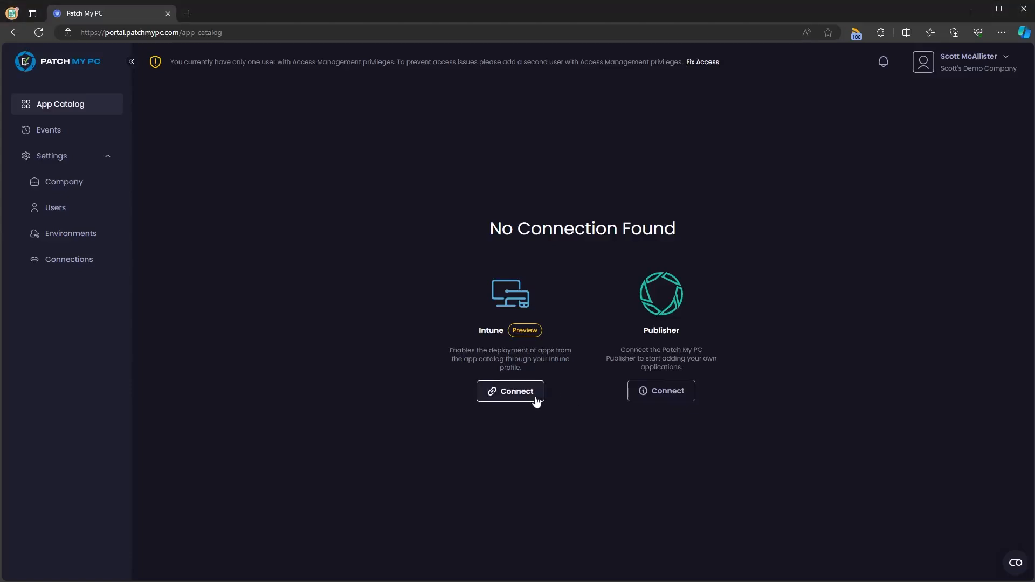
- Connect Intune using the administrator account and grant organization-wide permissions
click(510, 390)
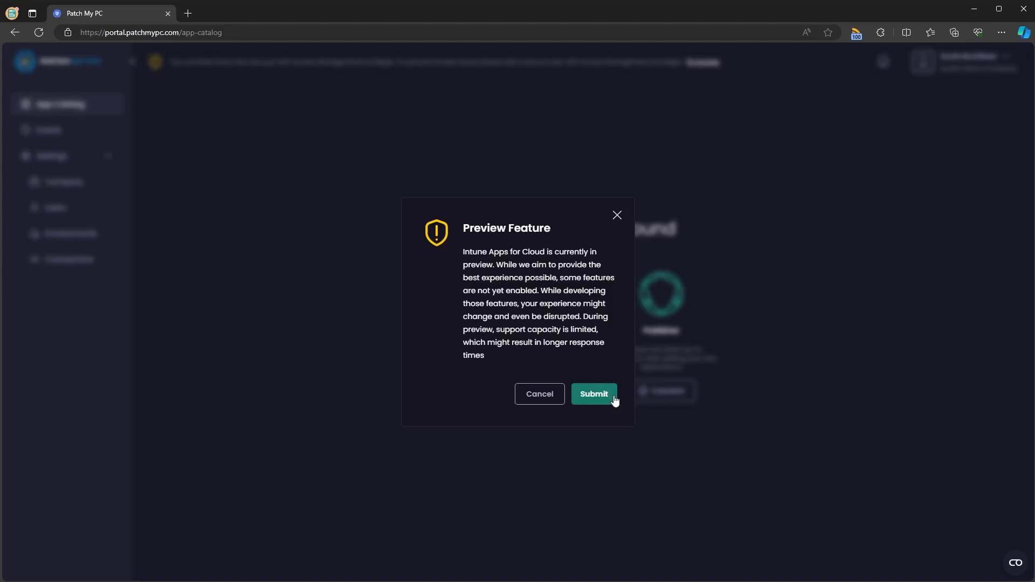
click(593, 395)
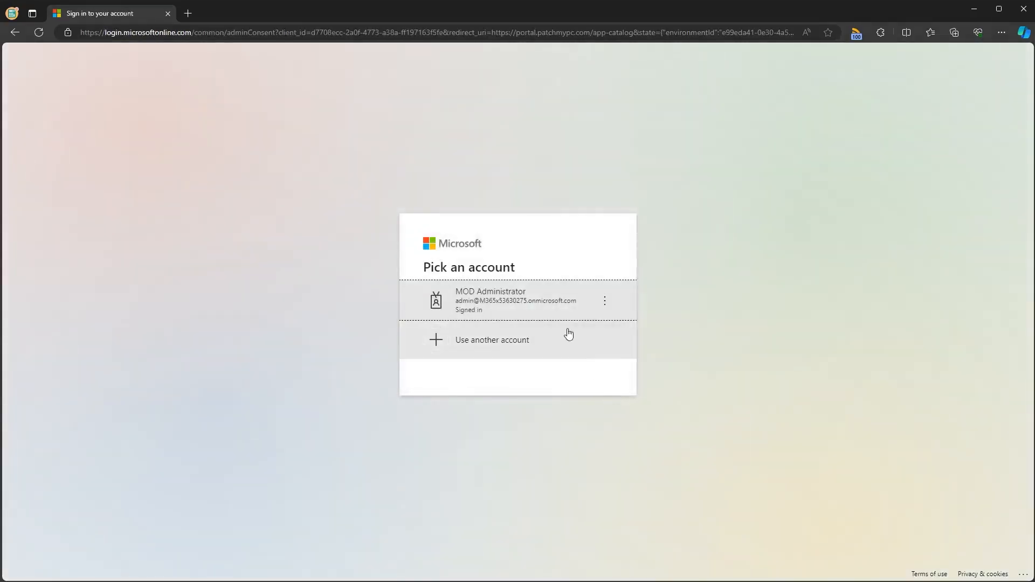
click(516, 301)
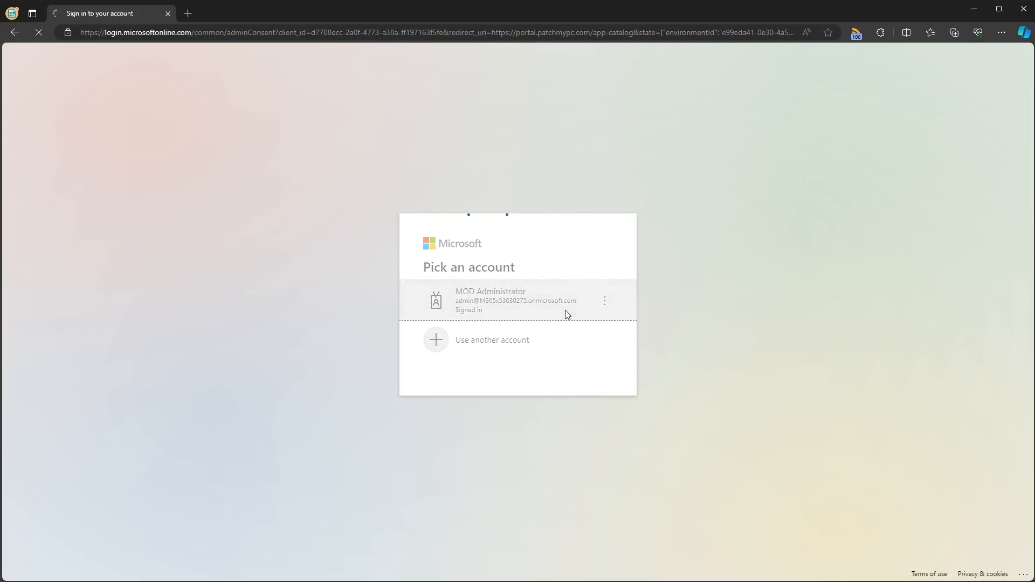
click(518, 301)
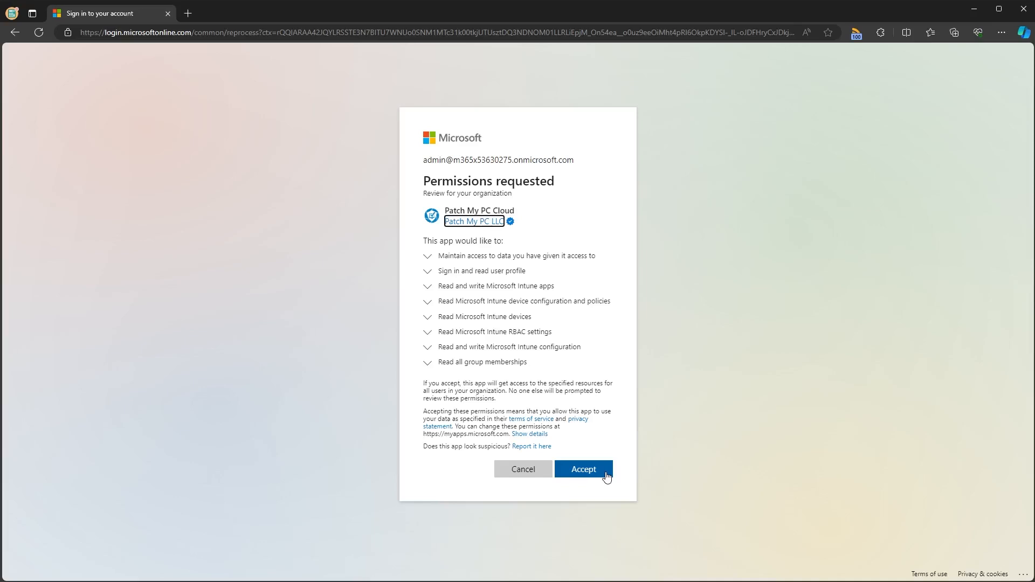
click(582, 469)
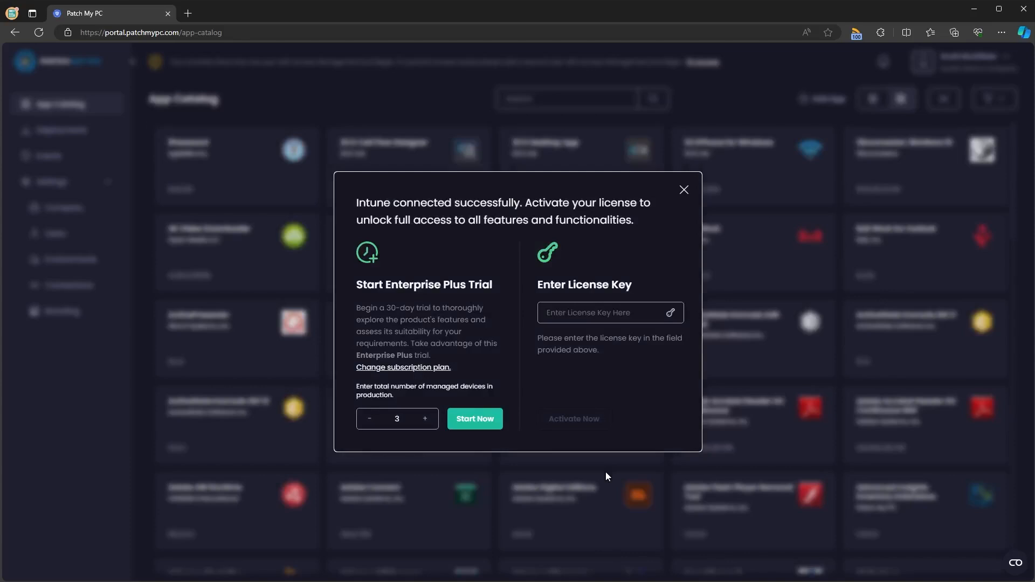
- Choose the Enterprise Plus plan from the available subscription plans
click(607, 313)
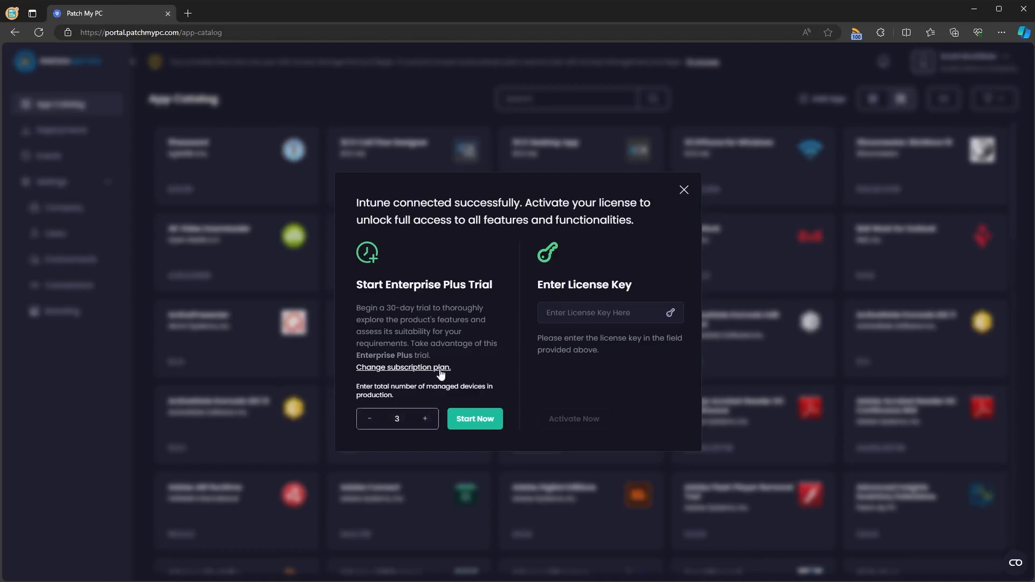
click(402, 368)
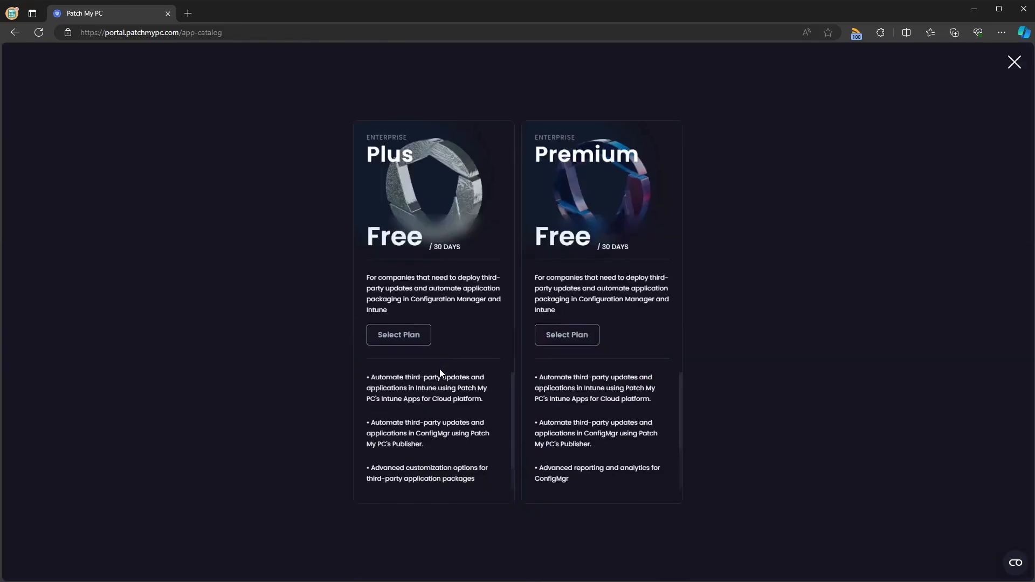
scroll(down, 3)
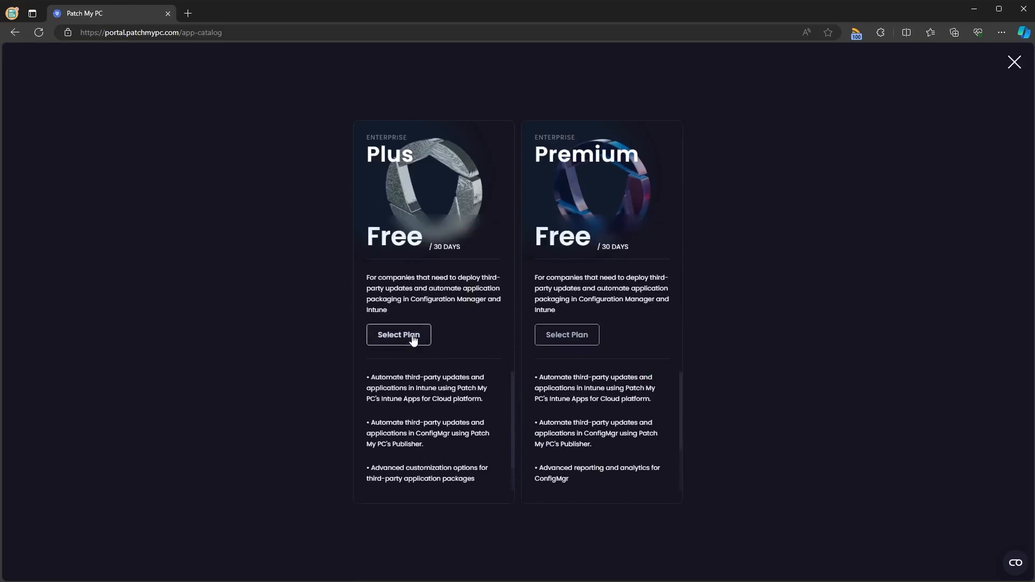
click(398, 334)
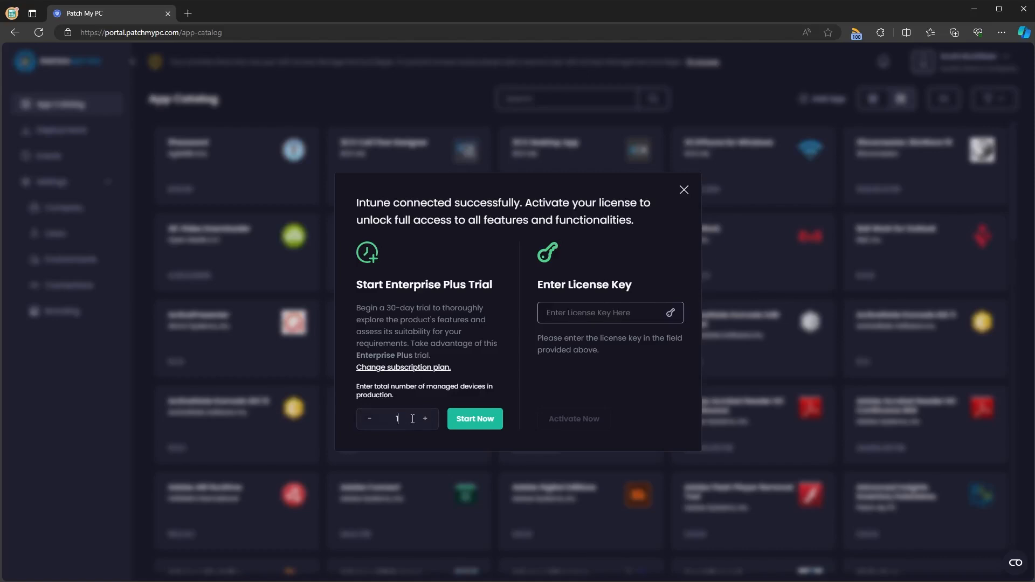
- Start the 30-day trial for 100 managed devices and dismiss the confirmation
text(100)
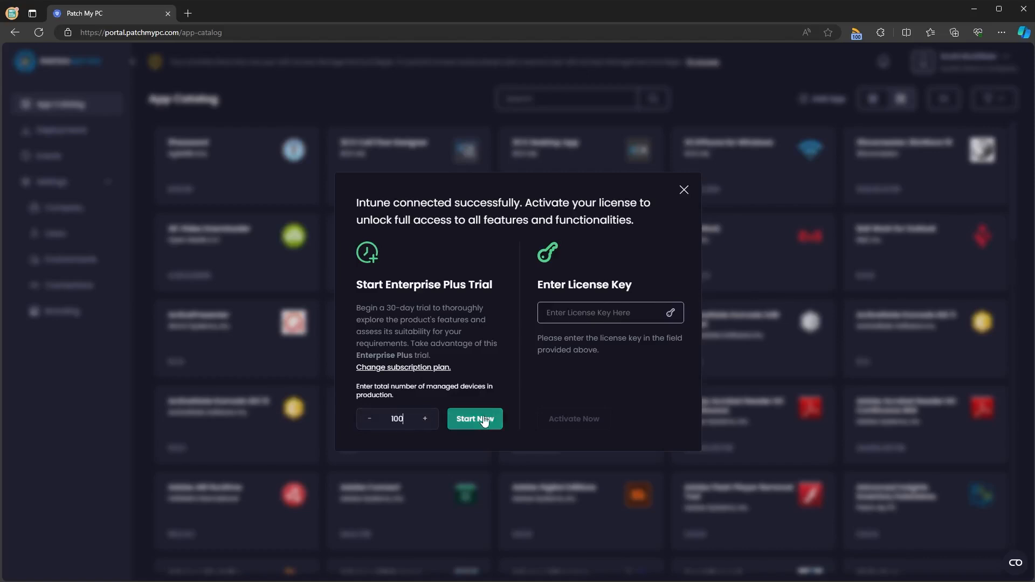
mouse_move(495, 420)
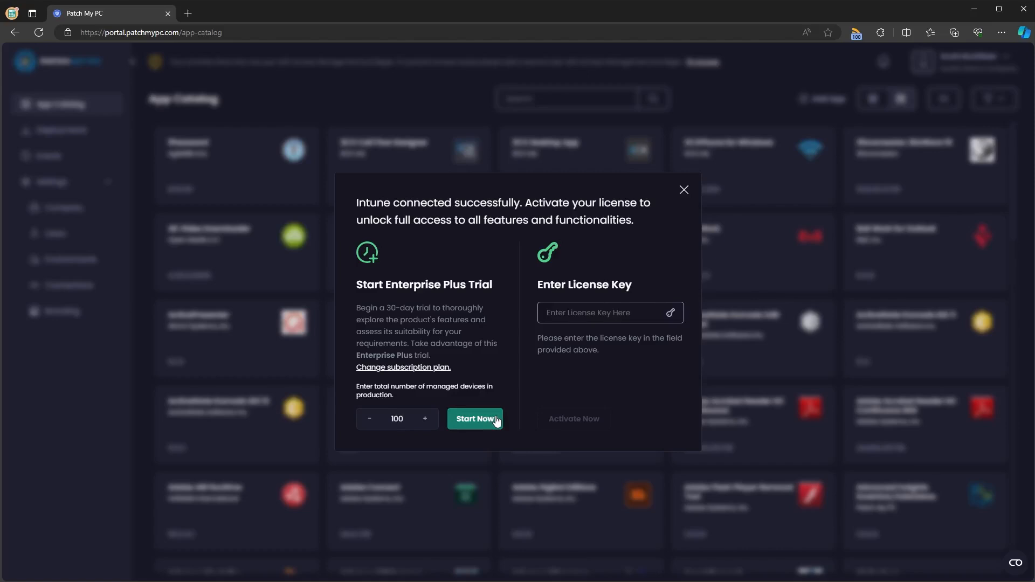
click(475, 418)
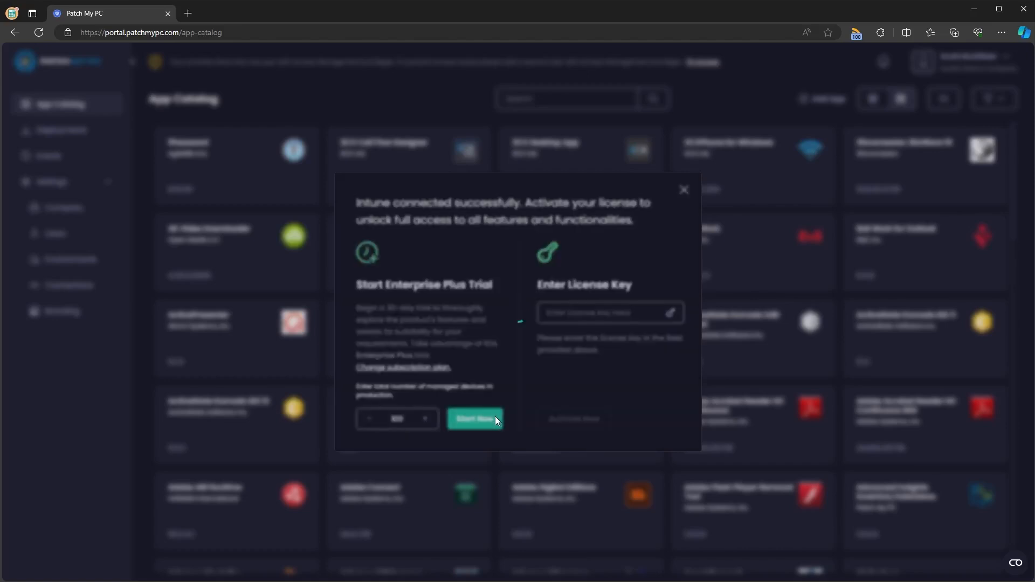
click(475, 418)
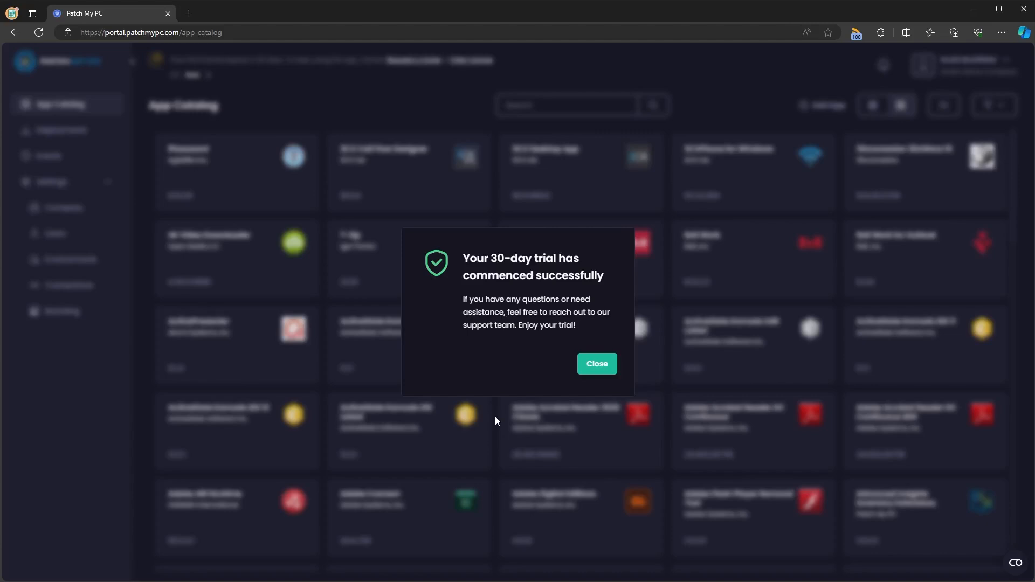
mouse_move(596, 364)
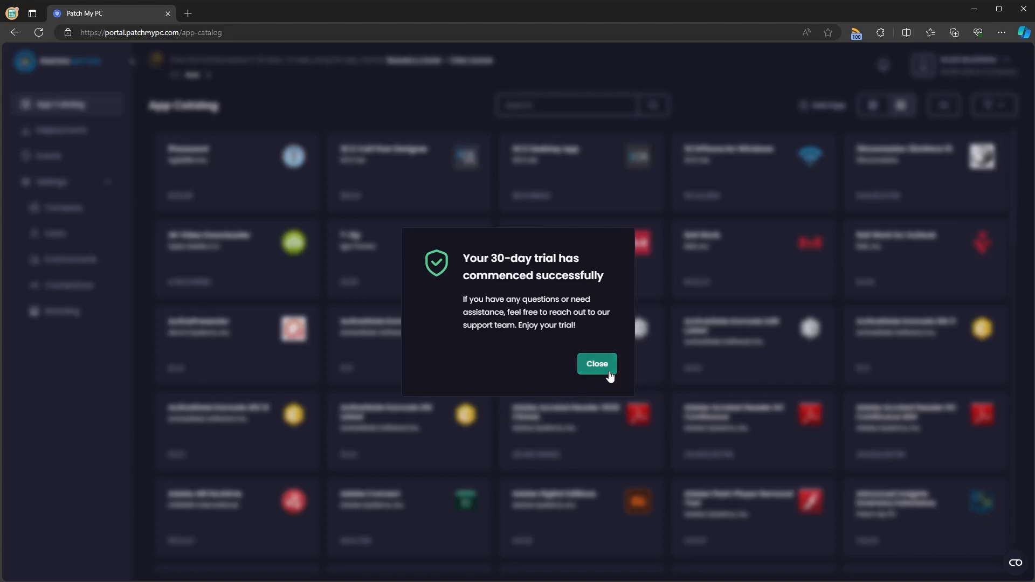
click(596, 363)
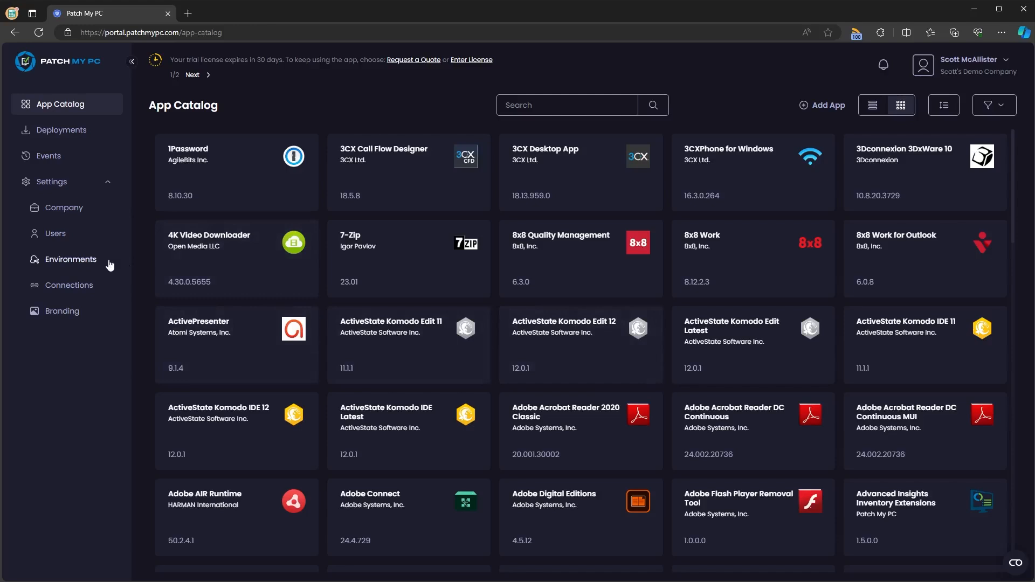
mouse_move(109, 265)
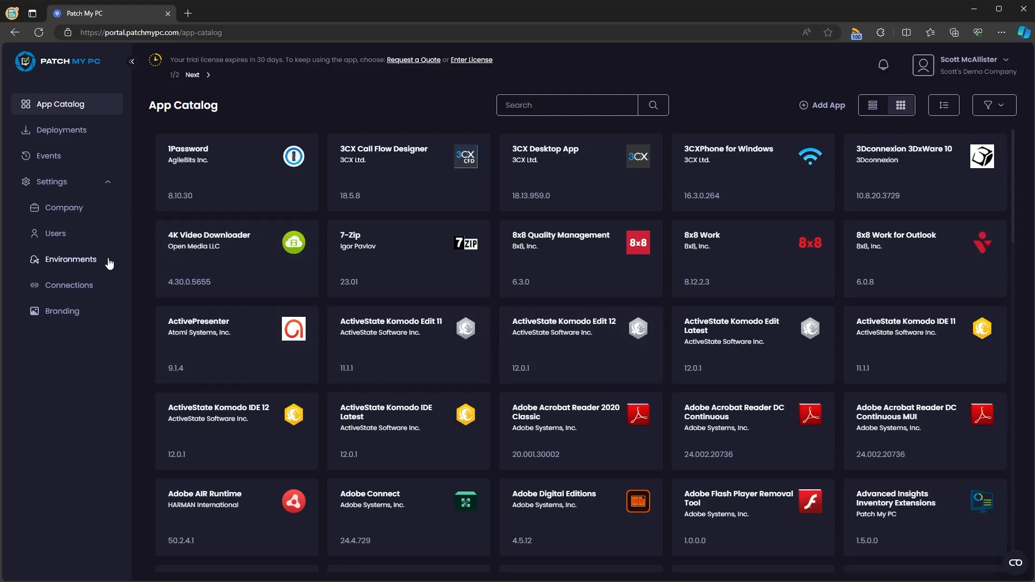
- Review the Default Environment's Edit License dialog showing the Enterprise Plus trial, then dismiss it
click(70, 259)
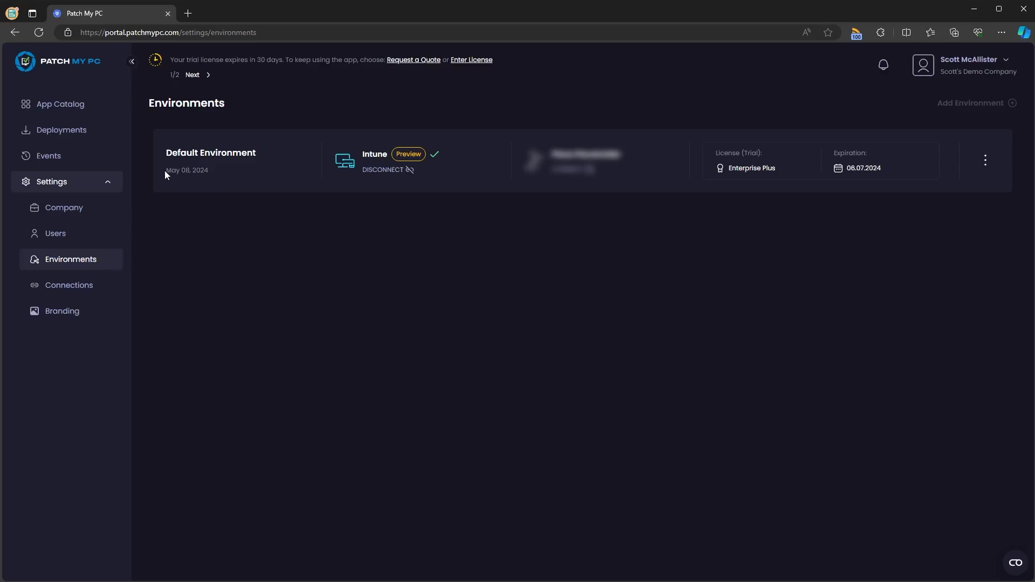
mouse_move(357, 172)
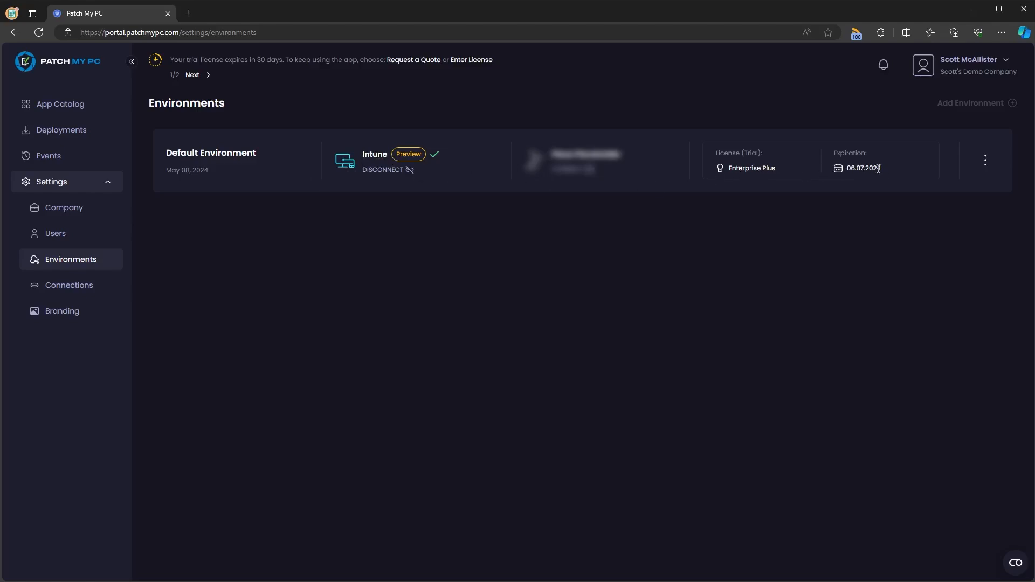
mouse_move(987, 164)
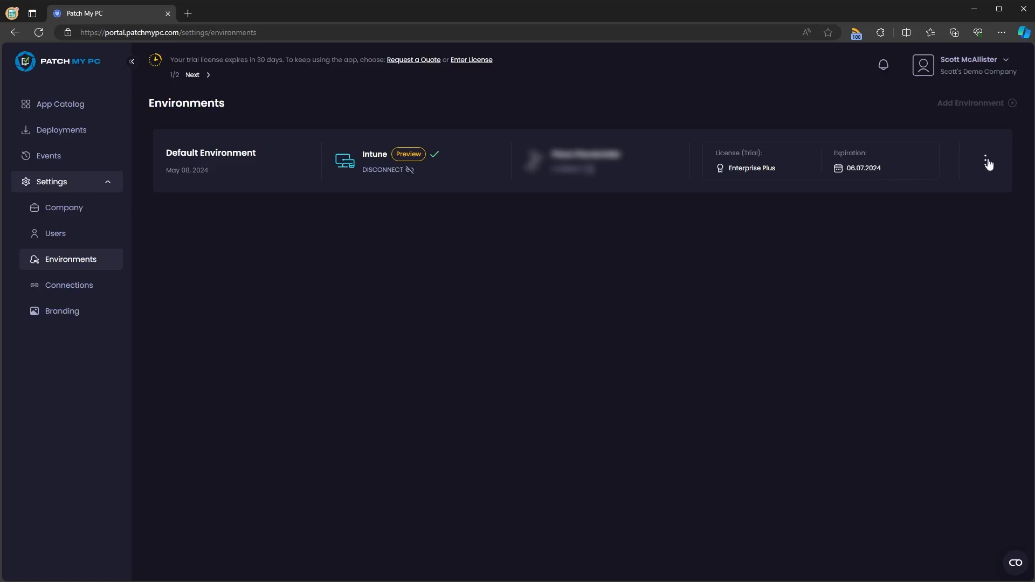
click(985, 160)
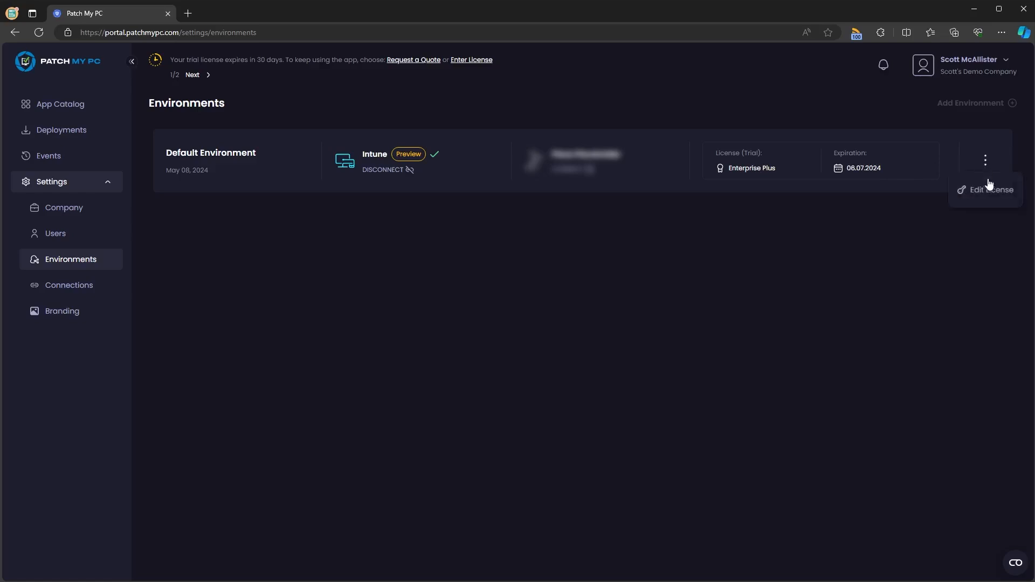
click(990, 189)
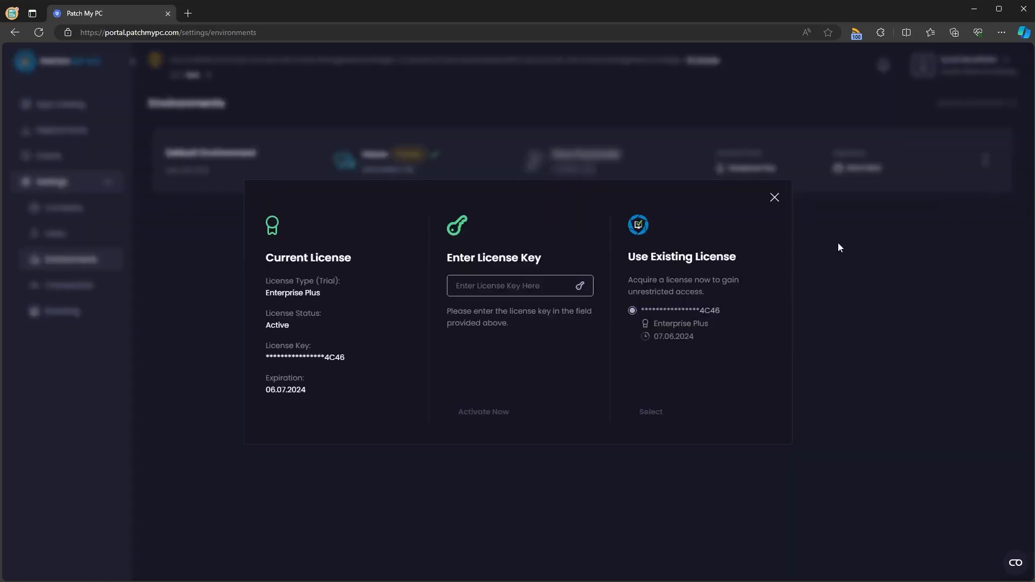
click(519, 285)
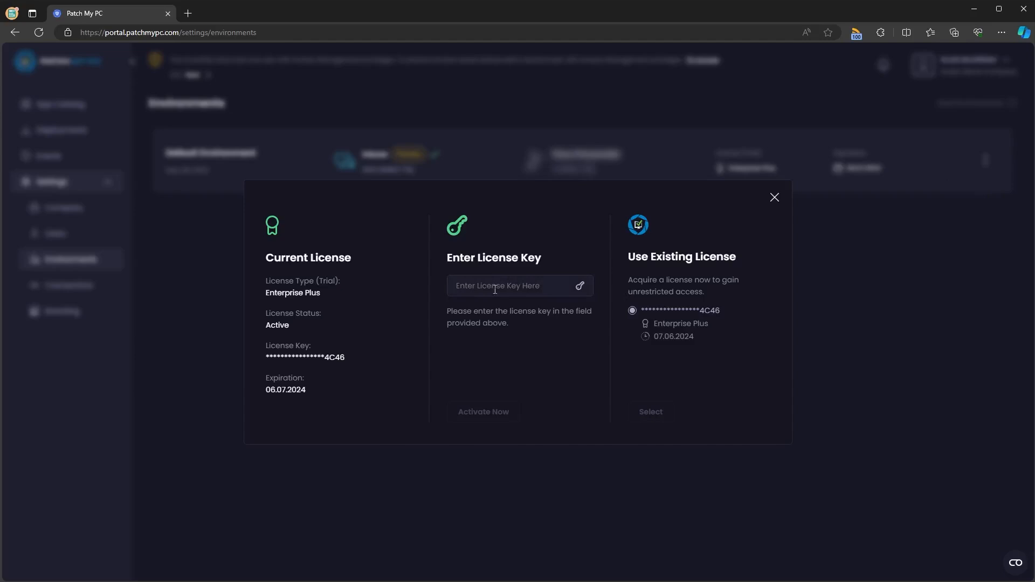
click(773, 197)
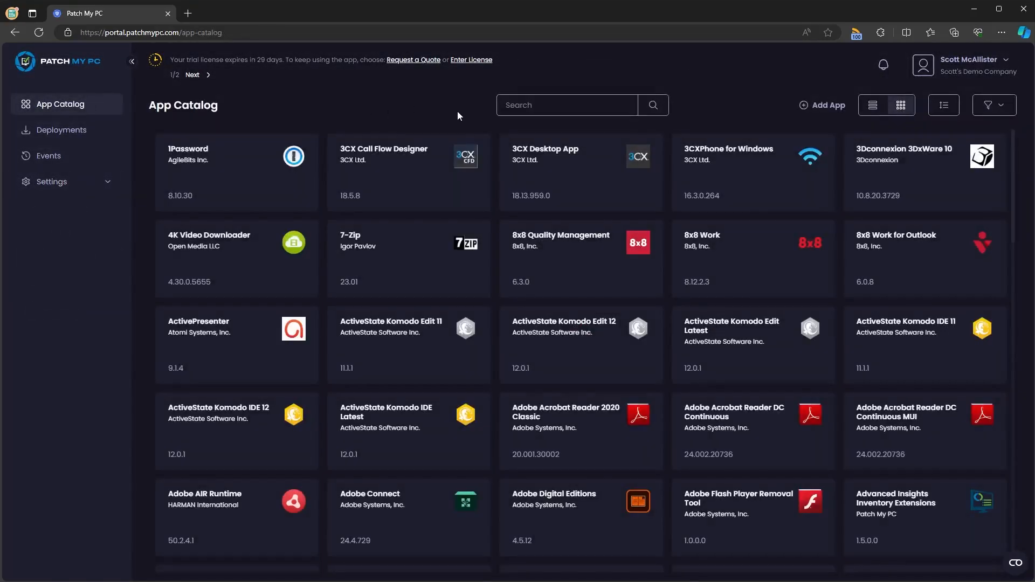
click(566, 104)
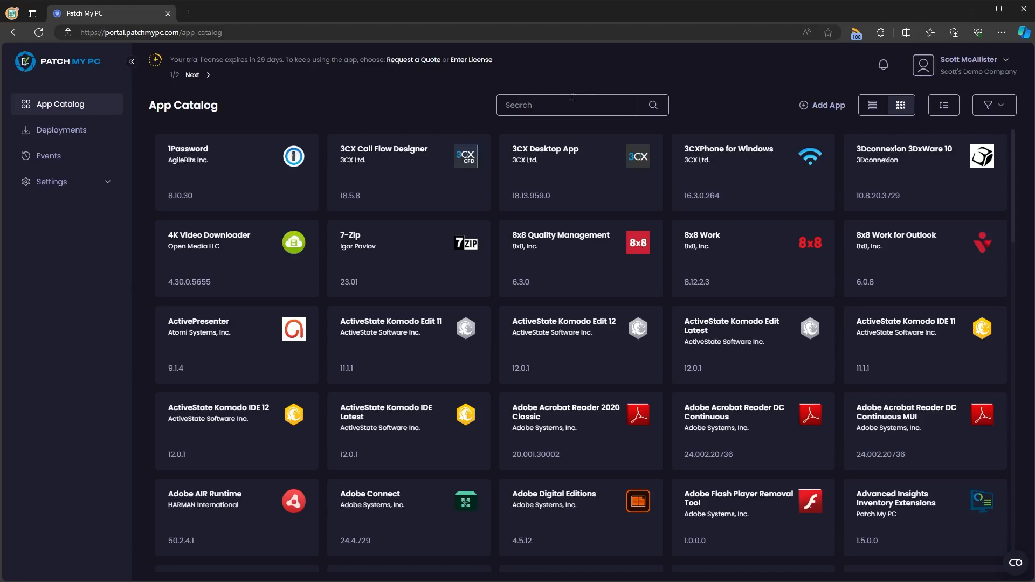
text(Google Chrome)
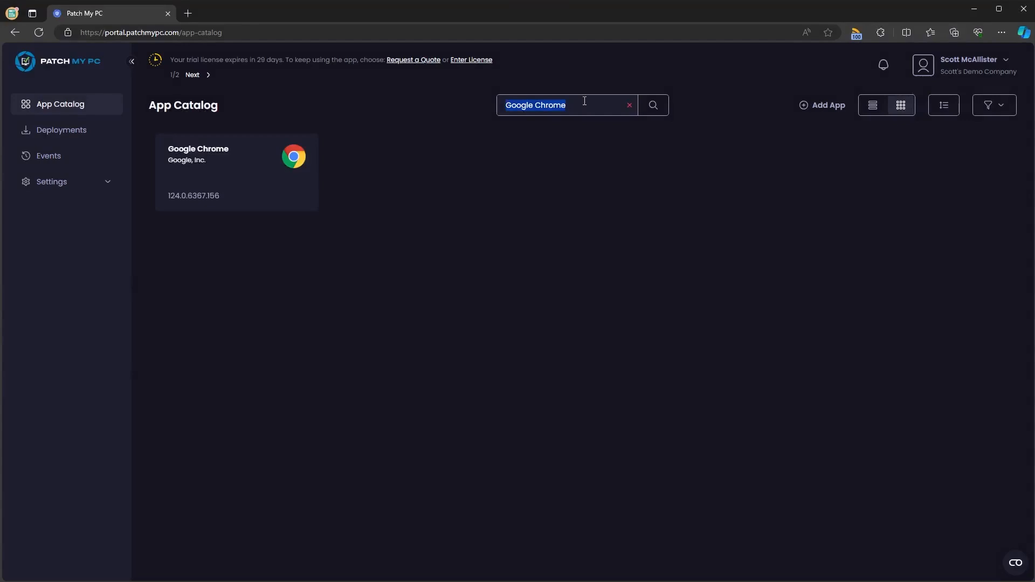
text(Notepad++)
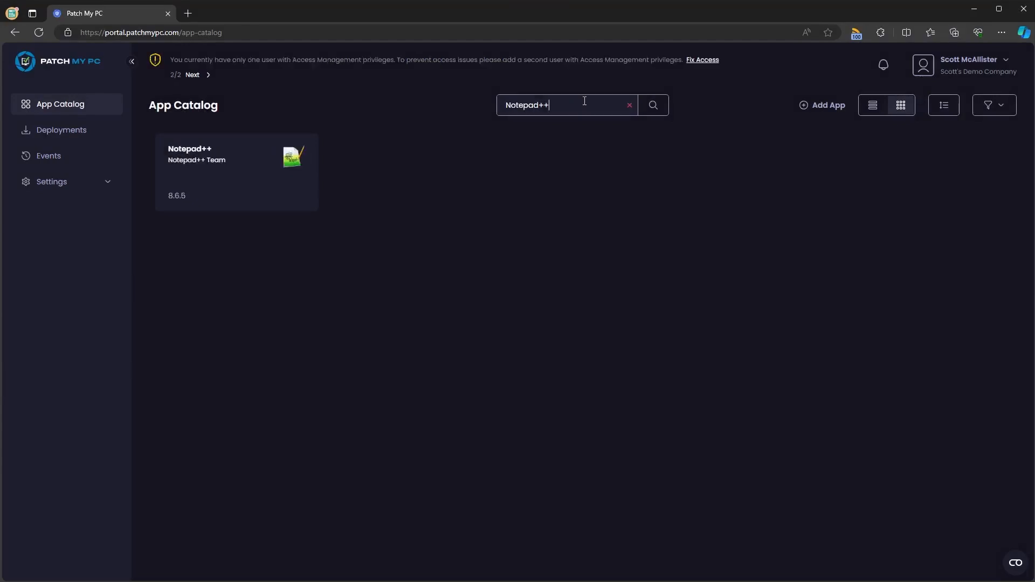
click(629, 104)
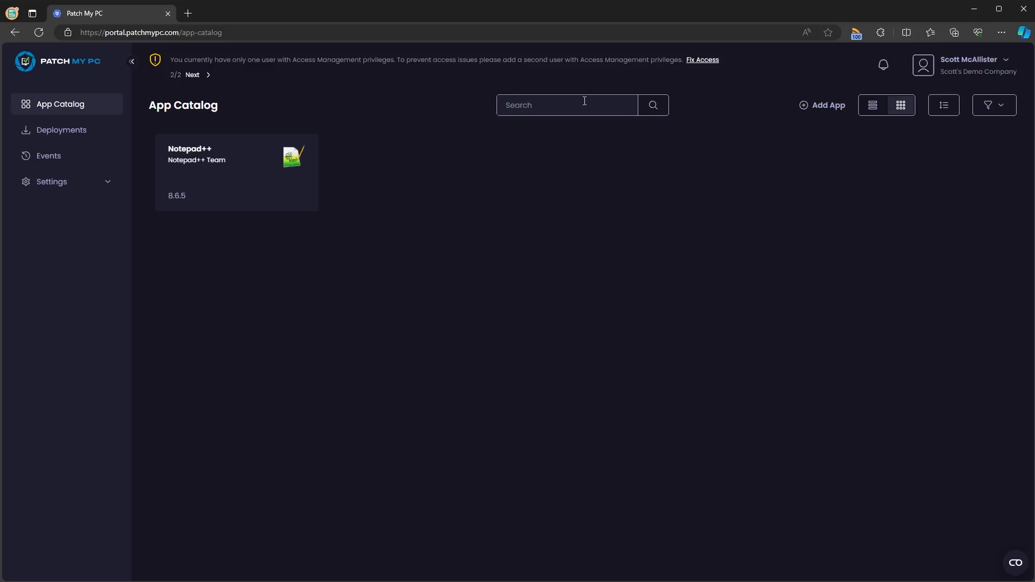
text(Edge)
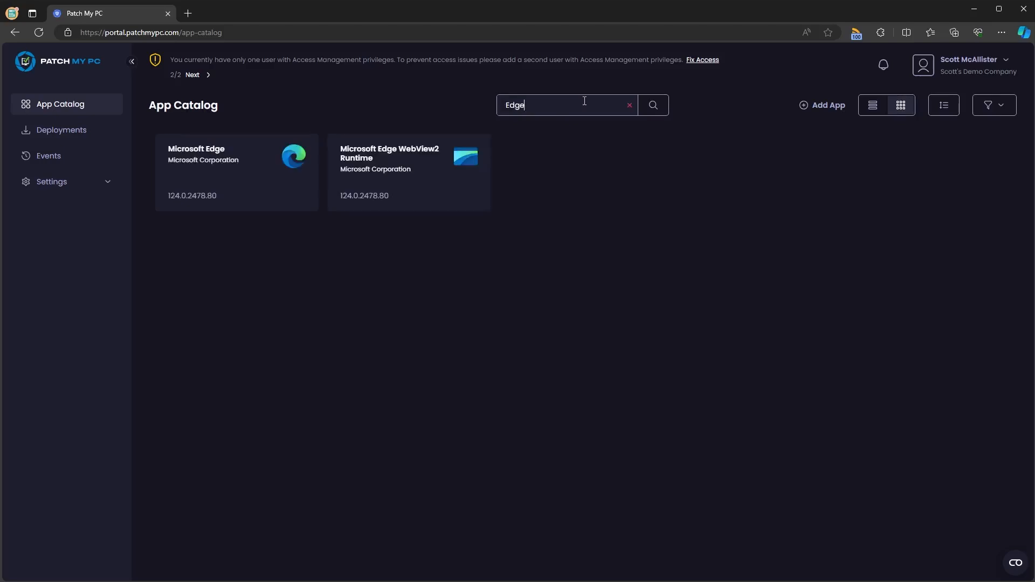
click(628, 105)
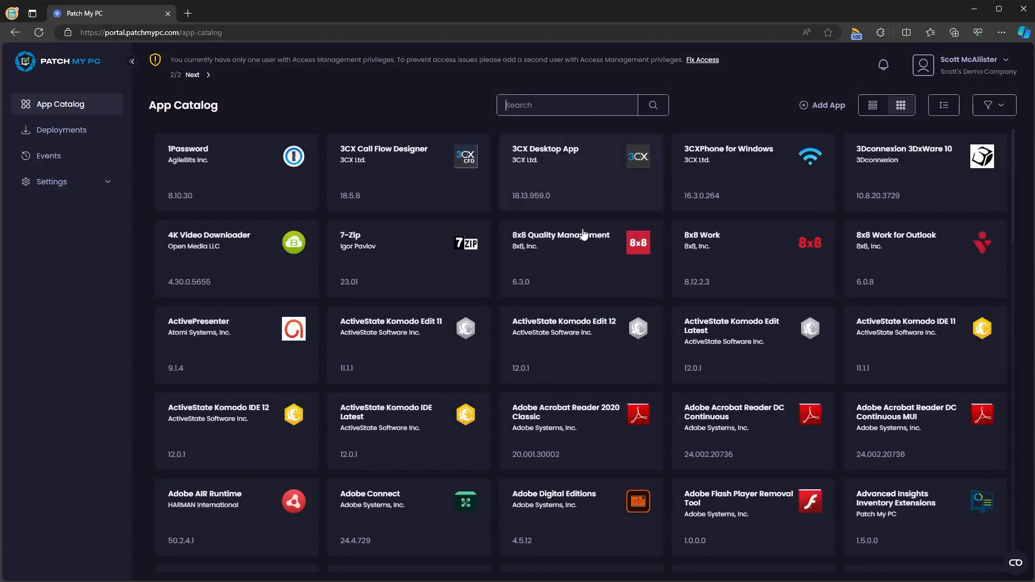
- Switch the App Catalog to the detailed list view with vendor, version and dates
scroll(down, 3)
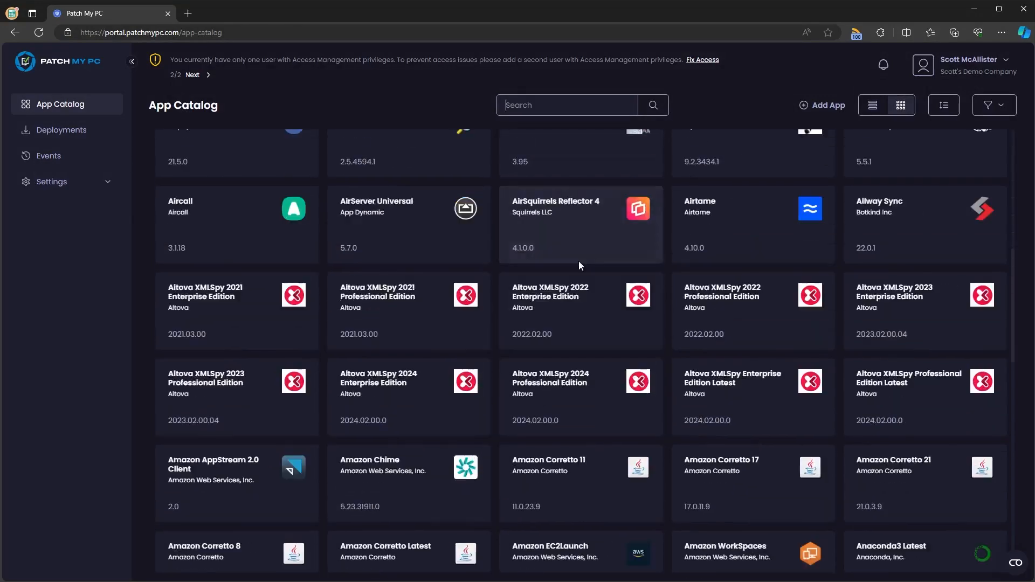
scroll(down, 3)
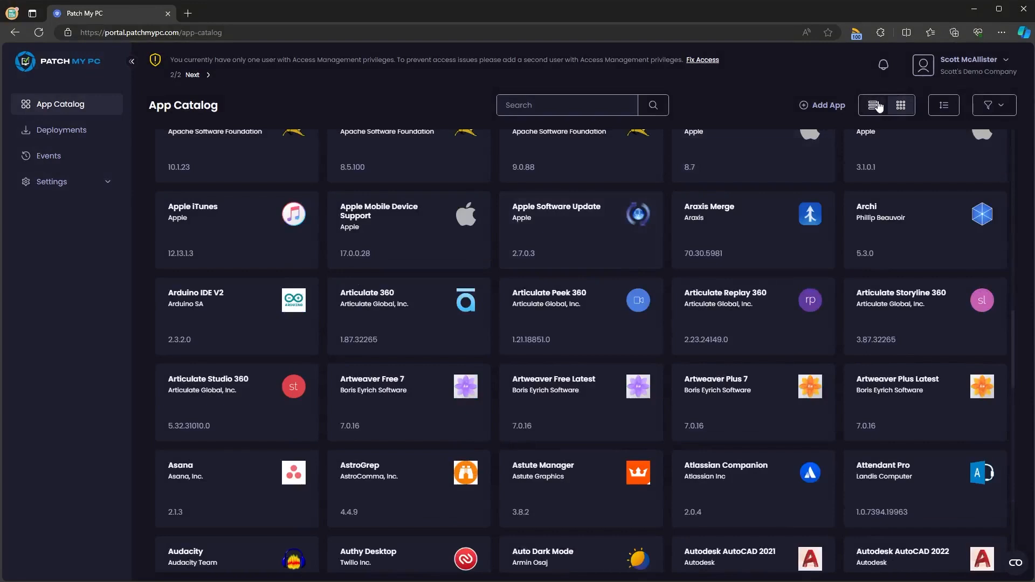
click(870, 105)
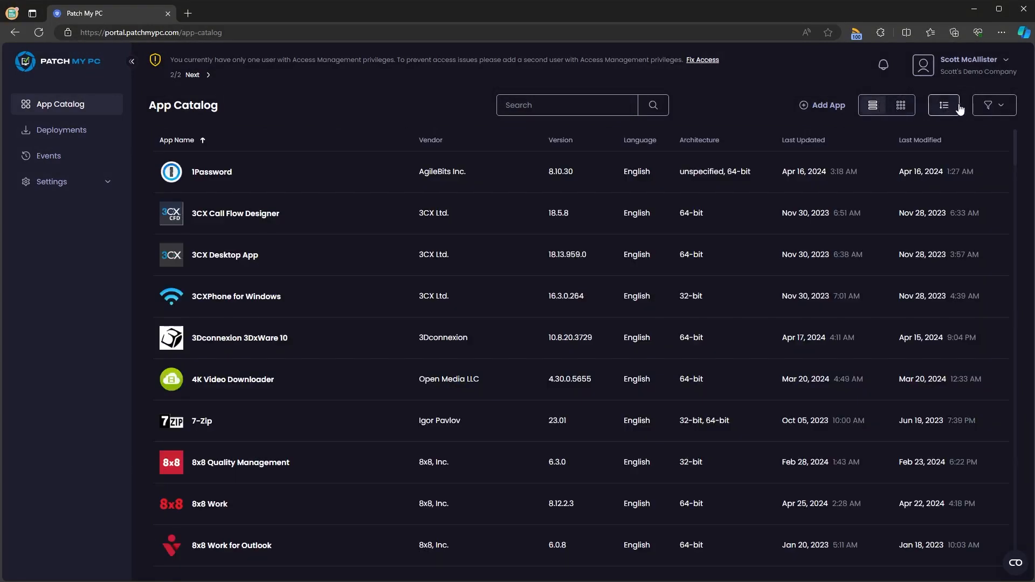
- Check the catalog's sort options and filter panel, then put them away
click(943, 105)
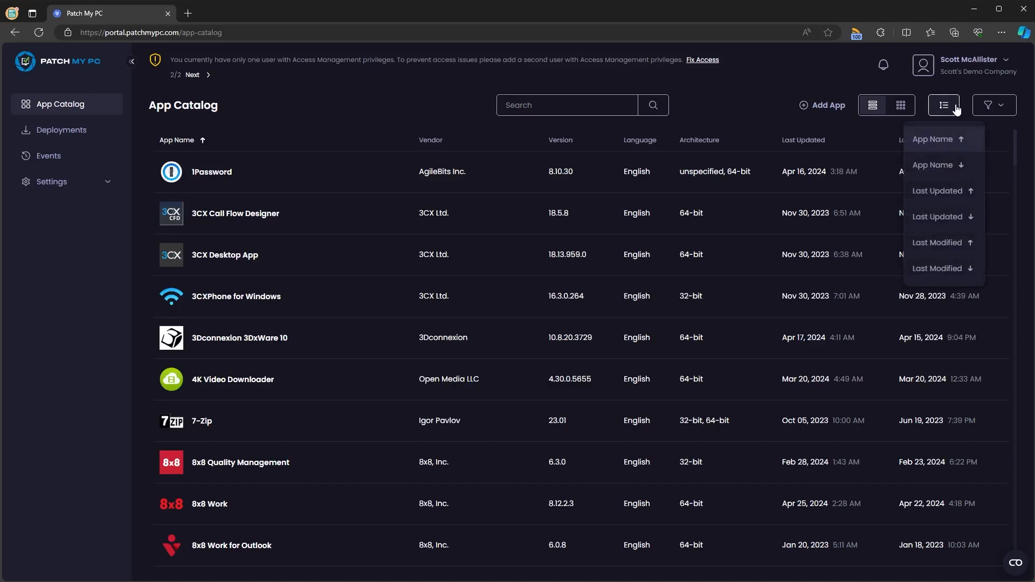
click(988, 105)
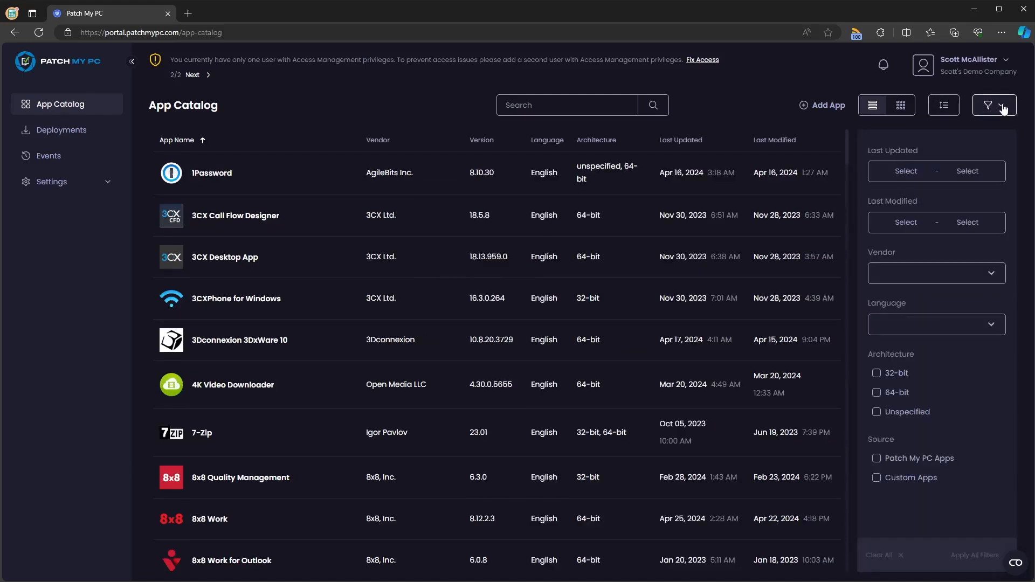
click(992, 104)
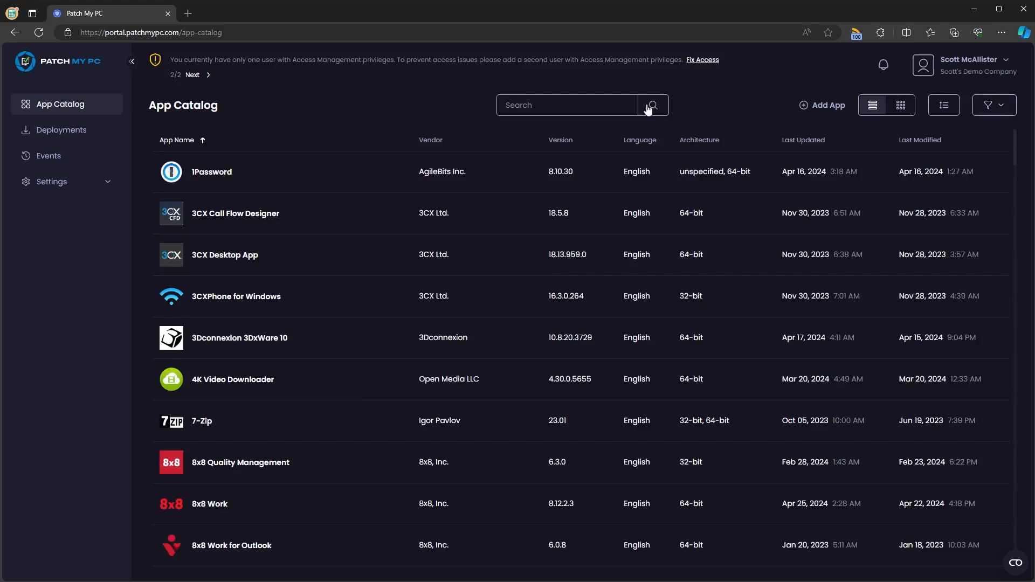
- Search the catalog for Notepad++ and show its full details and description
text(Notepad++)
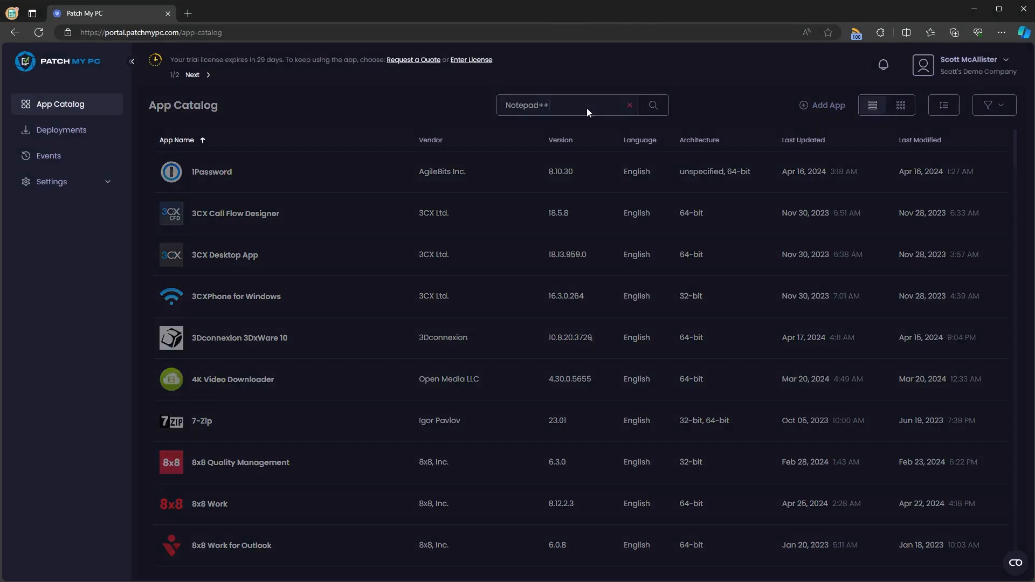
click(652, 105)
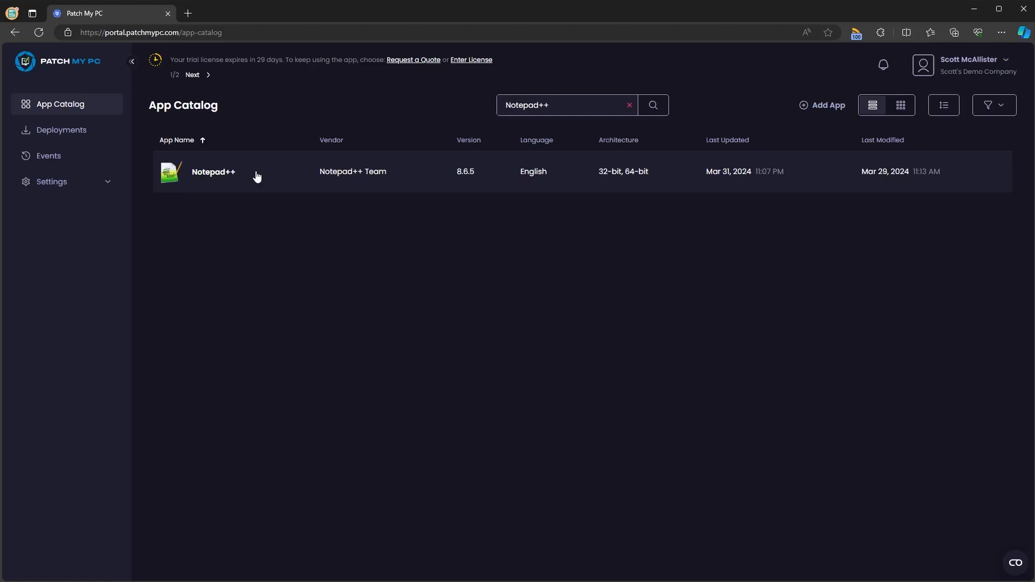
click(214, 172)
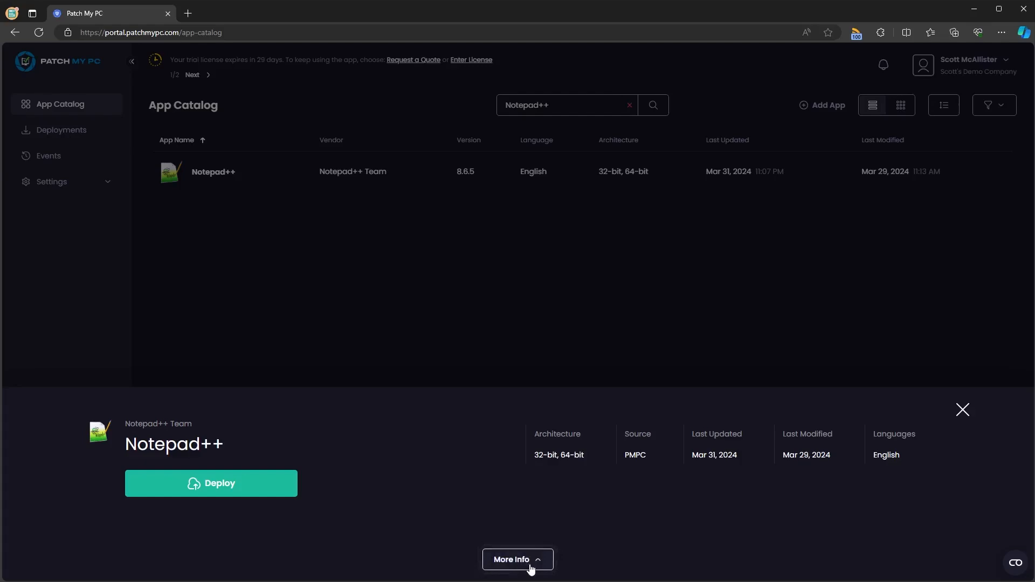
click(516, 559)
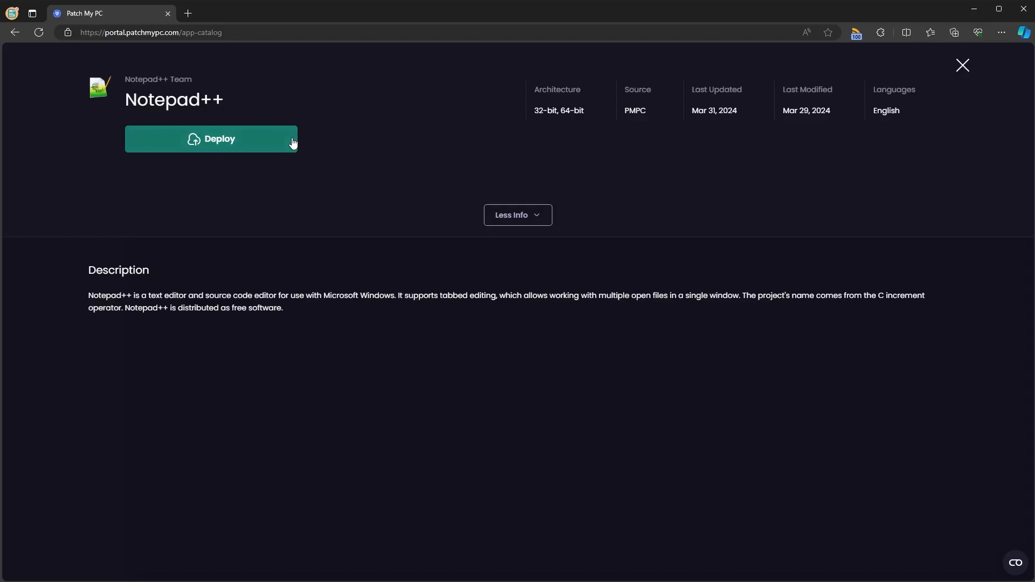
- Start deploying Notepad++ to Intune and check the available installer languages
click(211, 139)
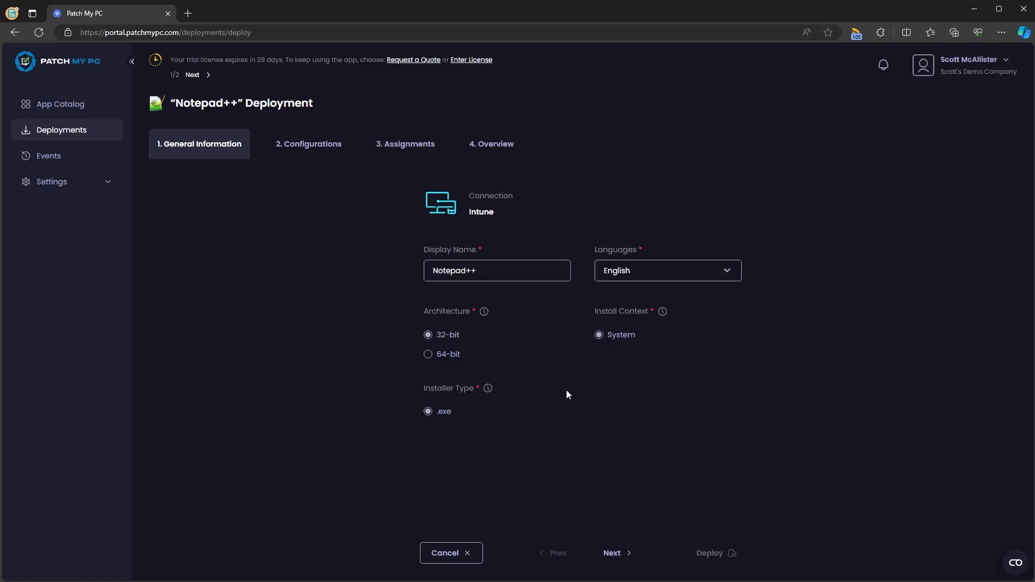
mouse_move(727, 287)
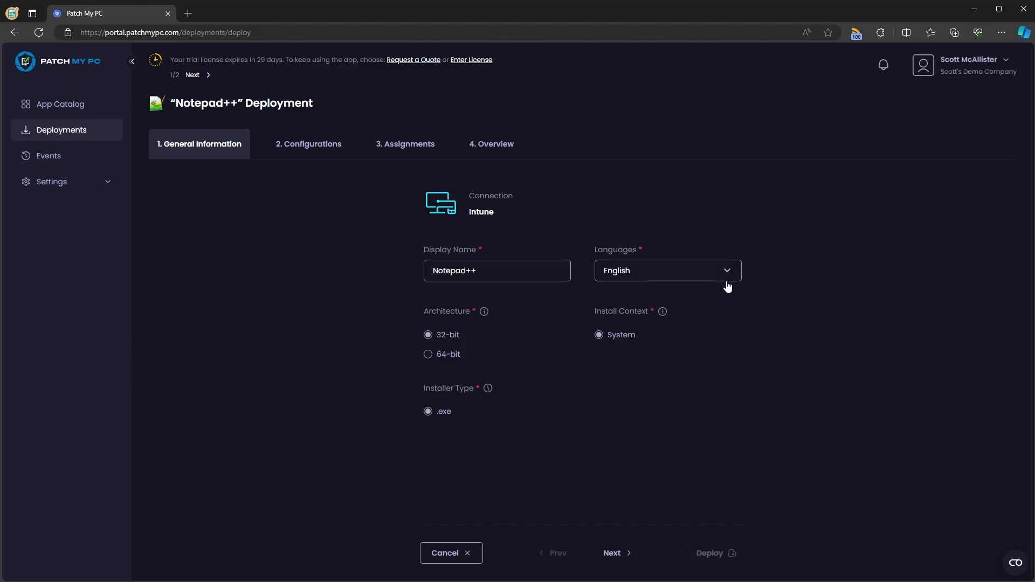
click(665, 271)
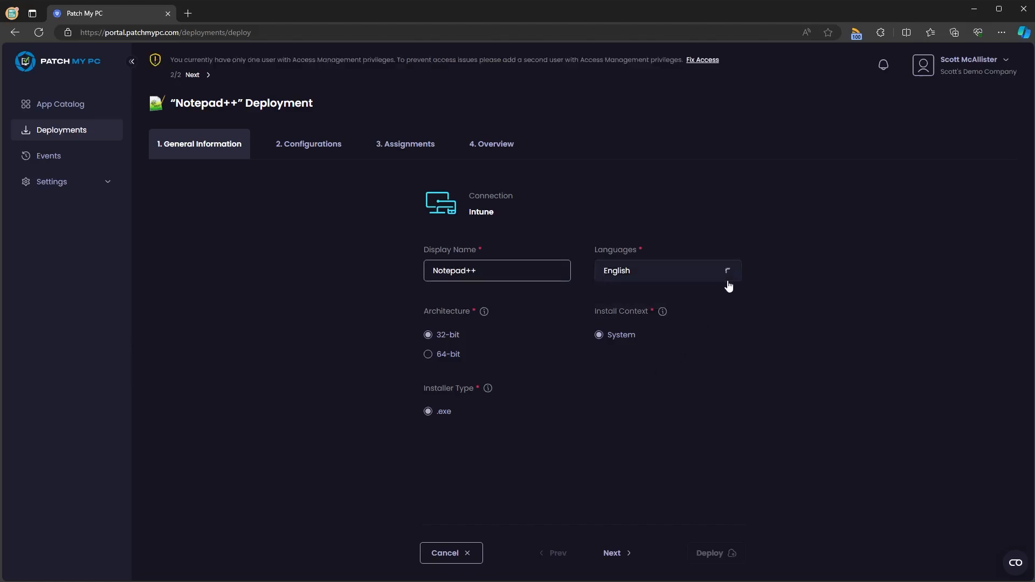
mouse_move(483, 310)
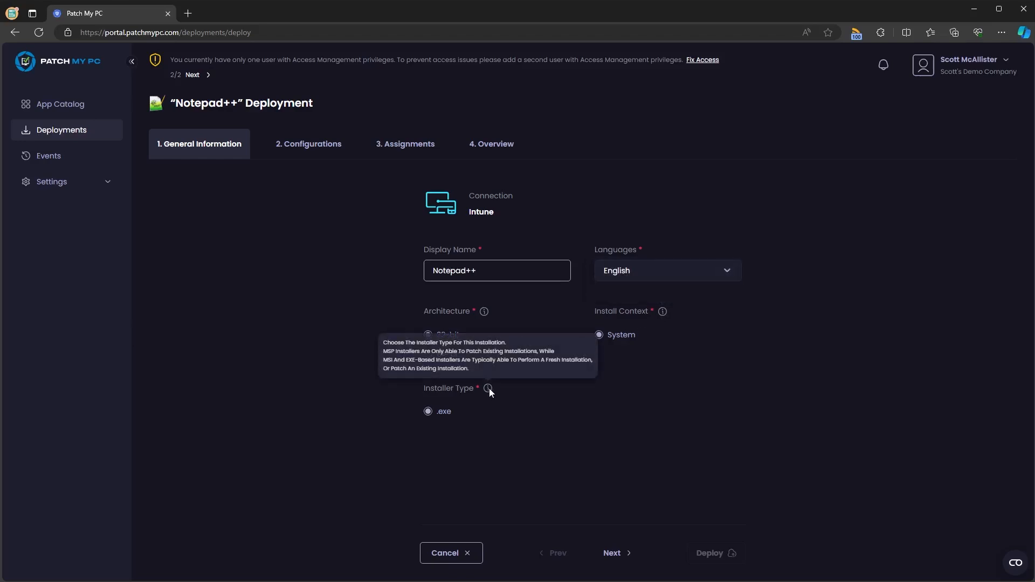
mouse_move(613, 545)
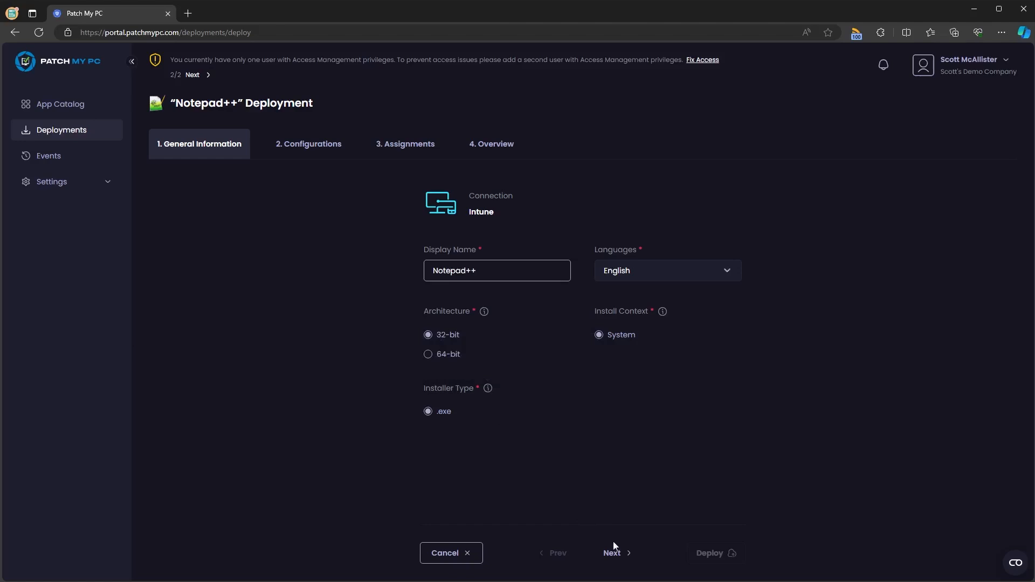
- Look at the Add Custom Script dialog without saving, then advance past Configurations to Assignments
click(616, 552)
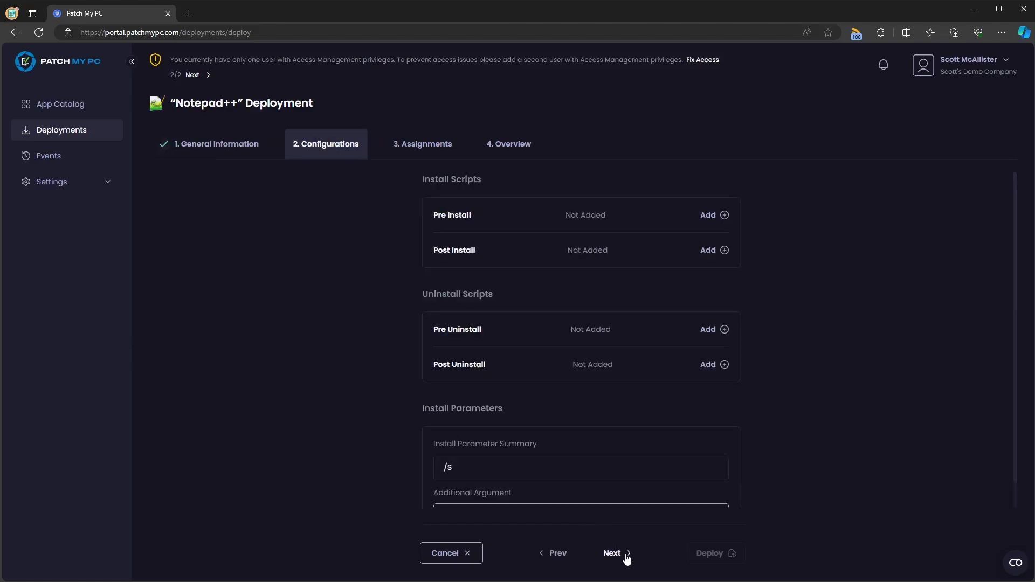
mouse_move(725, 216)
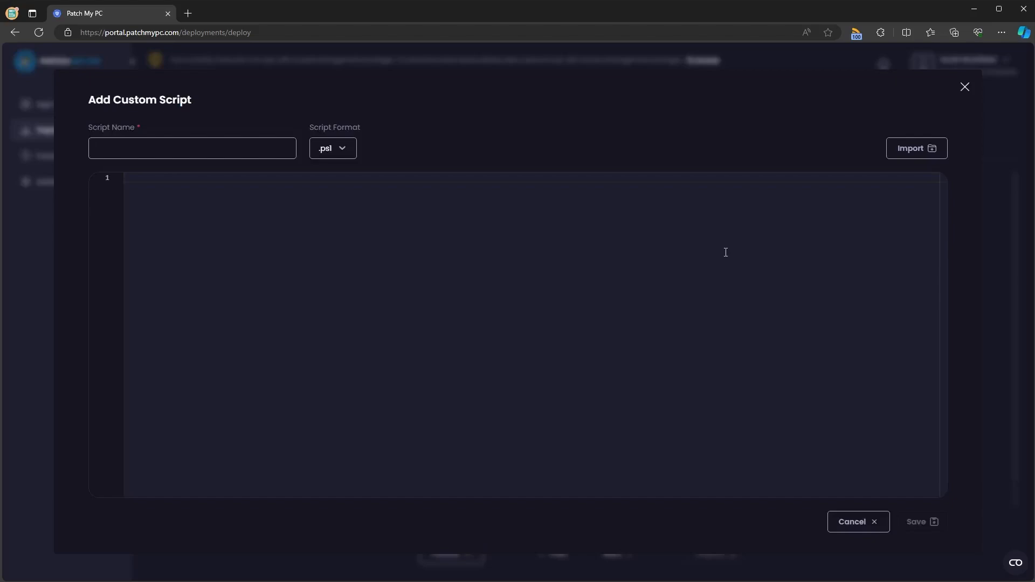
click(192, 148)
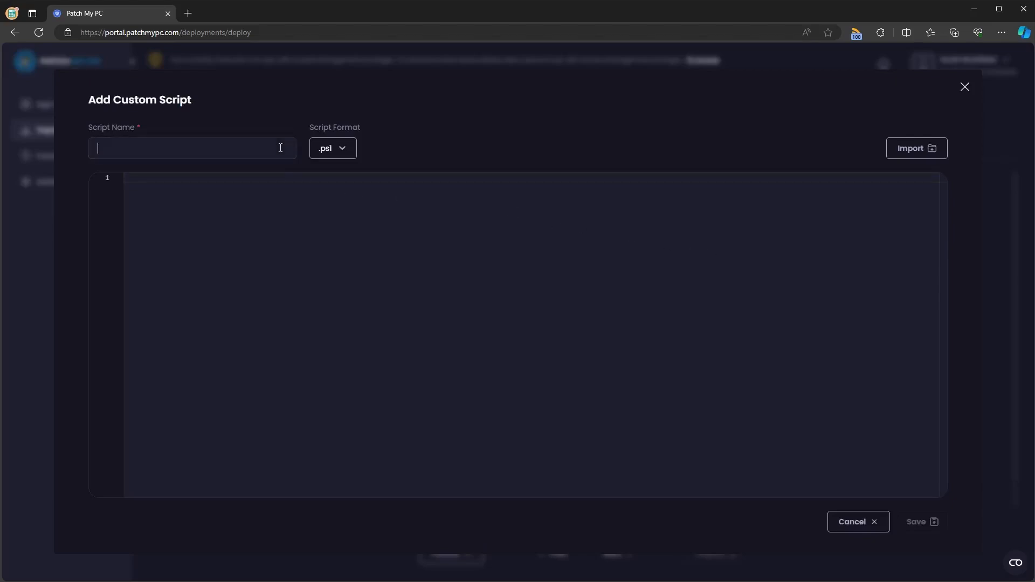
click(332, 148)
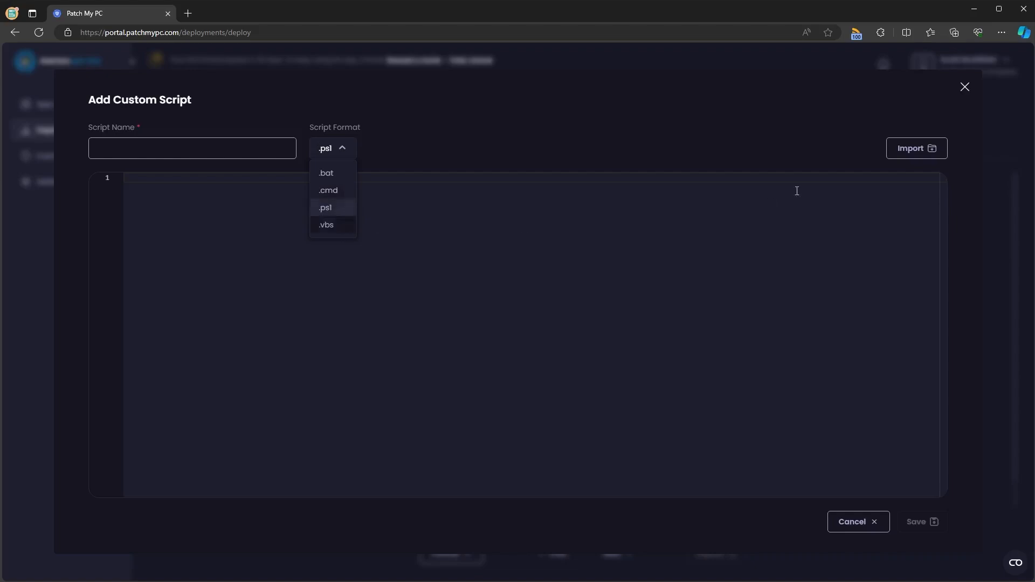
mouse_move(938, 156)
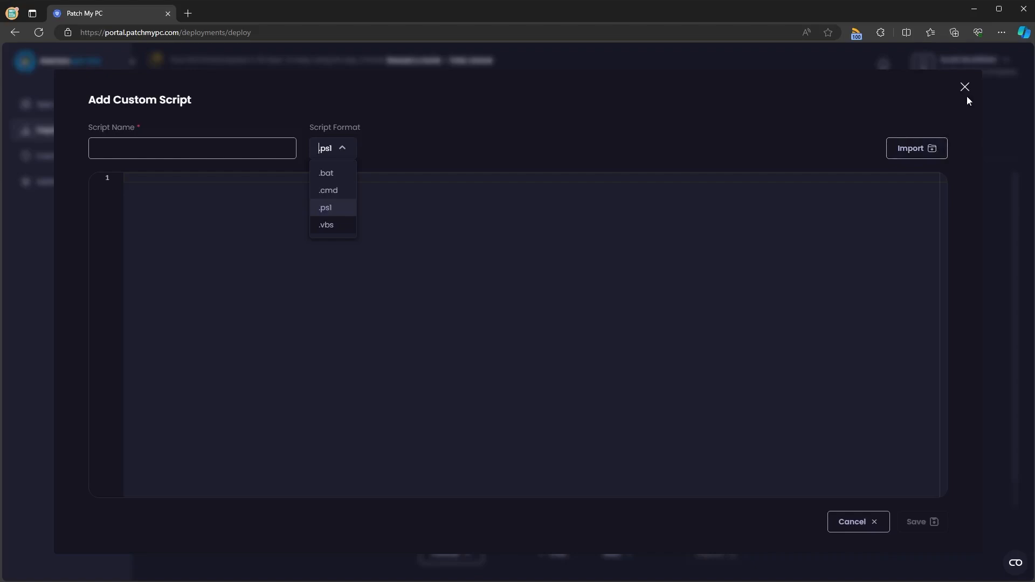
click(963, 86)
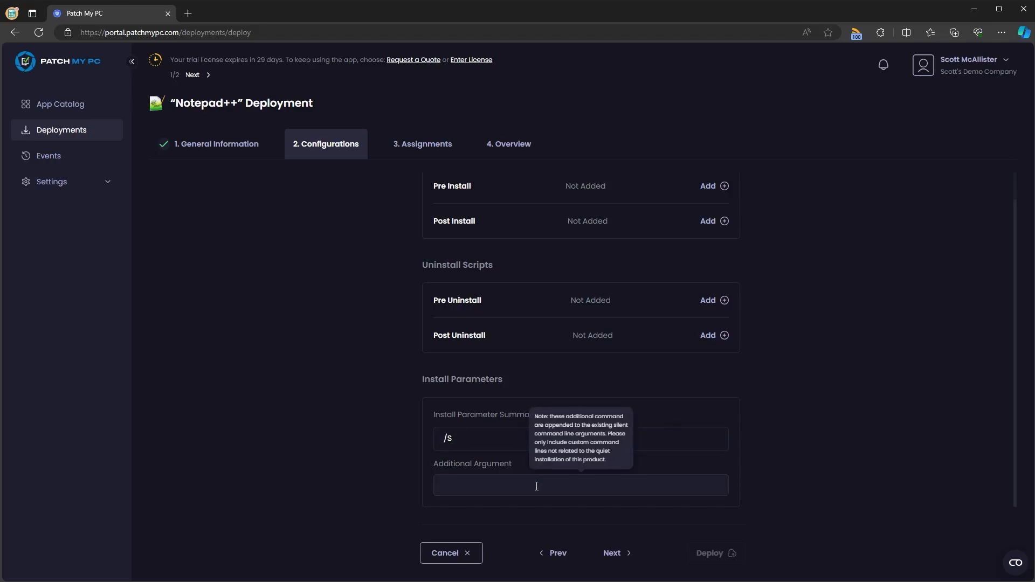
click(615, 553)
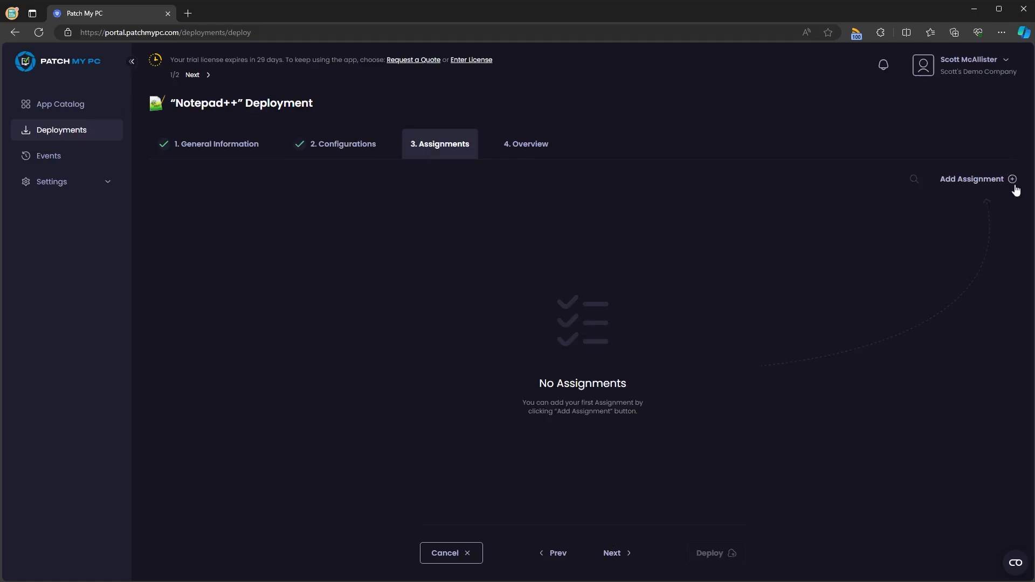
- Add an Available assignment for the Notepad++ deployment
click(976, 179)
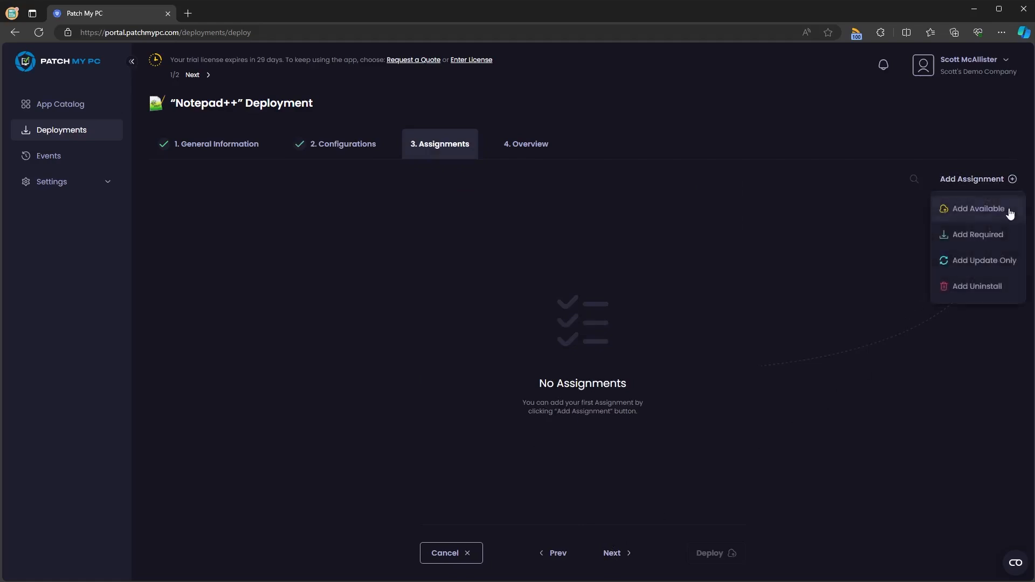
mouse_move(977, 234)
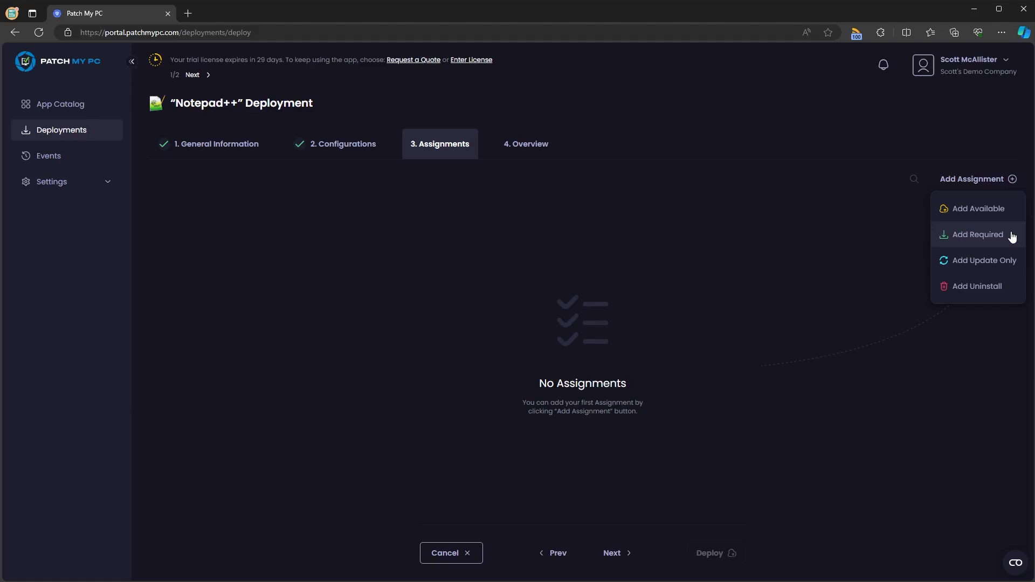
mouse_move(977, 285)
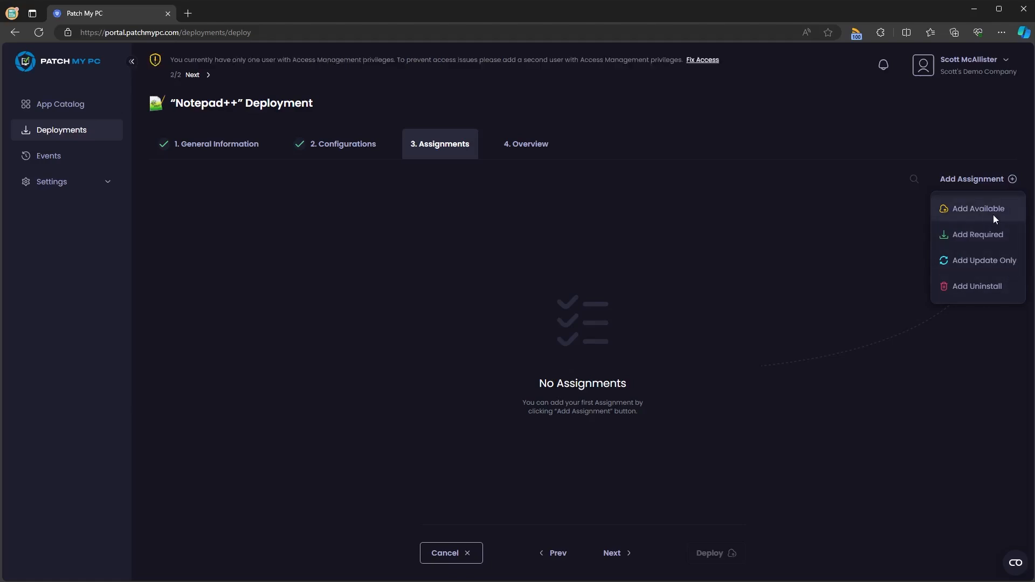
click(977, 208)
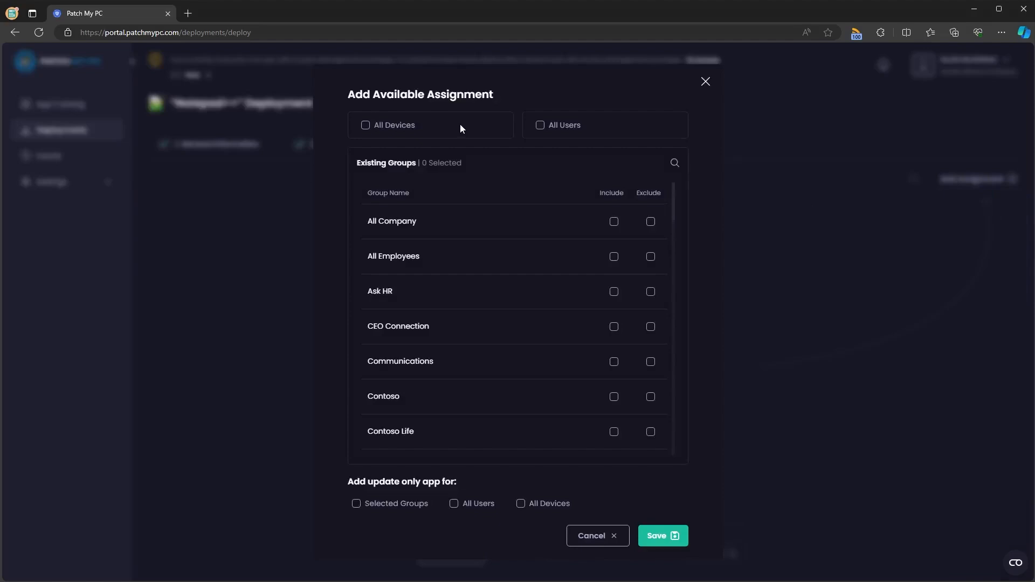
- Save an Available assignment for All Devices plus an Update Only assignment for All Devices
click(366, 125)
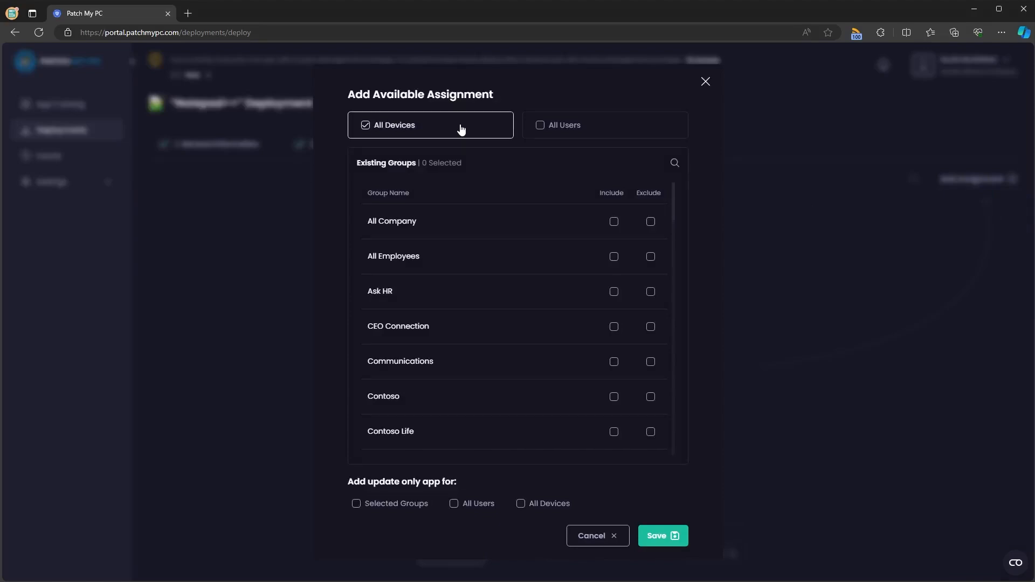
scroll(down, 3)
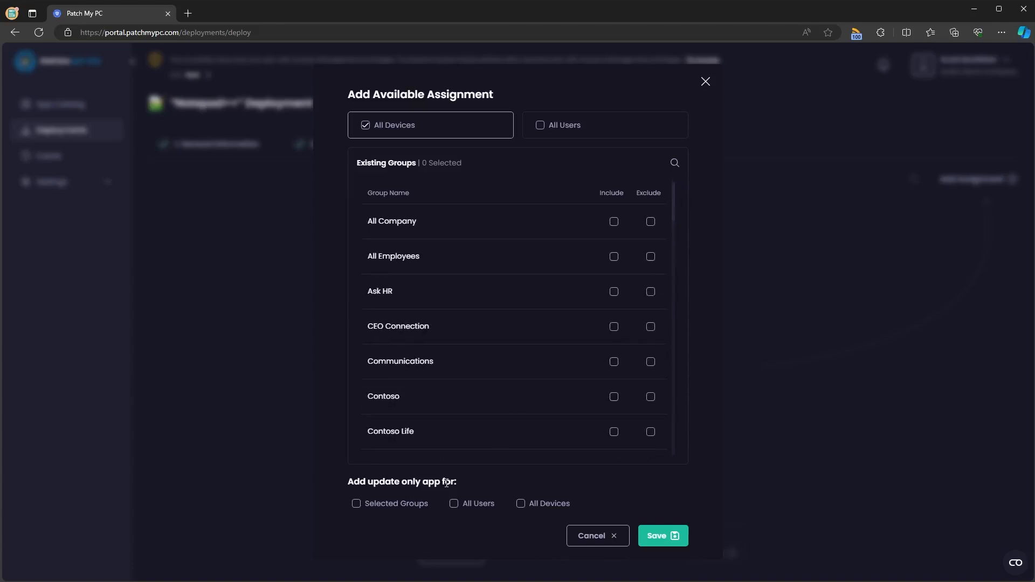
mouse_move(433, 496)
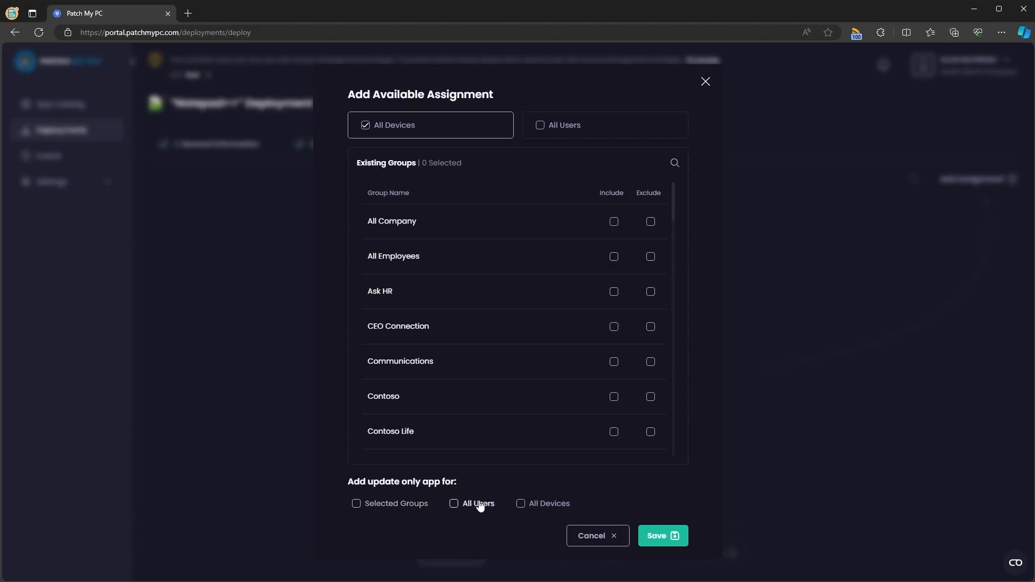
mouse_move(548, 504)
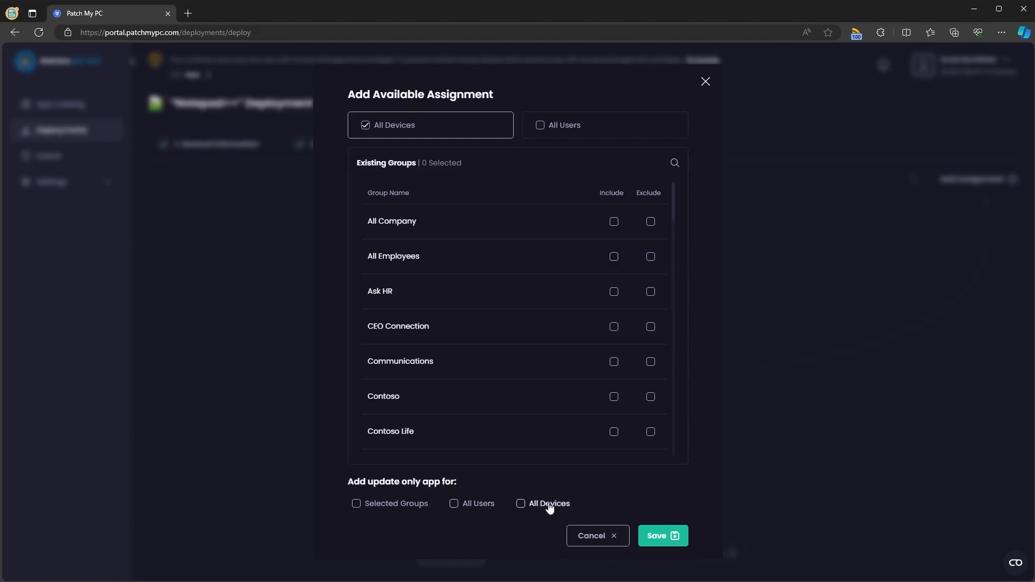
click(519, 504)
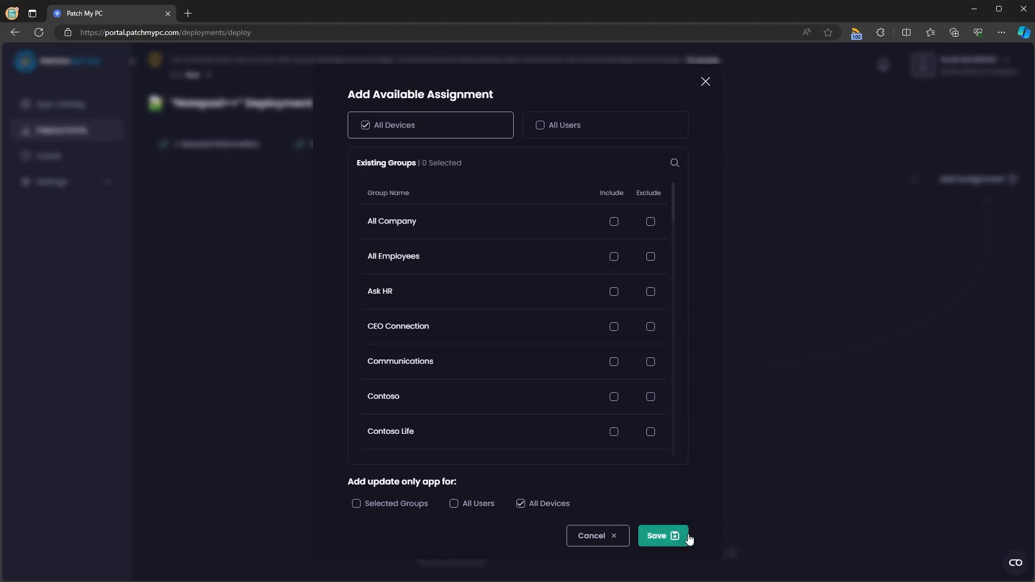
click(661, 536)
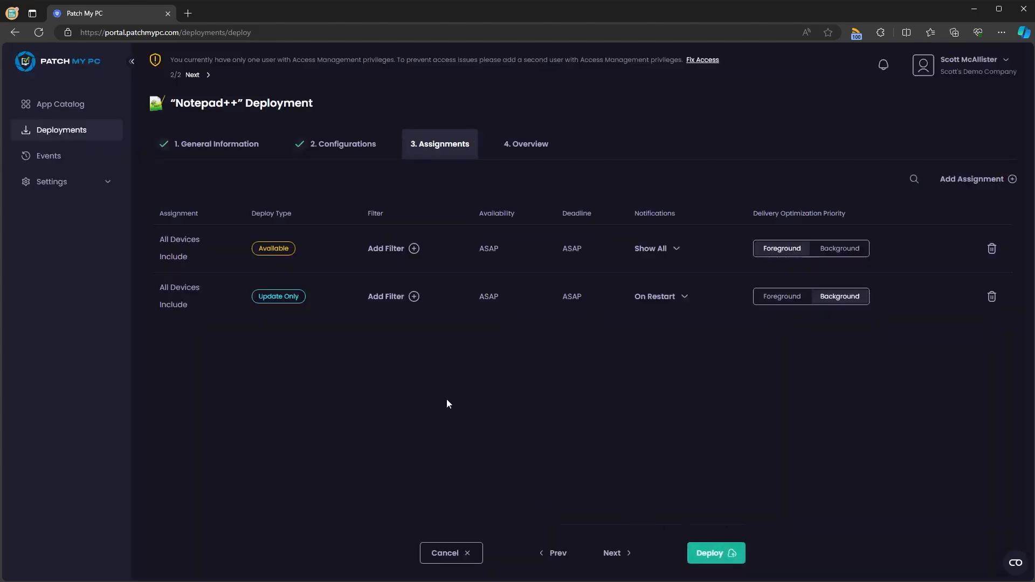
mouse_move(294, 254)
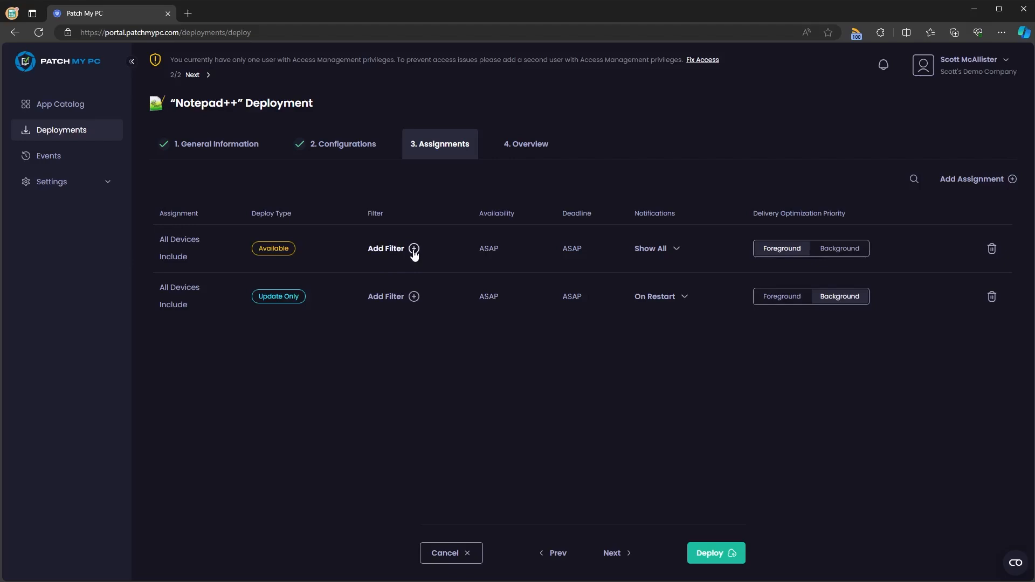
- Start adding a filter to the Notepad++ Available assignment row
click(414, 248)
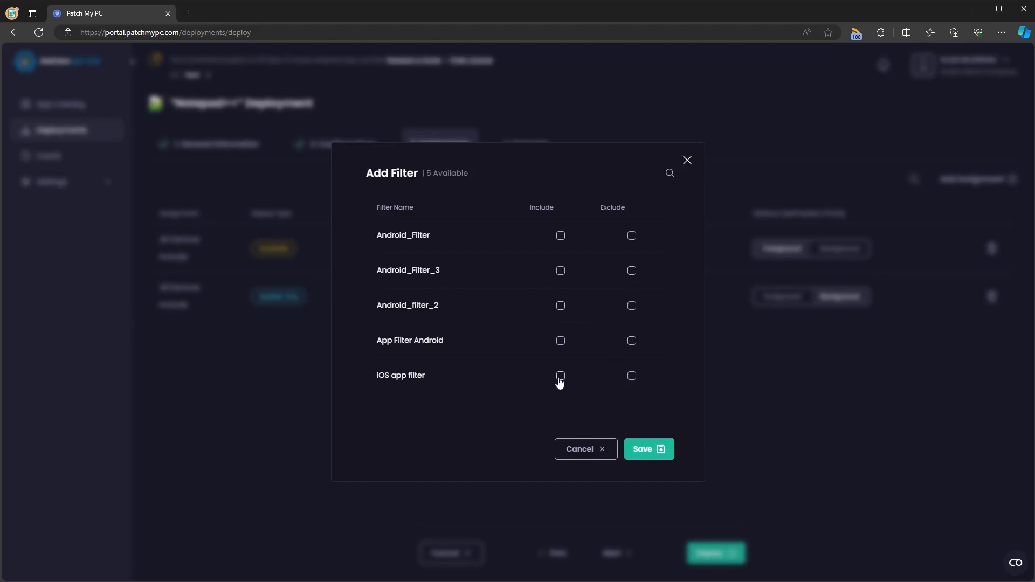
click(583, 448)
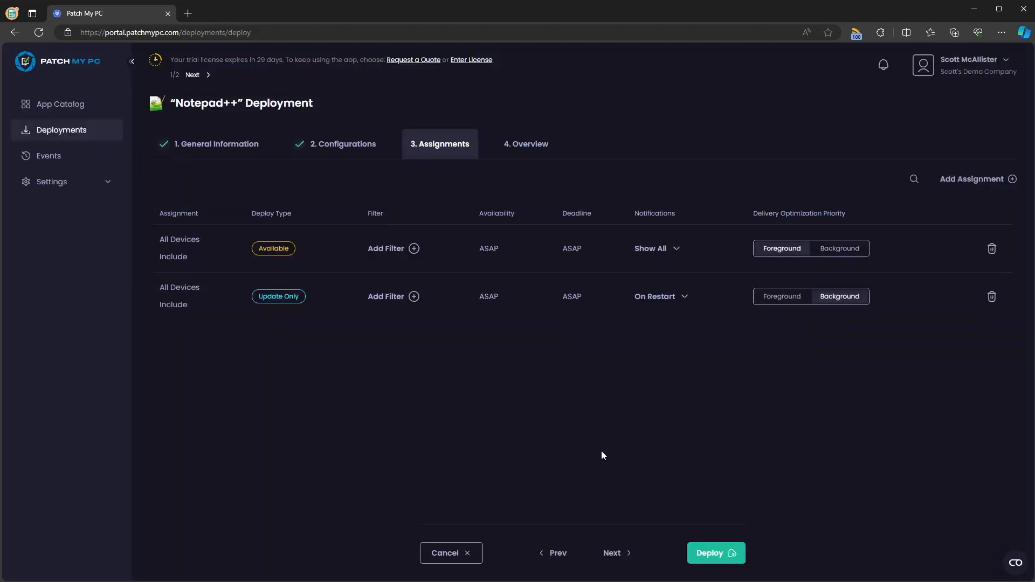
click(657, 248)
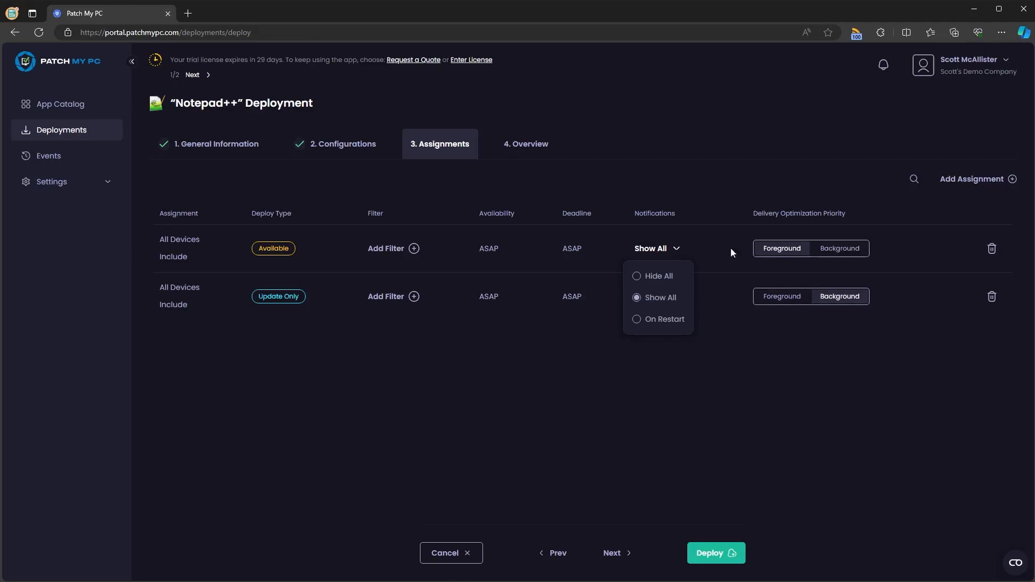
click(664, 320)
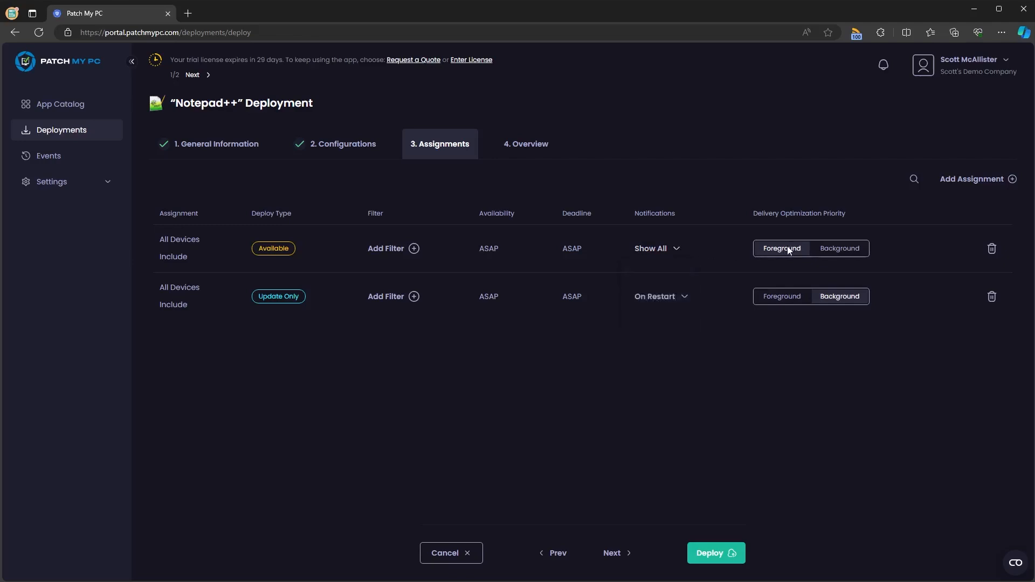
mouse_move(991, 249)
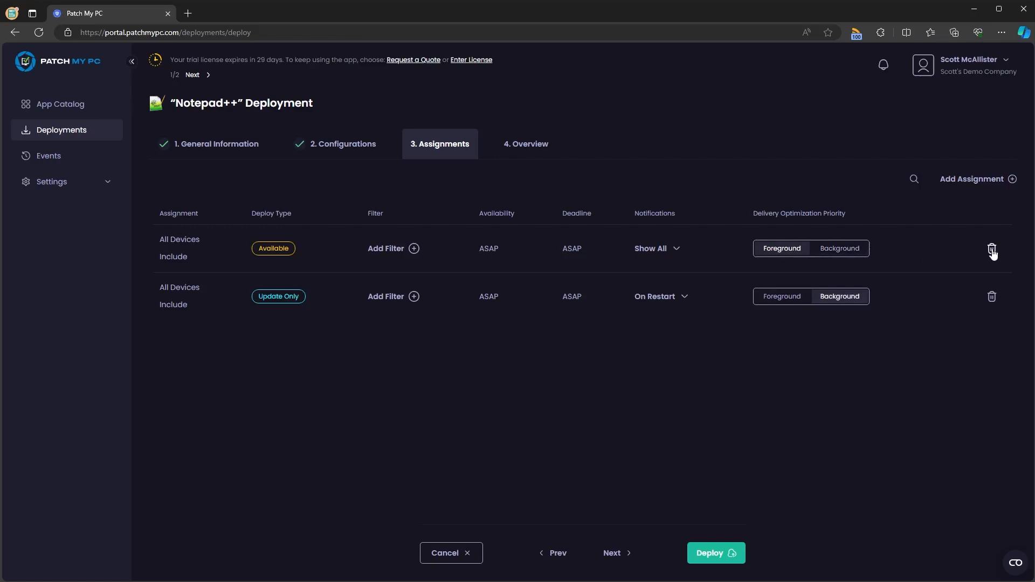
- Remove the existing assignments and add a Required assignment for All Users
click(992, 251)
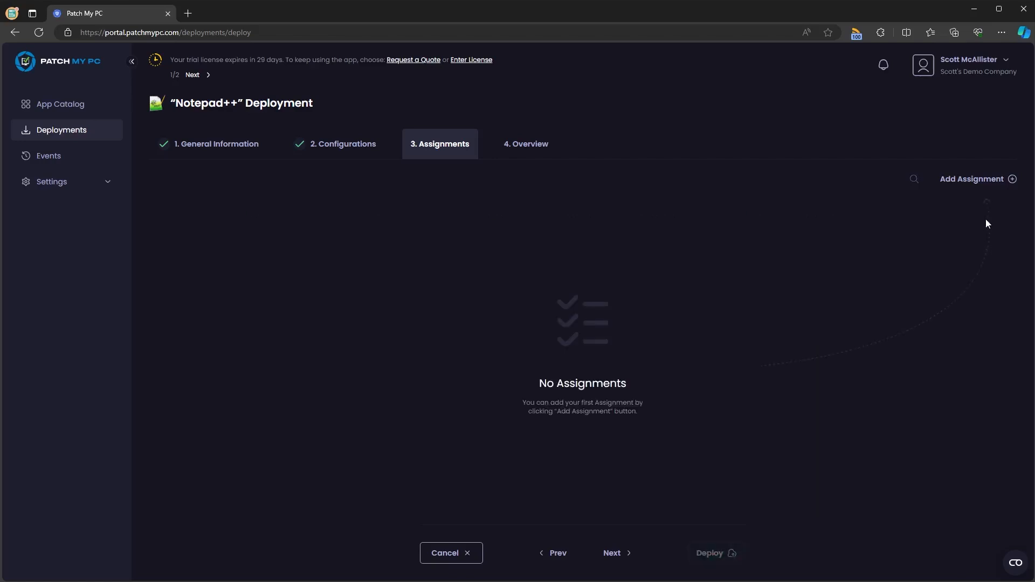
click(975, 179)
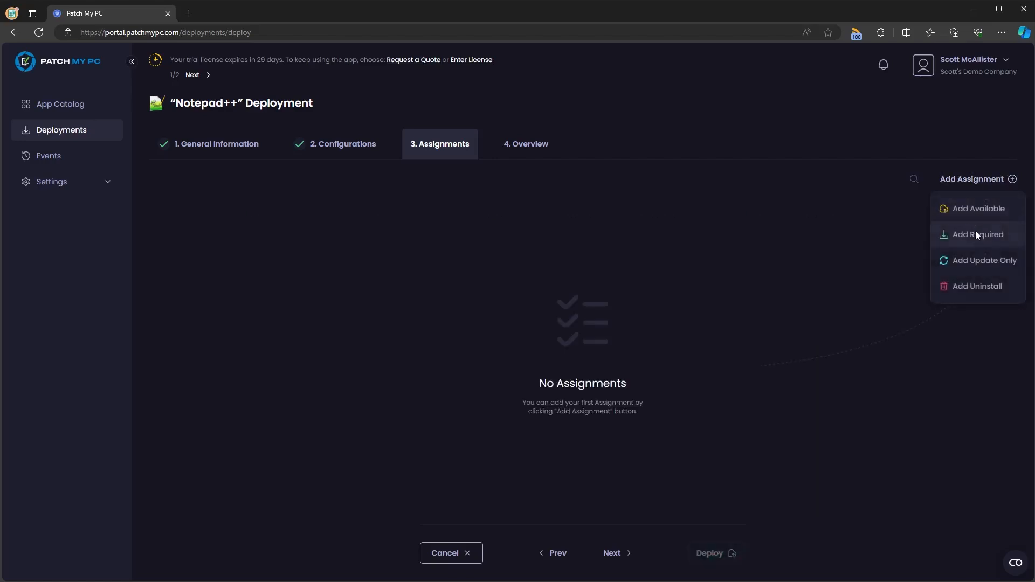
click(977, 234)
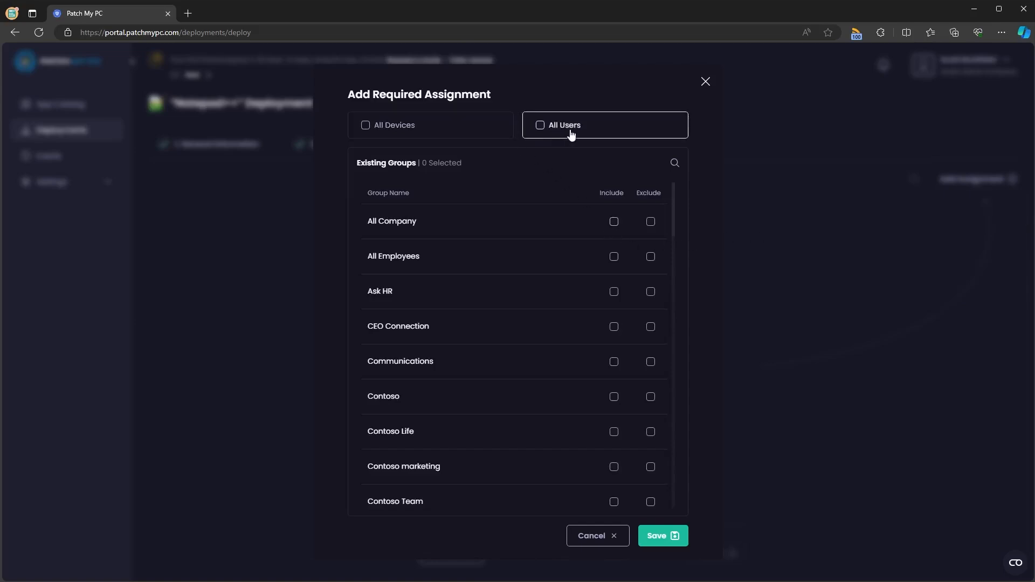
click(661, 536)
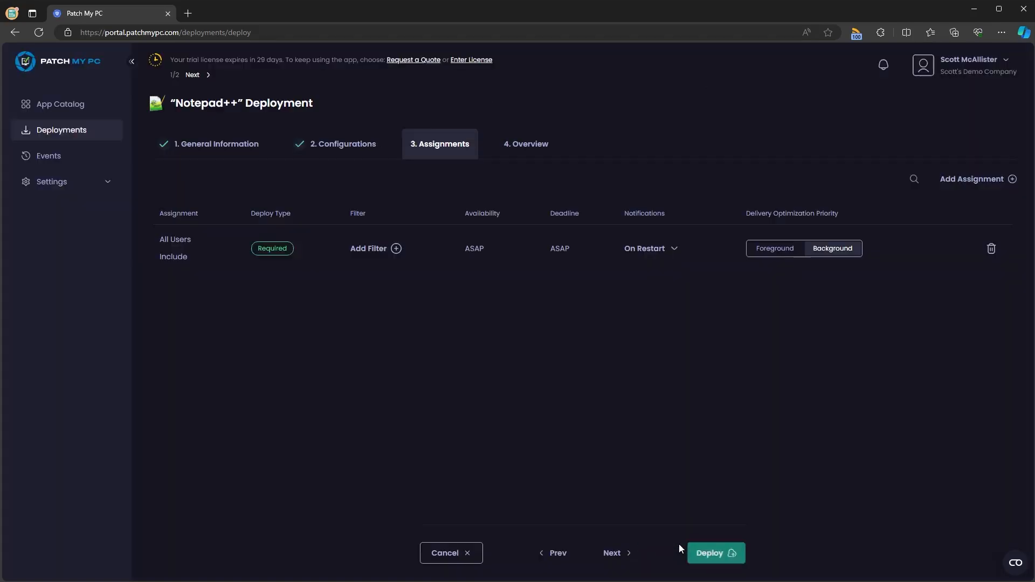
click(206, 75)
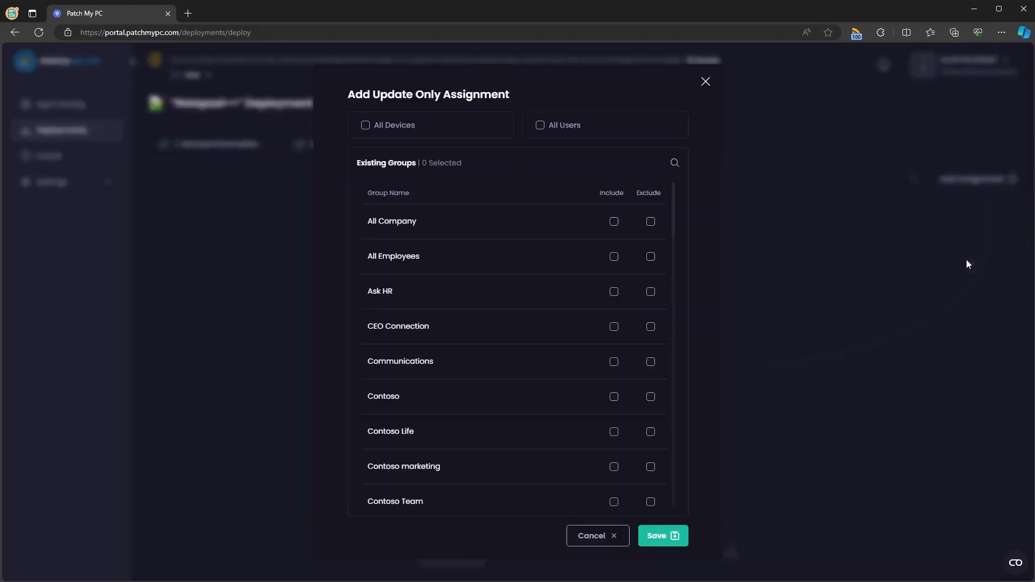
mouse_move(451, 136)
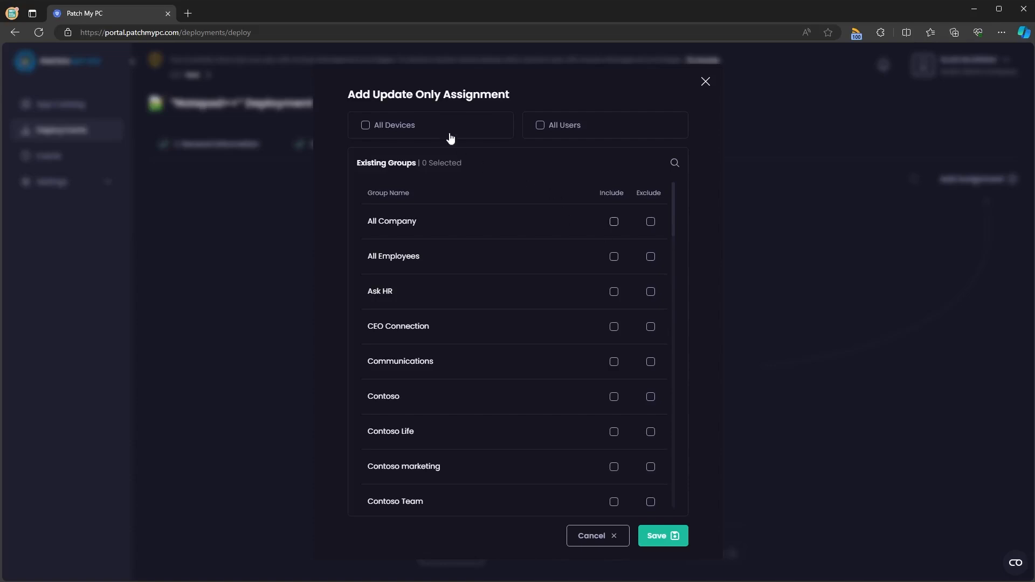
- Add an Update Only assignment for All Devices, remove it, and cancel an Uninstall assignment for All Devices
click(661, 536)
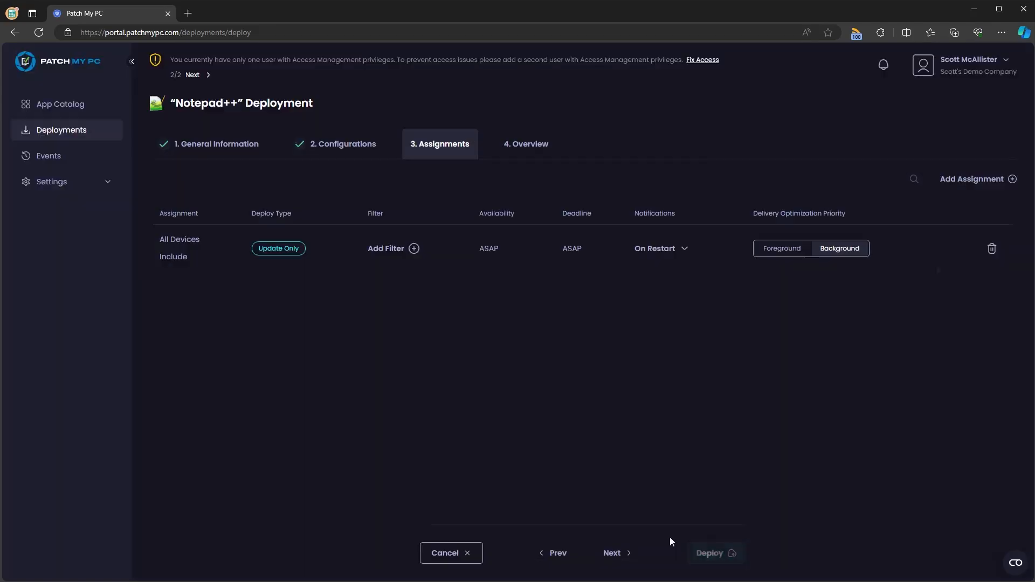
click(992, 249)
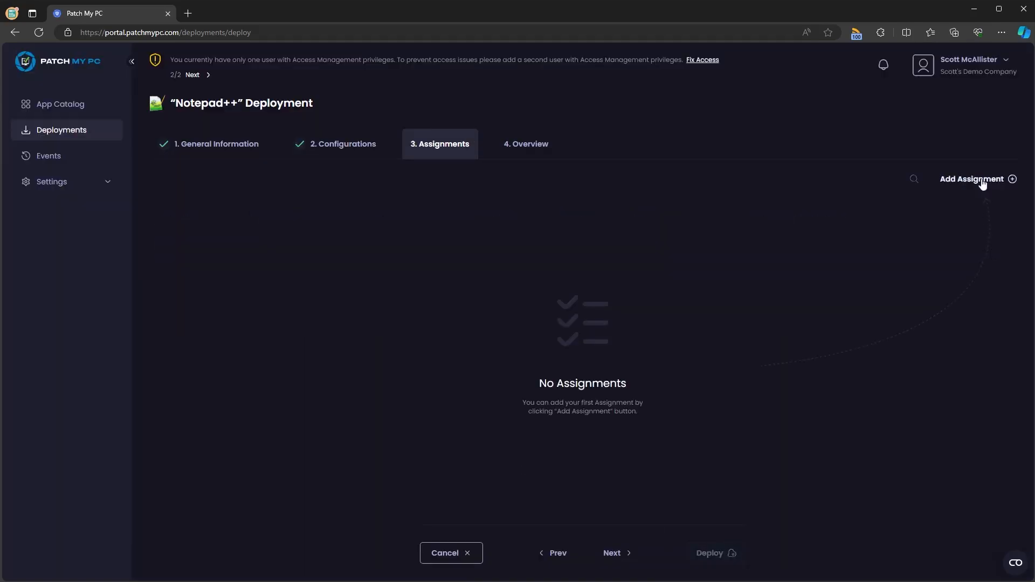
click(976, 179)
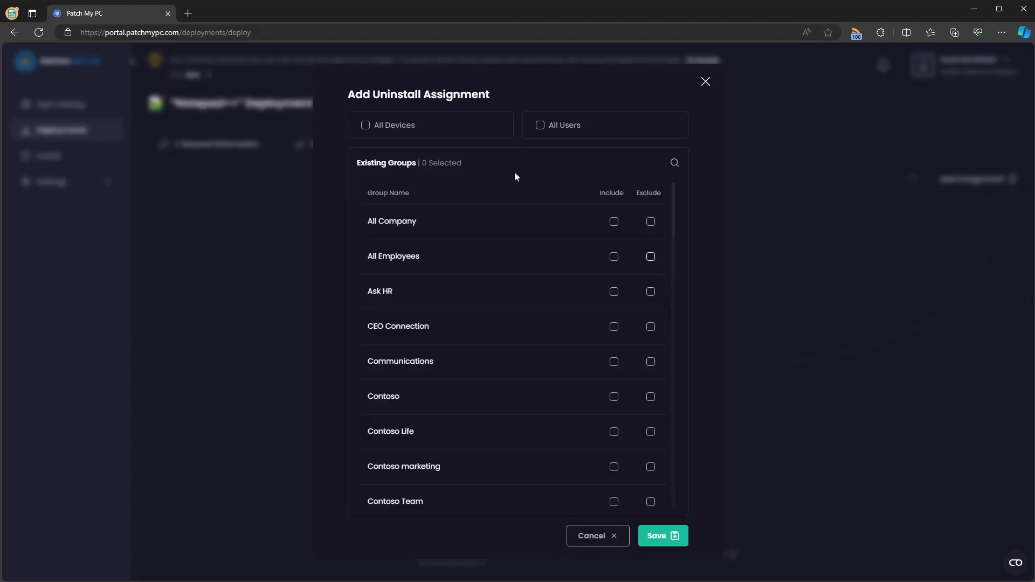
click(365, 125)
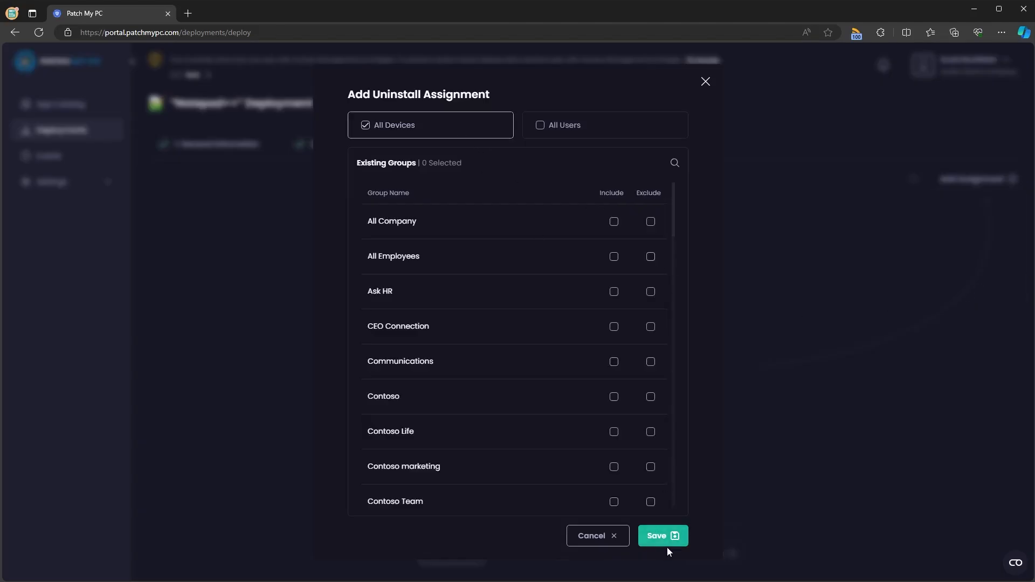
click(590, 536)
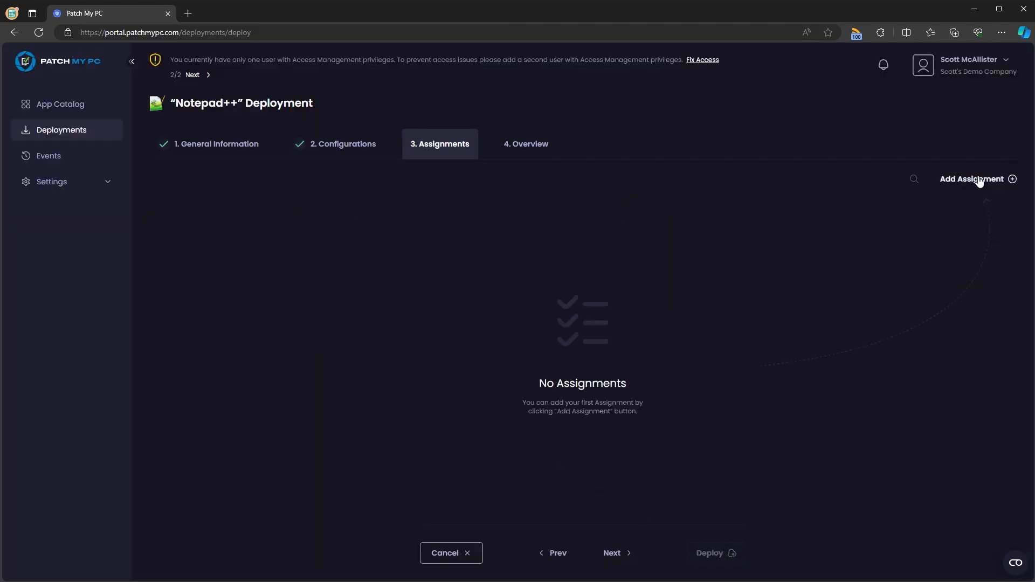
- Add an Available assignment for All Users with an Update Only assignment for All Devices
click(971, 179)
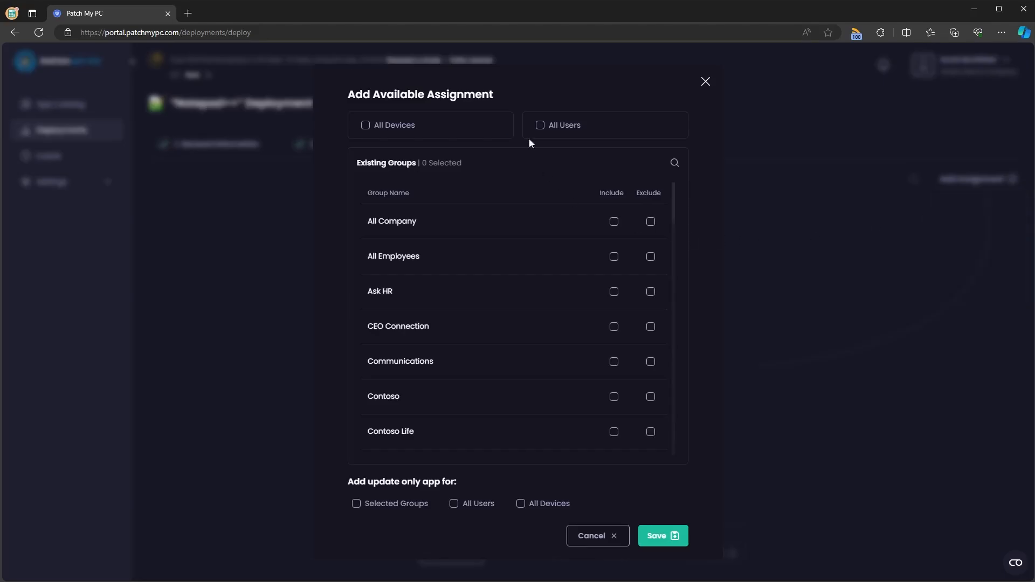
click(541, 125)
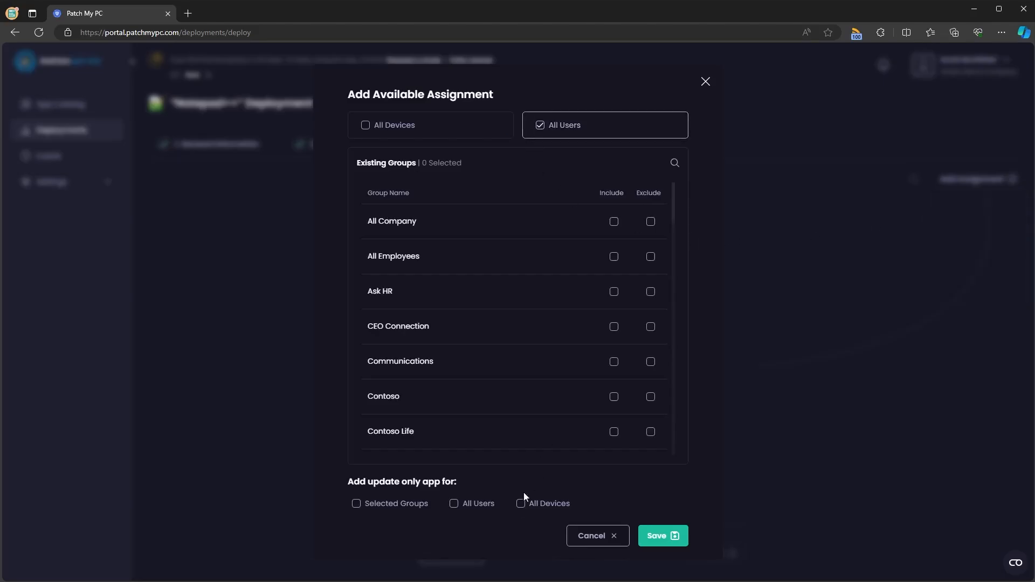
click(660, 536)
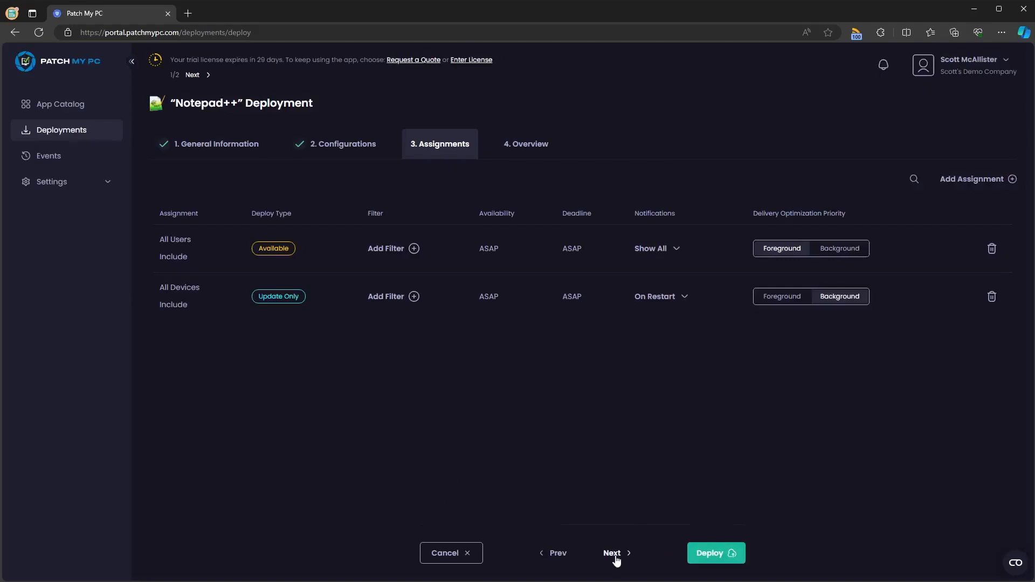
- Move to the Overview step and review the summary of settings, assignments and logging
click(612, 552)
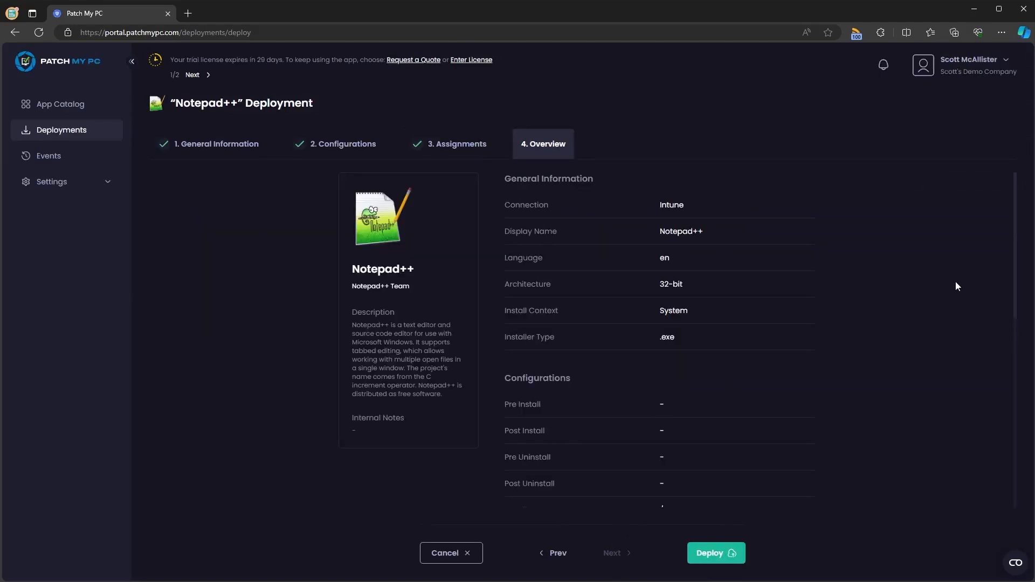
scroll(down, 3)
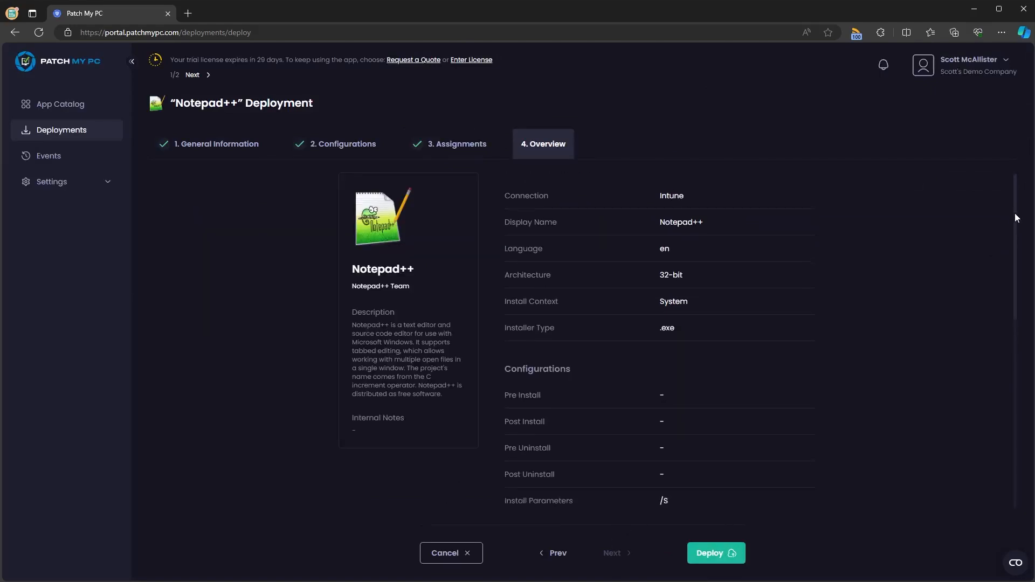
scroll(down, 3)
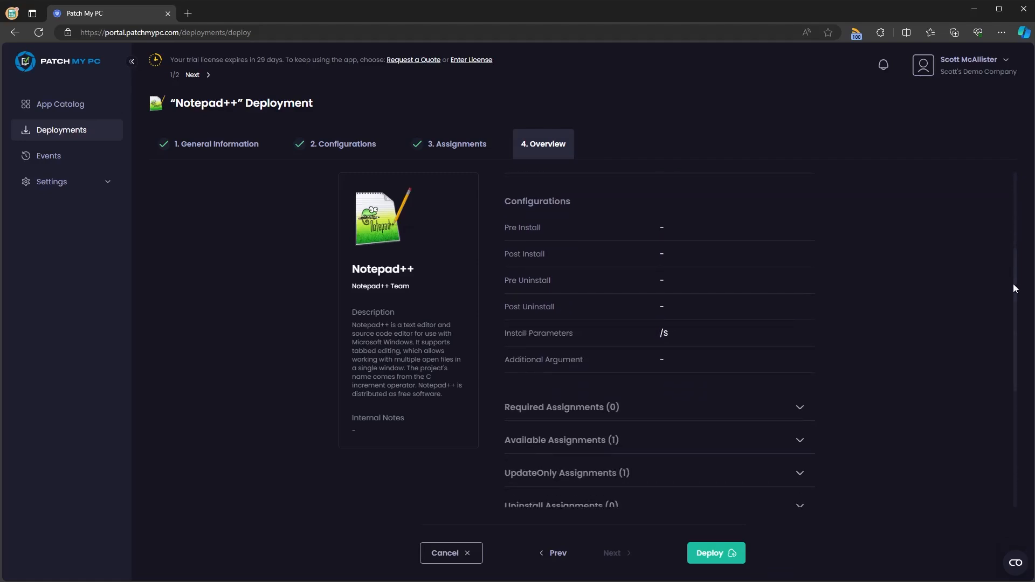
scroll(down, 3)
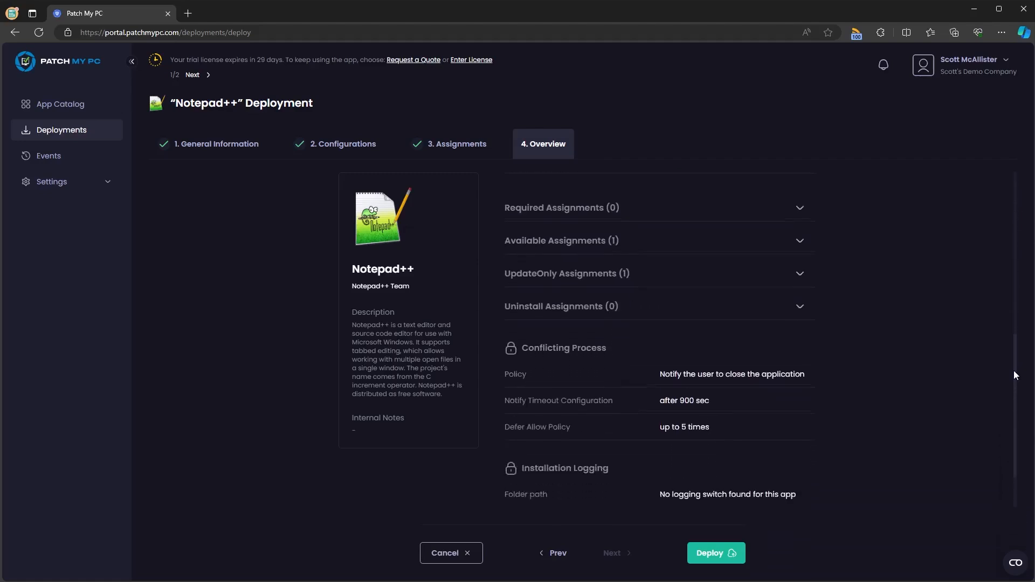
scroll(down, 3)
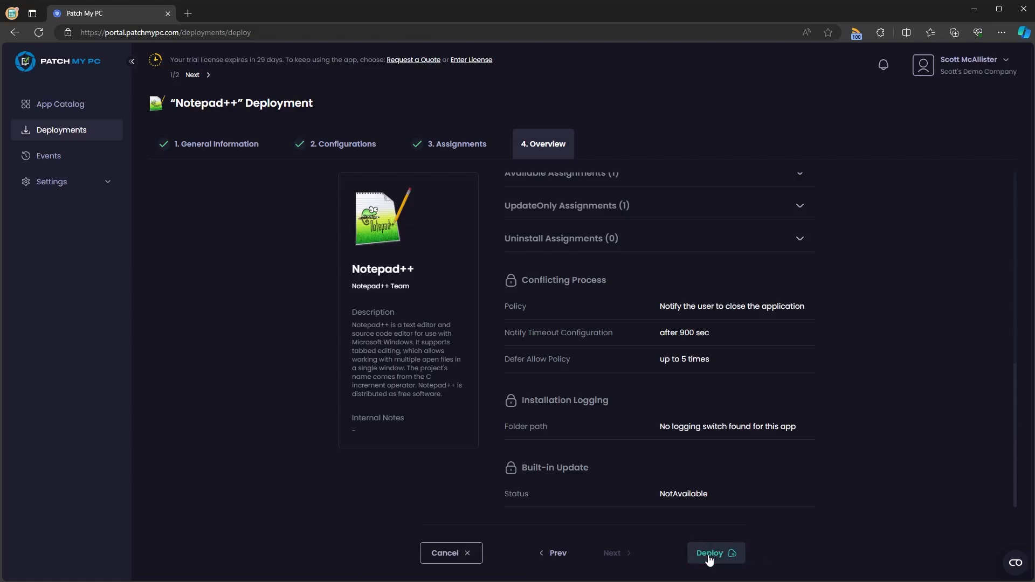
- Deploy Notepad++ and show it In Progress in the Deployments list
click(715, 553)
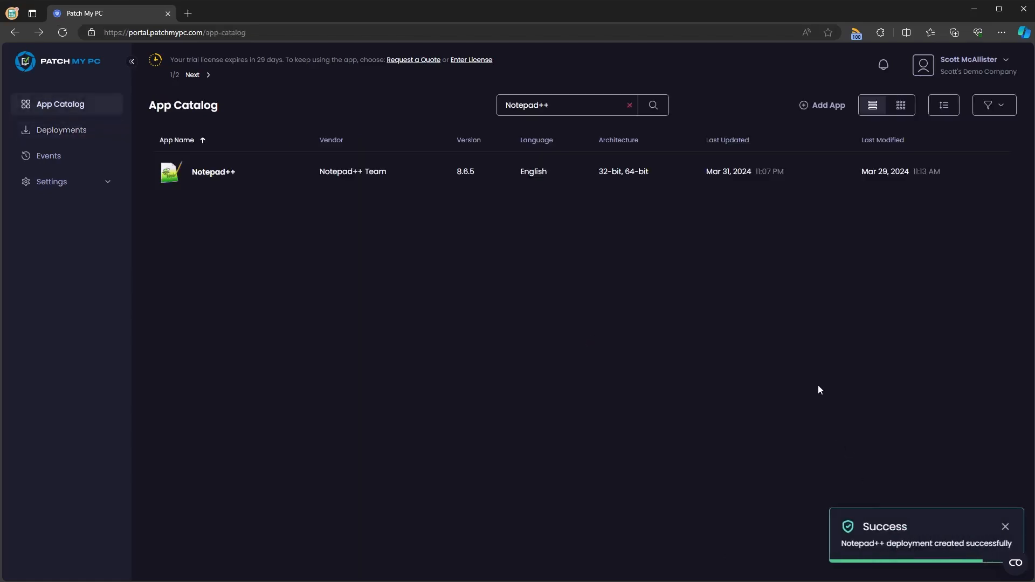
mouse_move(886, 554)
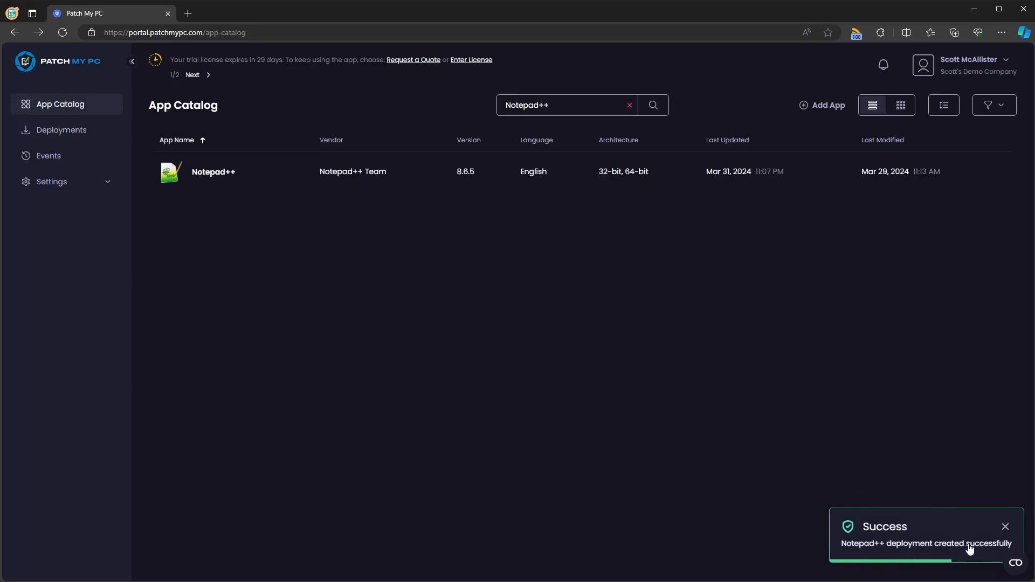
mouse_move(276, 270)
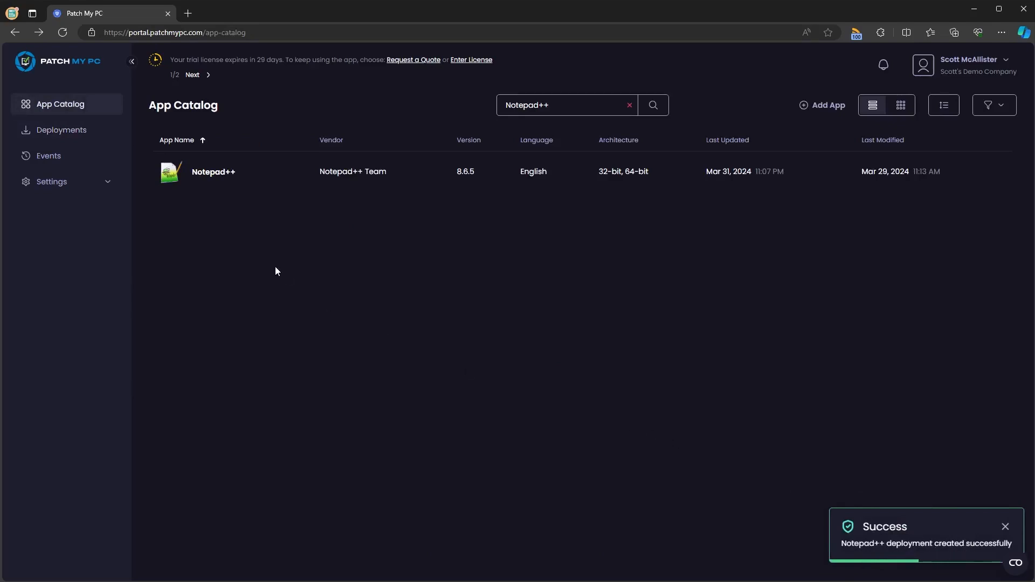
click(62, 130)
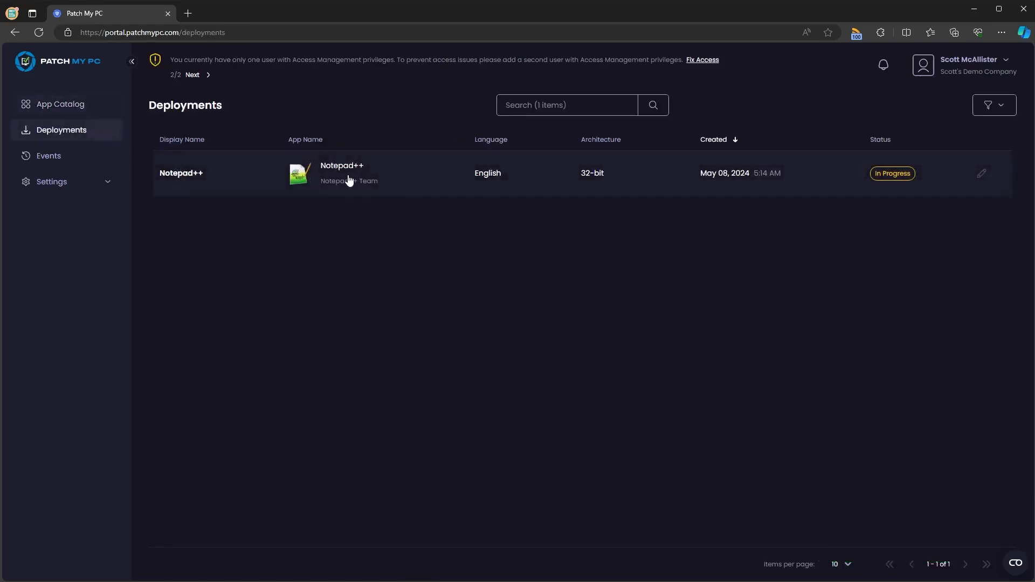
mouse_move(651, 192)
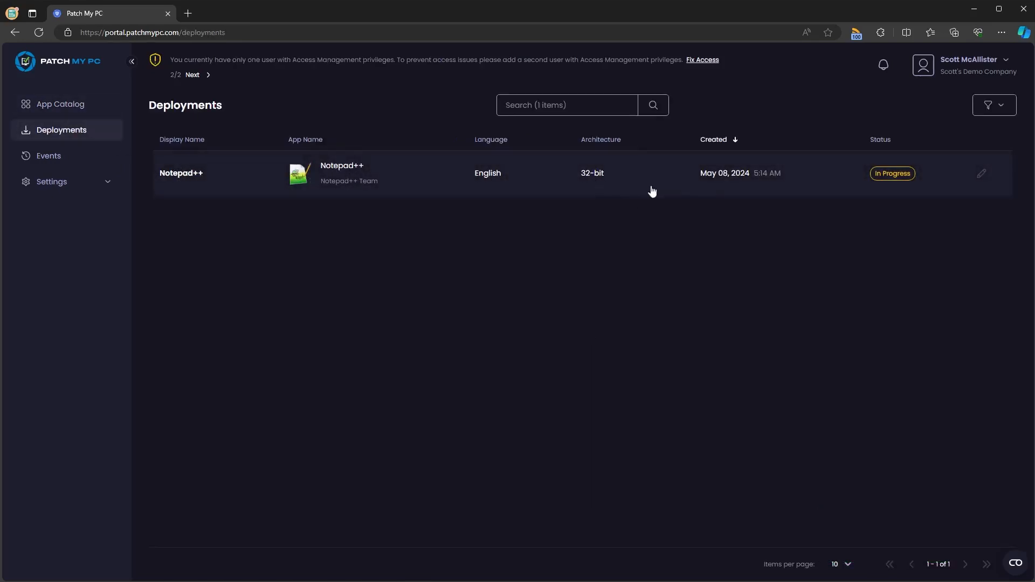
mouse_move(891, 187)
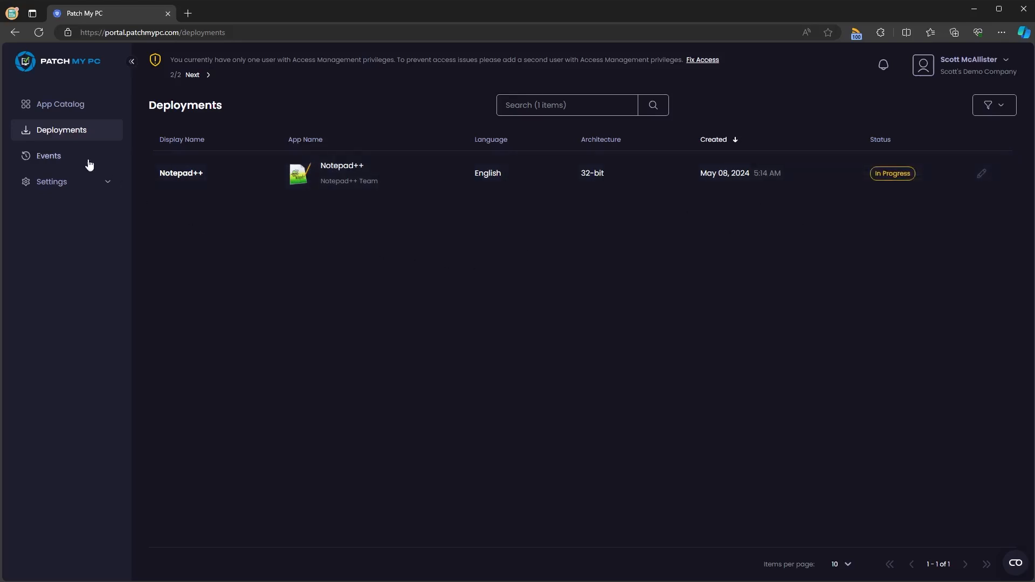
- Review the Events log and the Deployment Notepad++ Created event's details
click(49, 155)
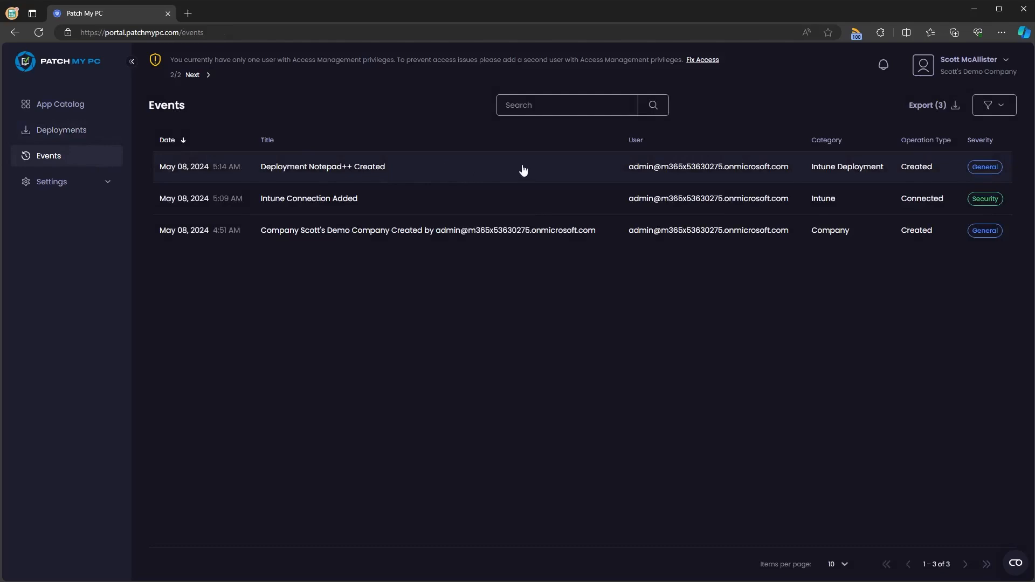
mouse_move(518, 200)
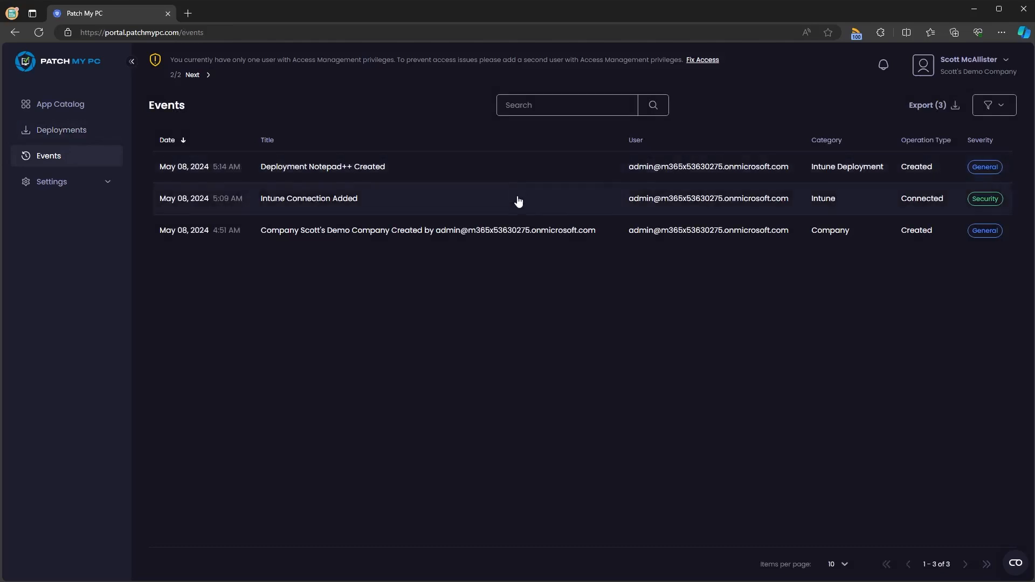
mouse_move(515, 228)
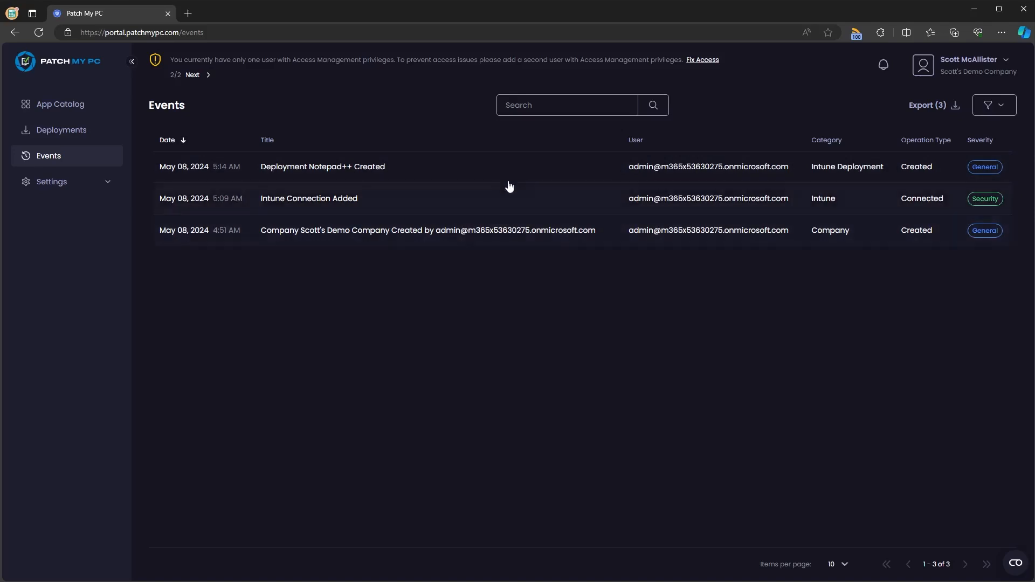
click(322, 166)
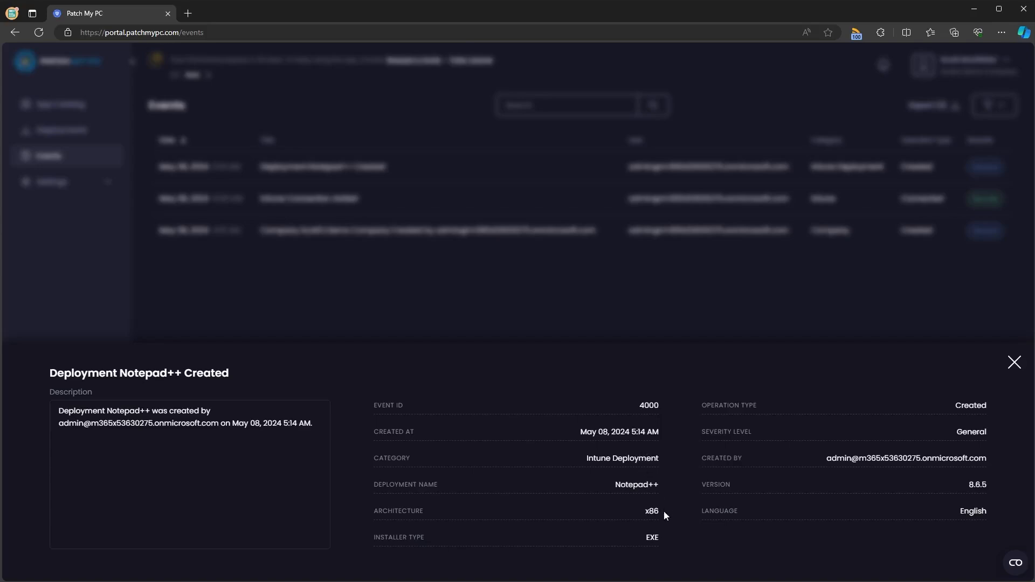
mouse_move(865, 471)
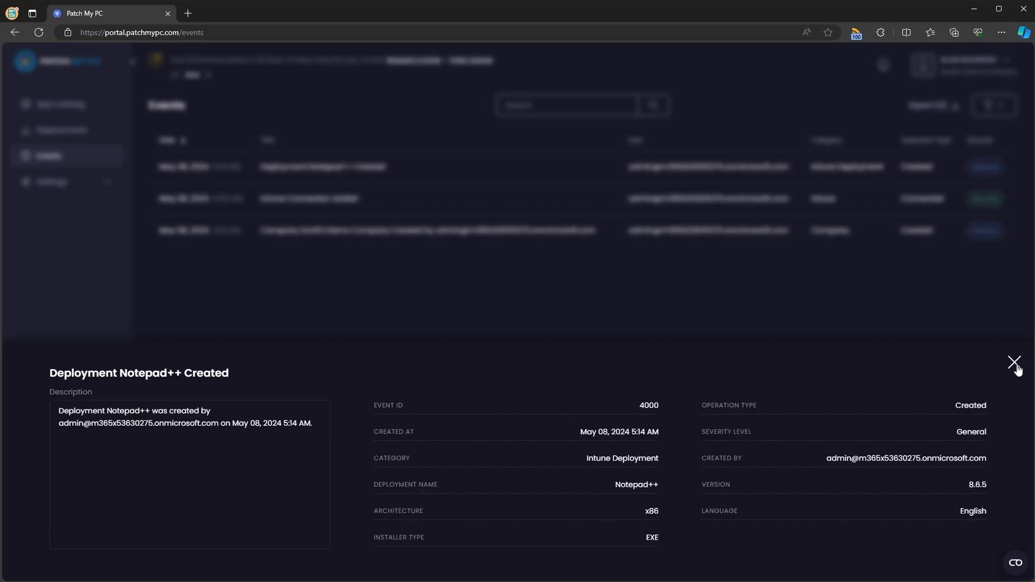
click(1013, 362)
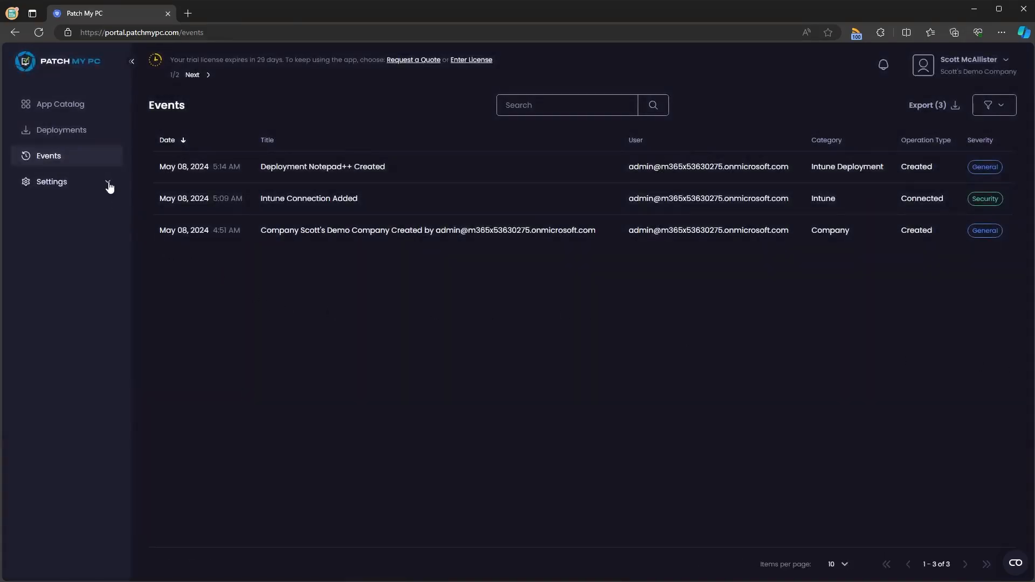
- Review the Company settings, then show the Users page listing one Full Admin user
click(50, 181)
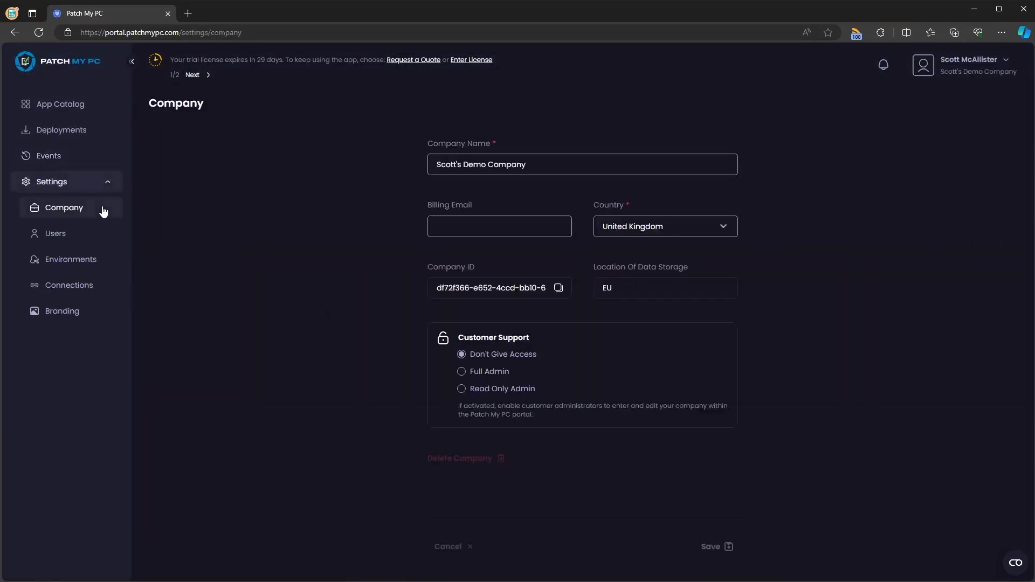
mouse_move(342, 196)
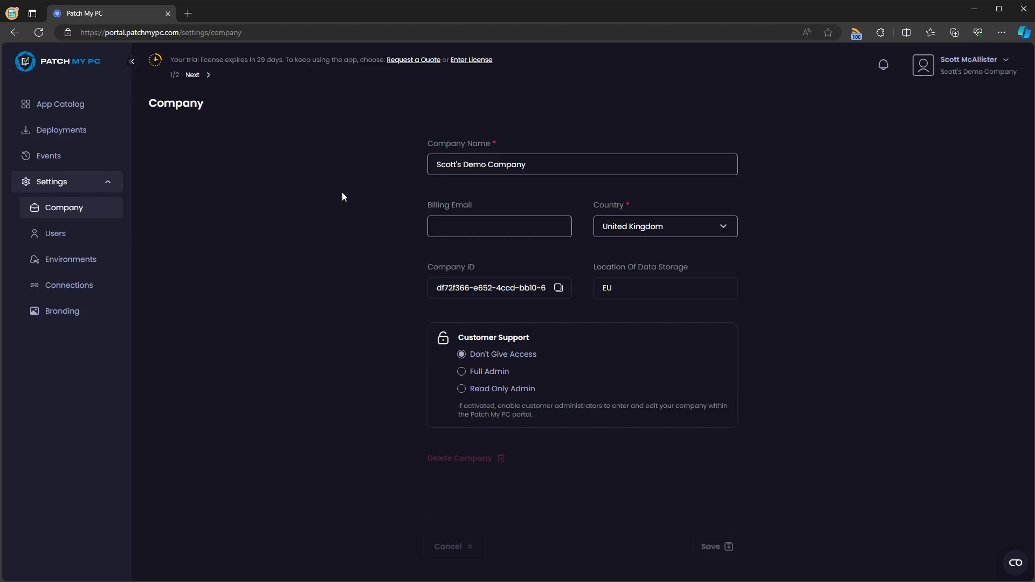
click(192, 75)
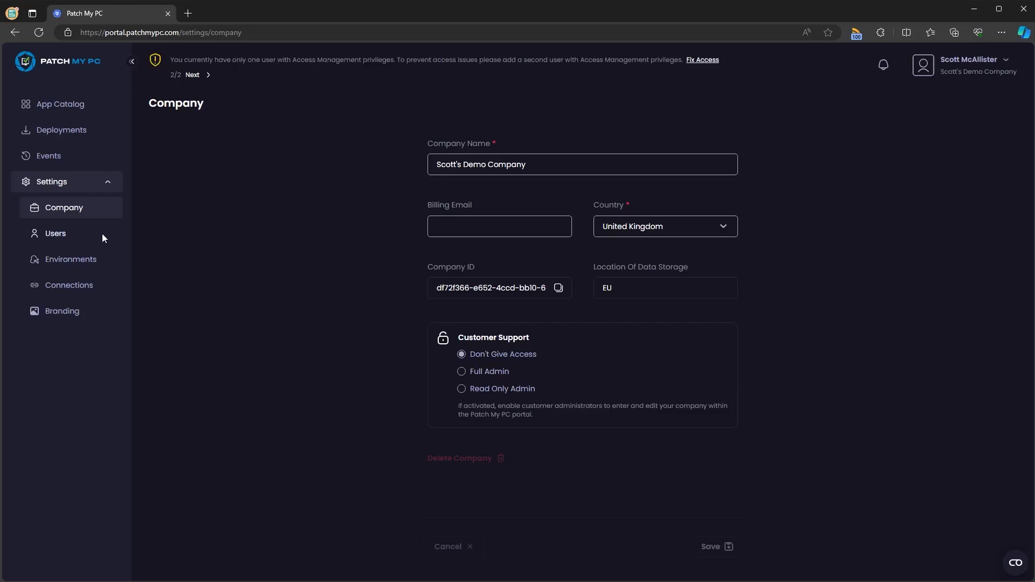
click(55, 233)
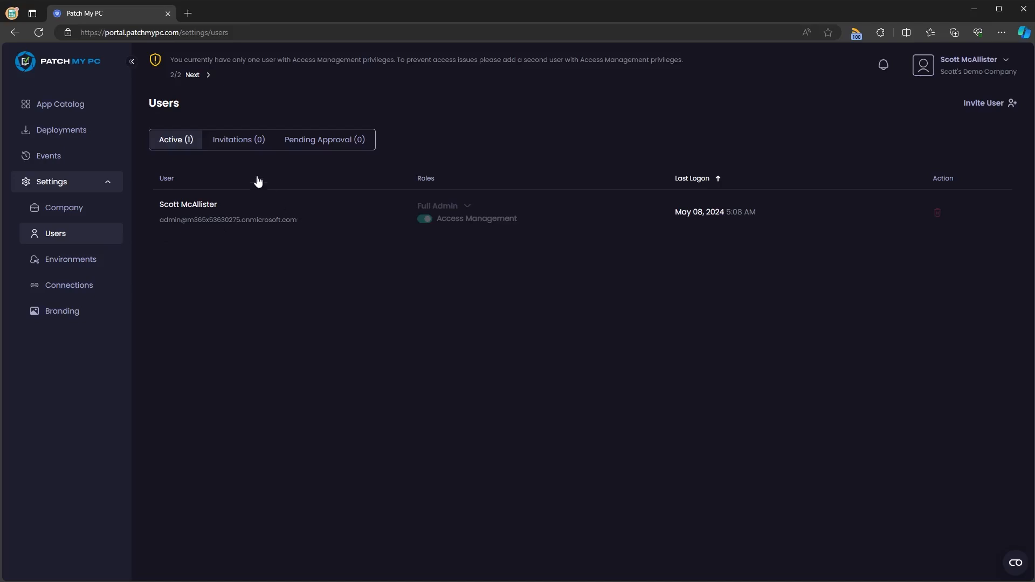
- Check the Invitations and Pending Approval lists, return to Active users and start inviting a user
click(238, 140)
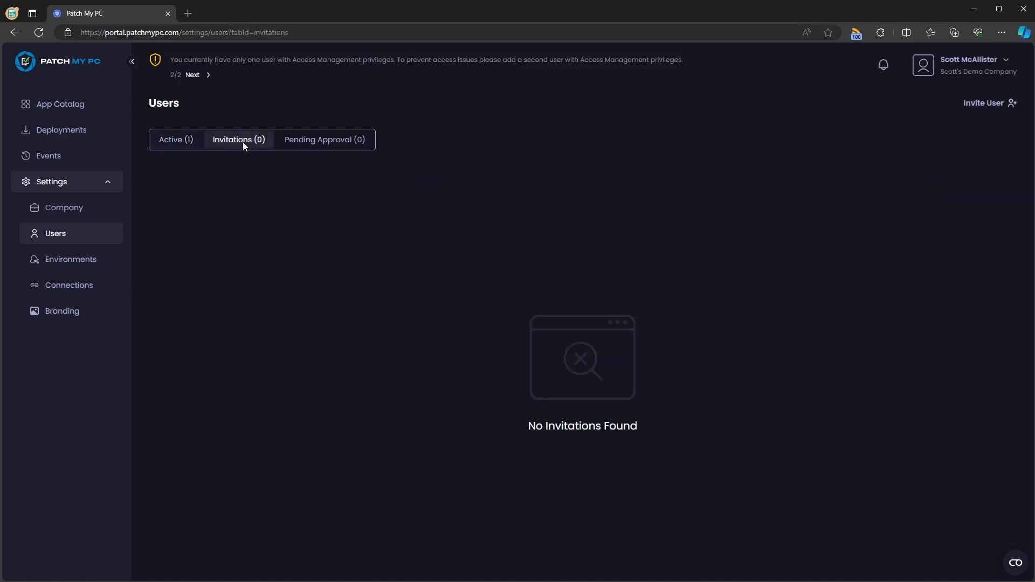
mouse_move(324, 139)
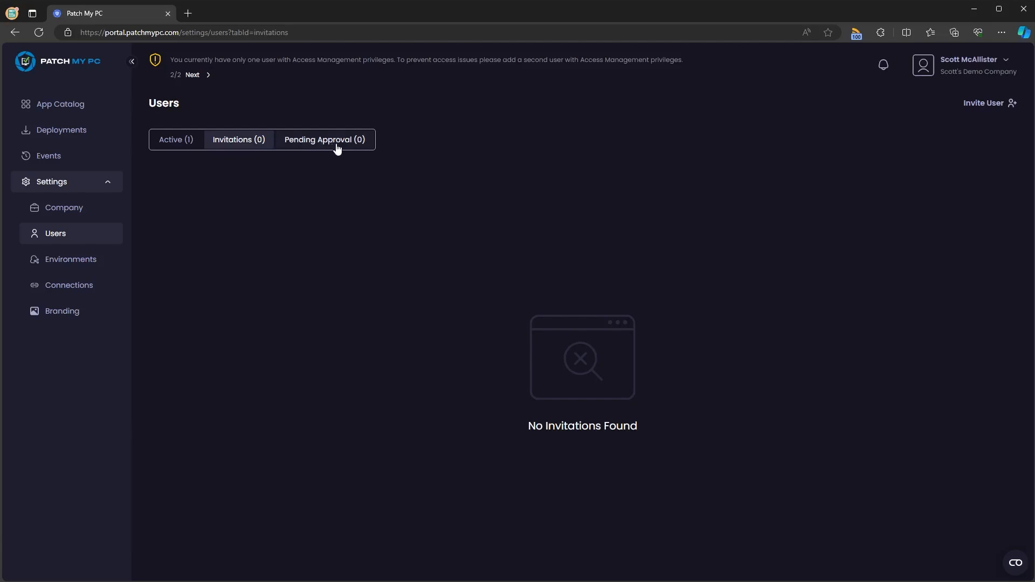
click(324, 139)
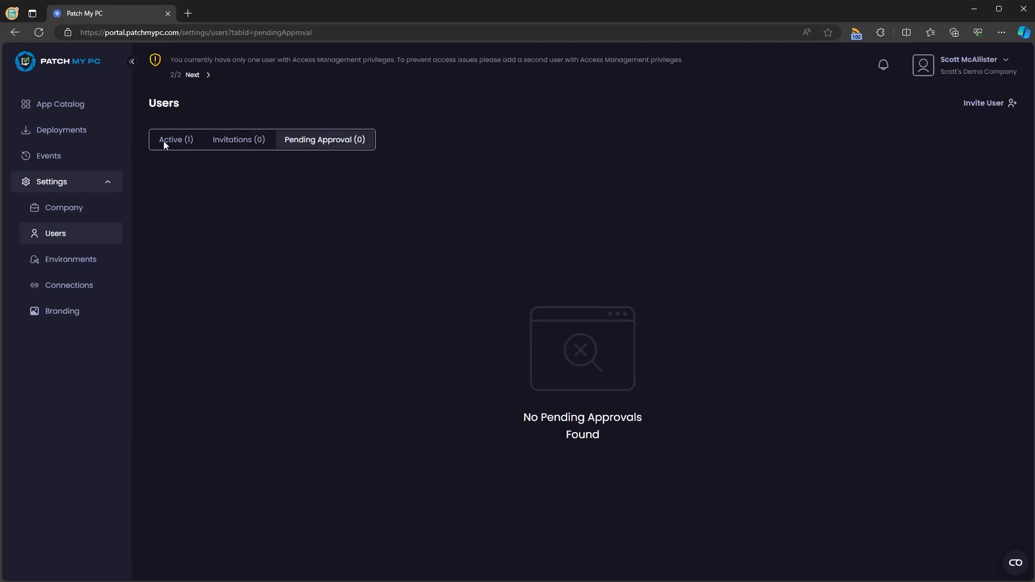
click(176, 139)
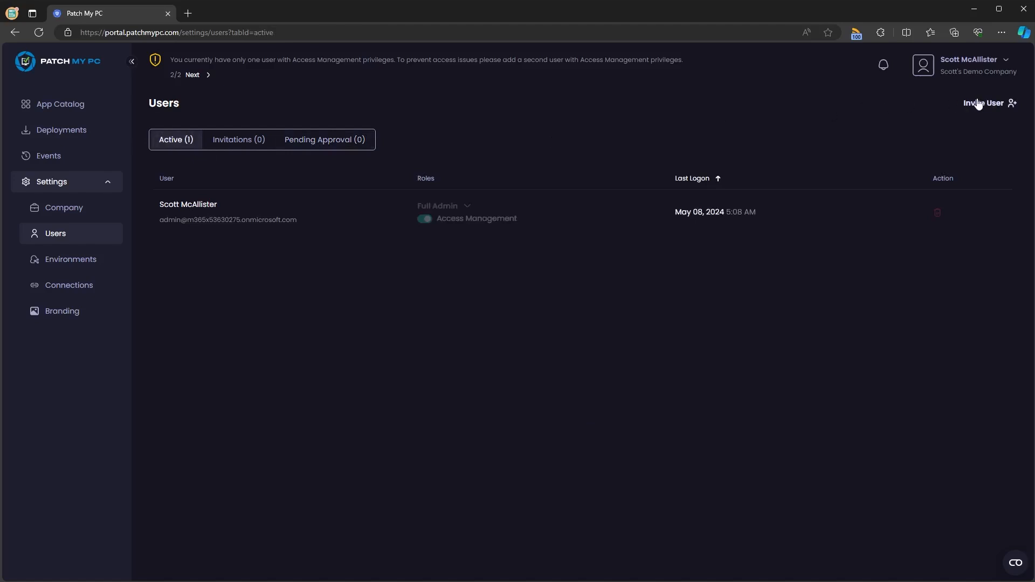
click(983, 104)
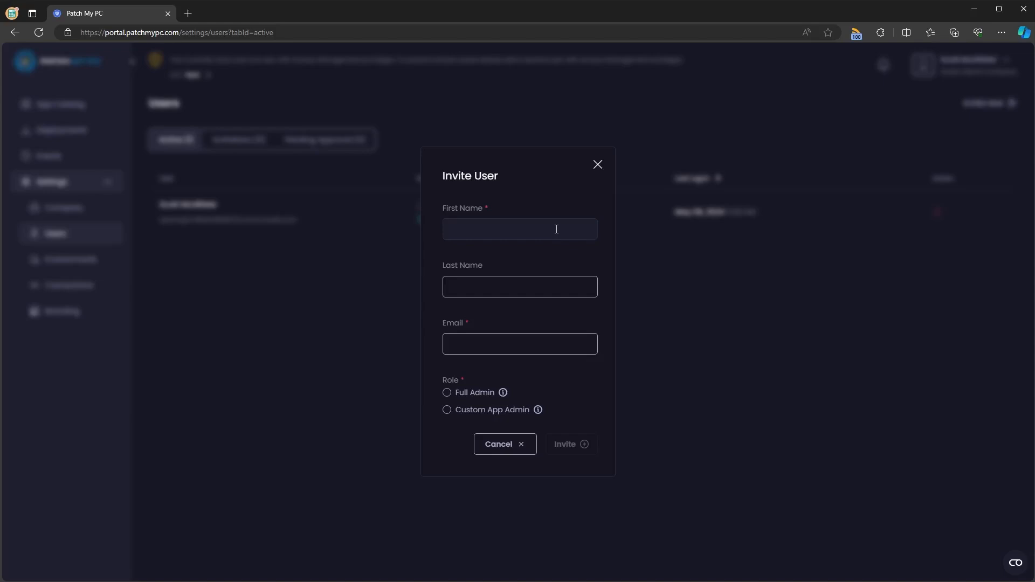
- Choose Full Admin as the invitee's role in the Invite User dialog
click(446, 393)
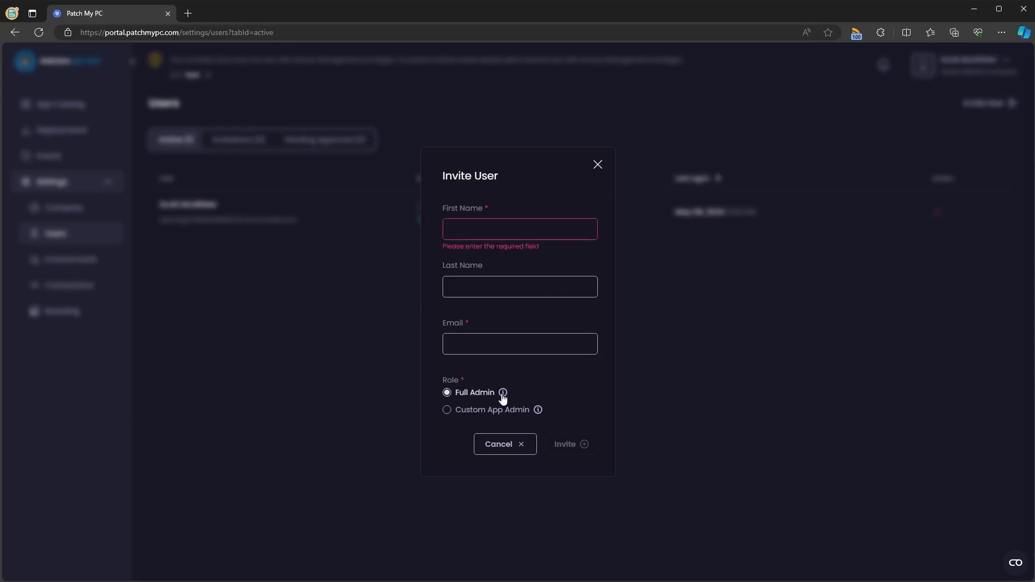
mouse_move(503, 392)
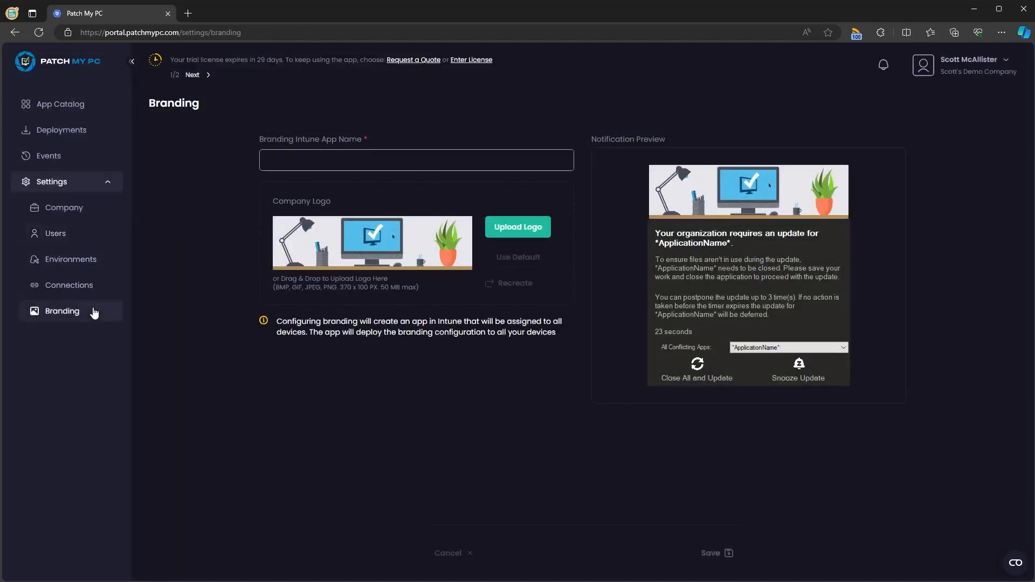
- Name the branding Intune app 'Scott's Demo Company Branding' and save it, starting its deployment
click(416, 160)
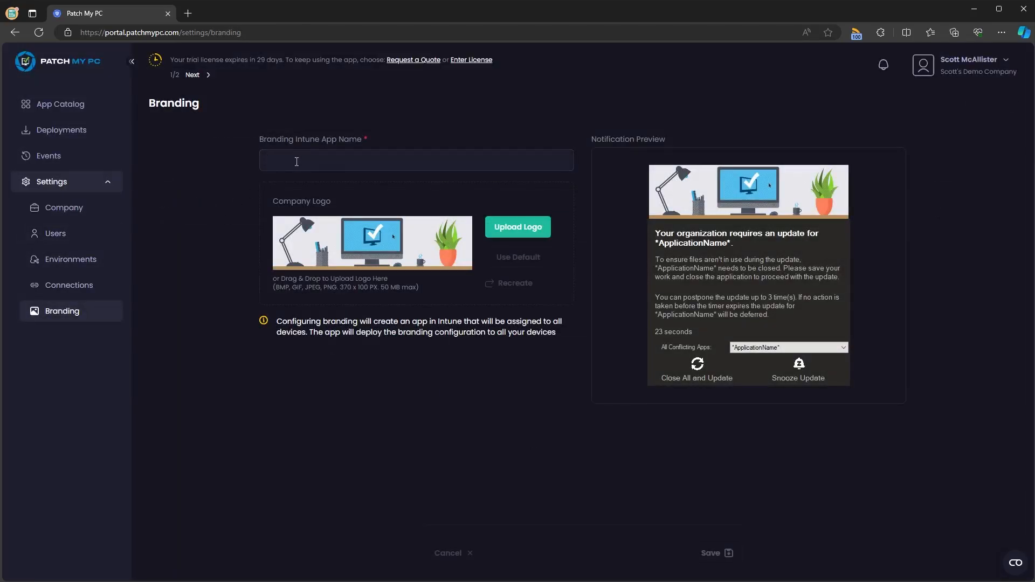
text(Scott's Demo)
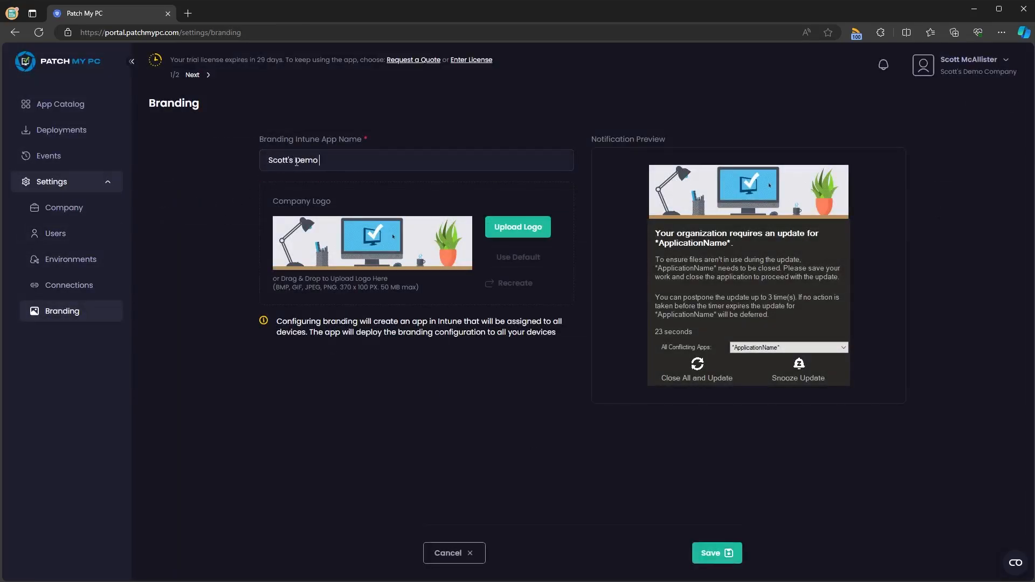
text(Company Brand)
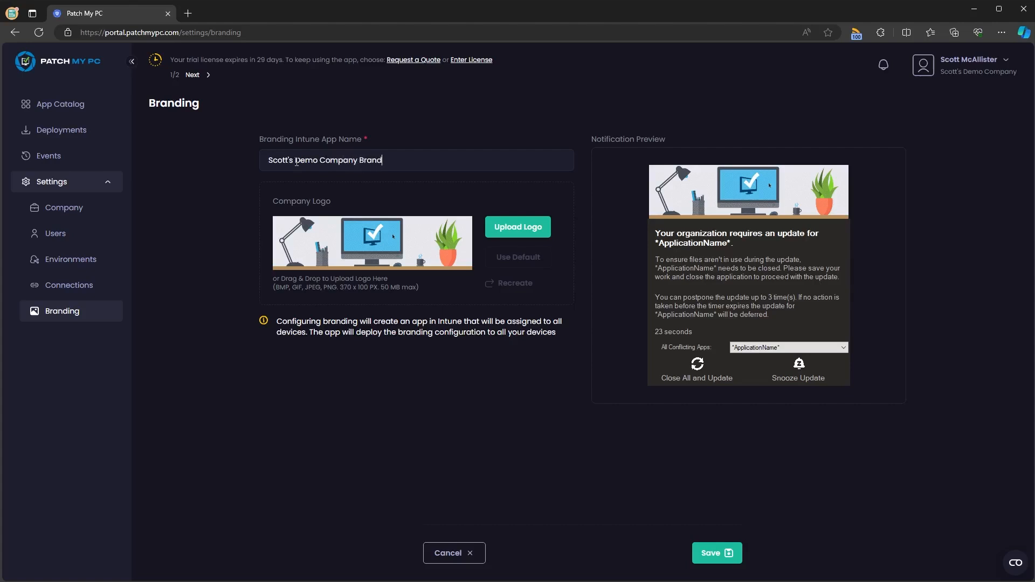
text(ing)
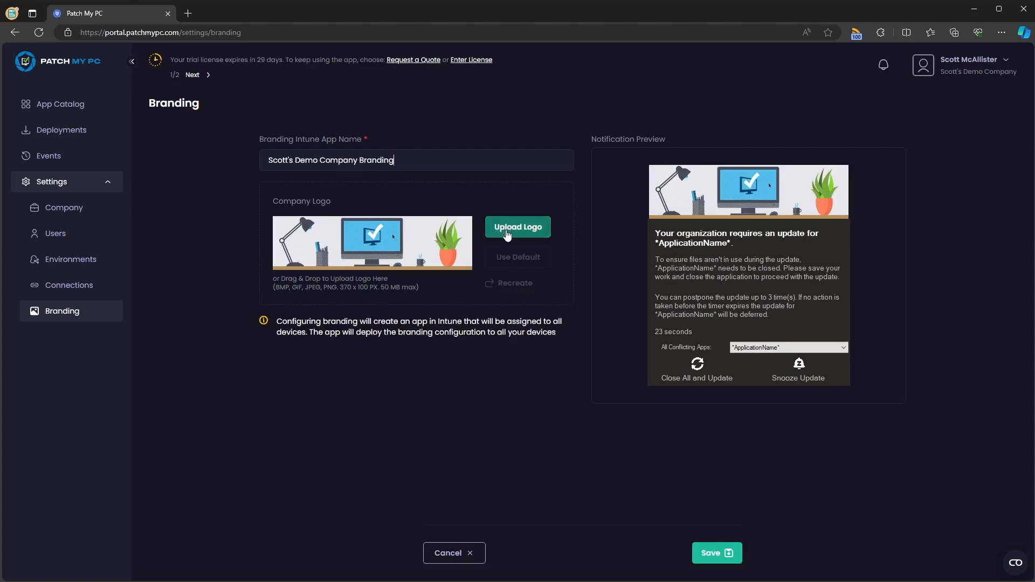
mouse_move(521, 263)
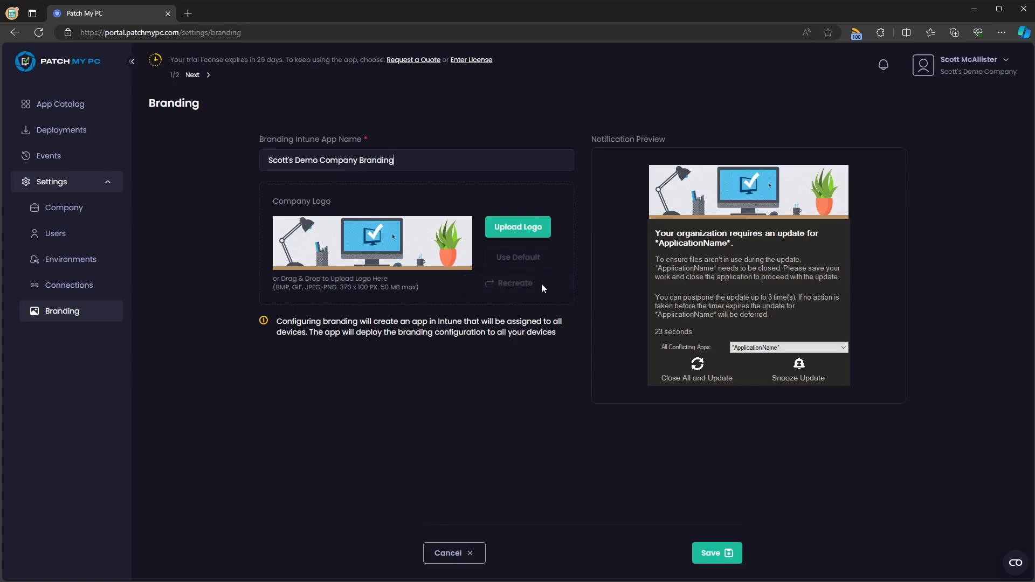
mouse_move(515, 284)
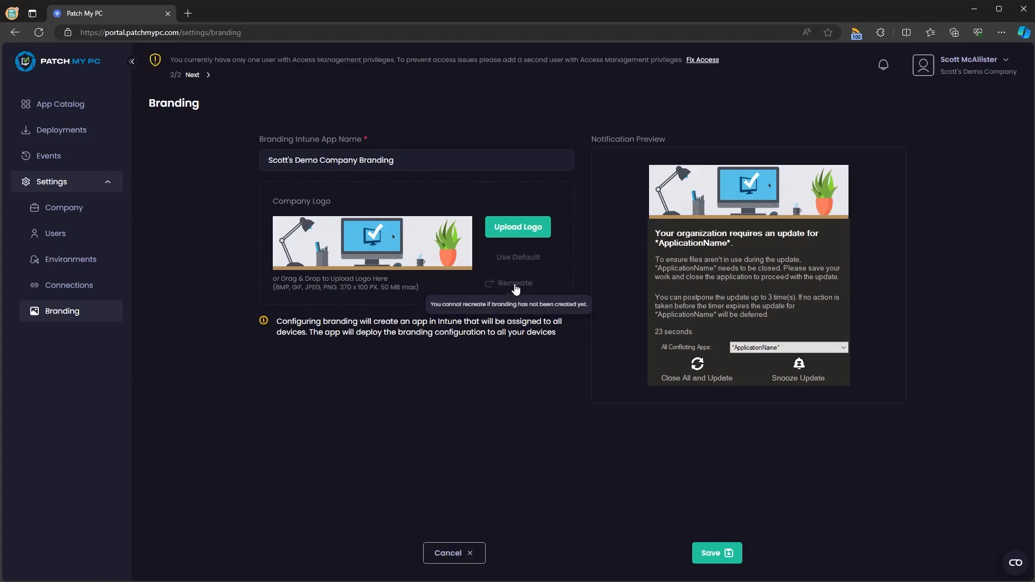
click(716, 552)
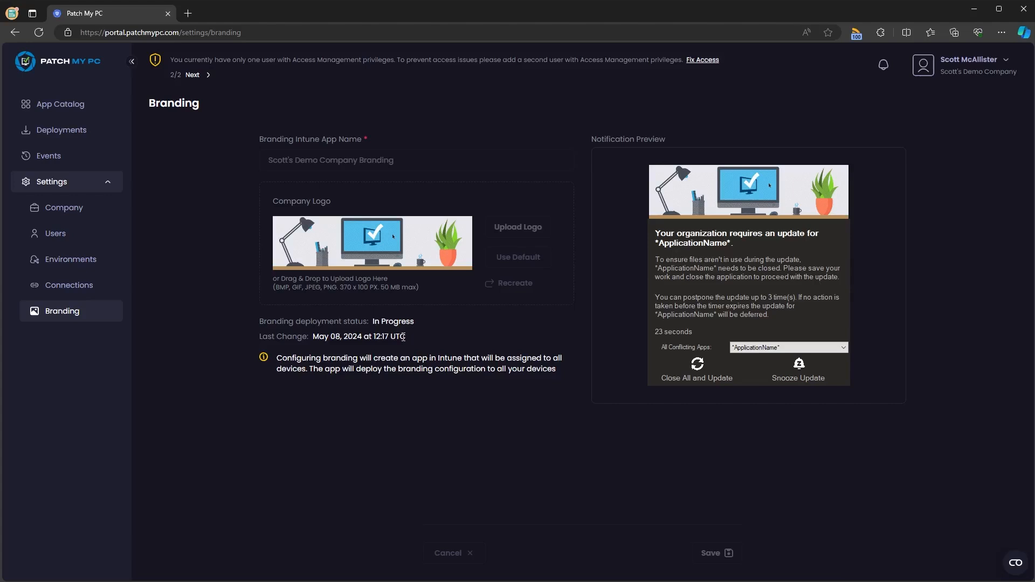
mouse_move(182, 193)
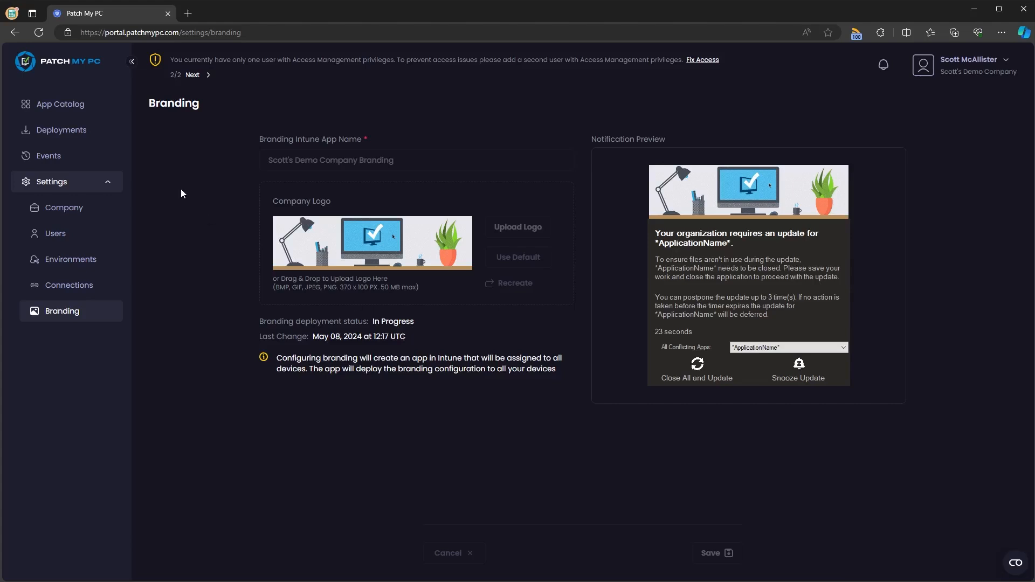
click(61, 129)
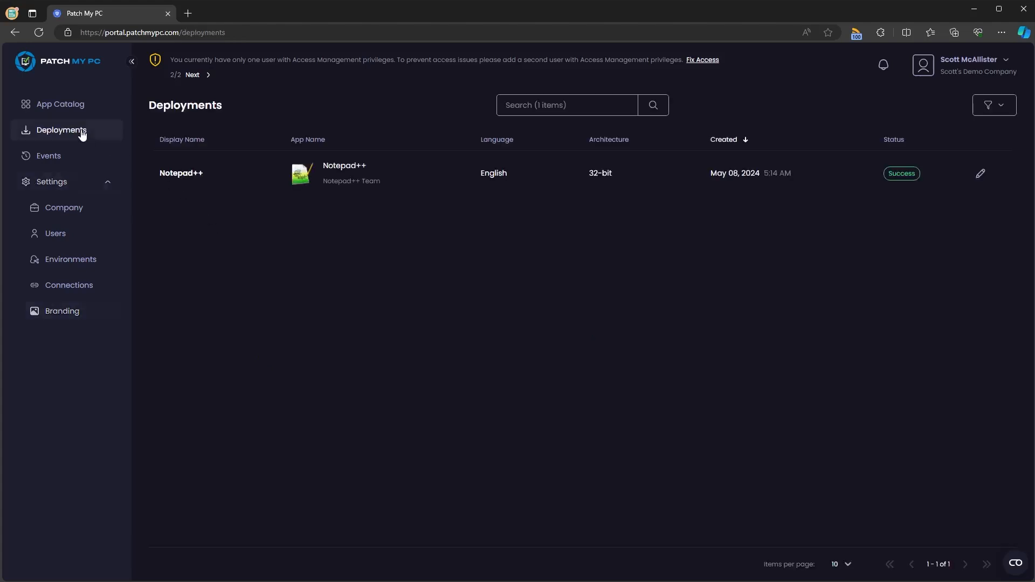
mouse_move(675, 185)
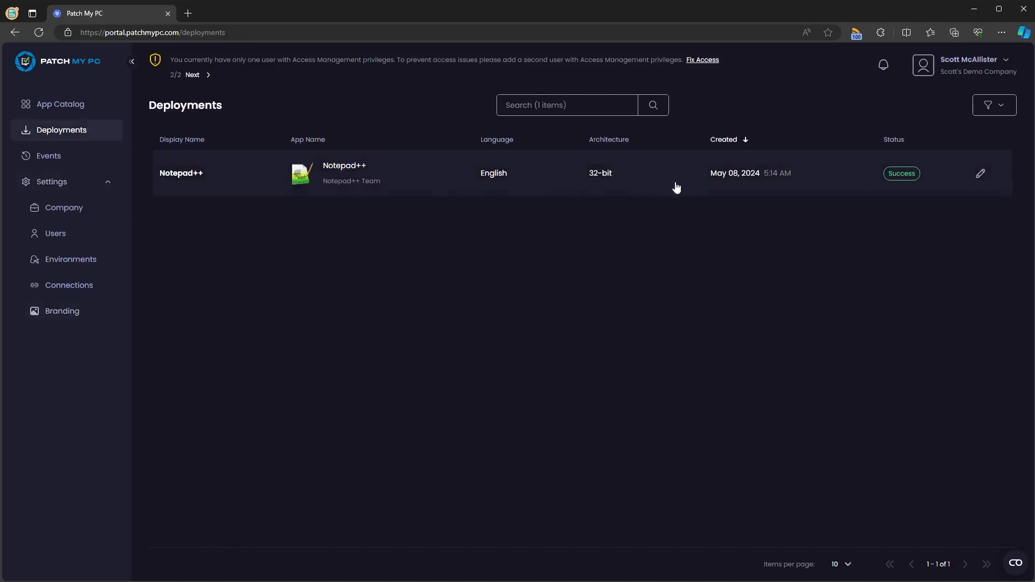
mouse_move(904, 181)
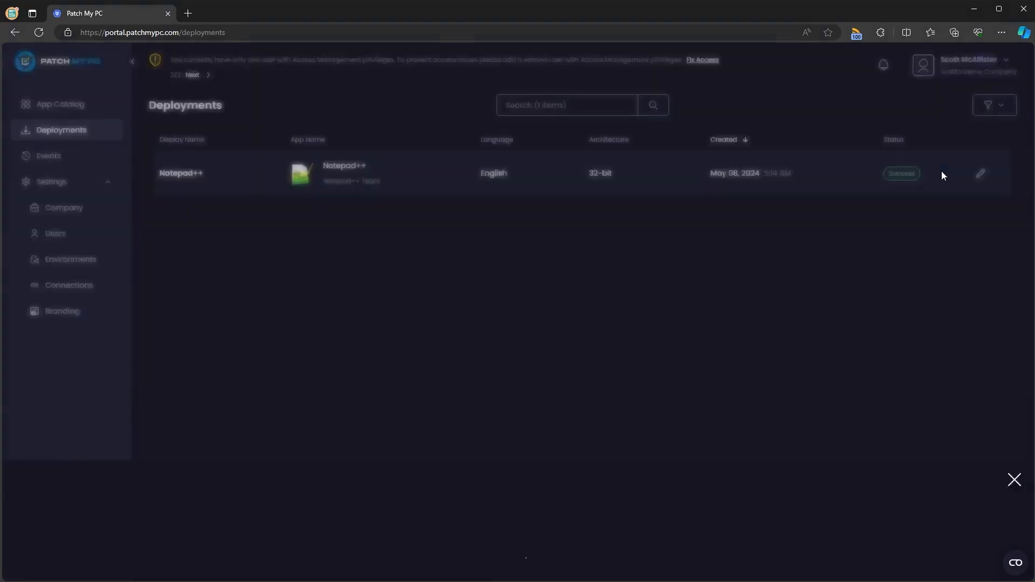
click(181, 172)
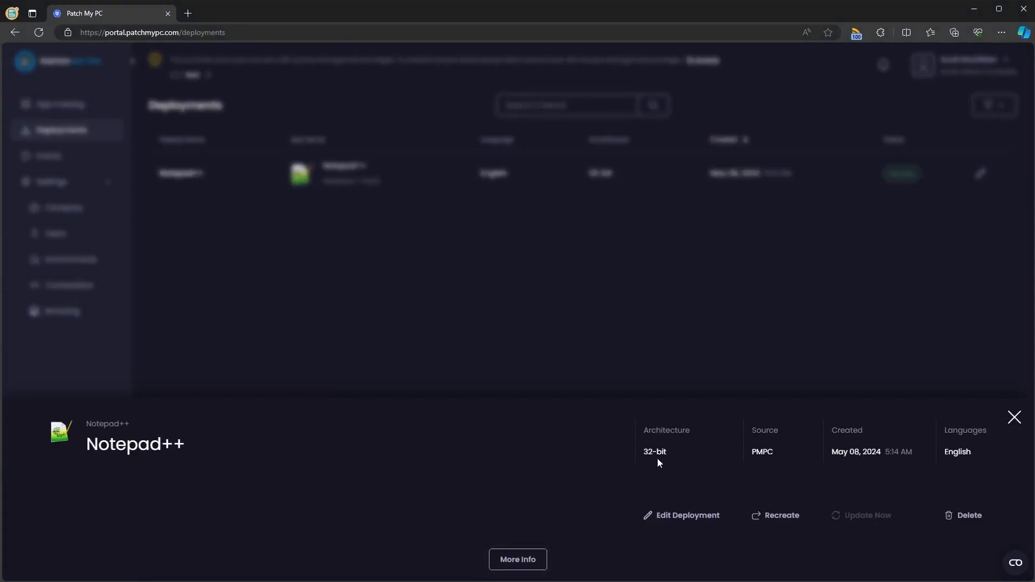
click(518, 560)
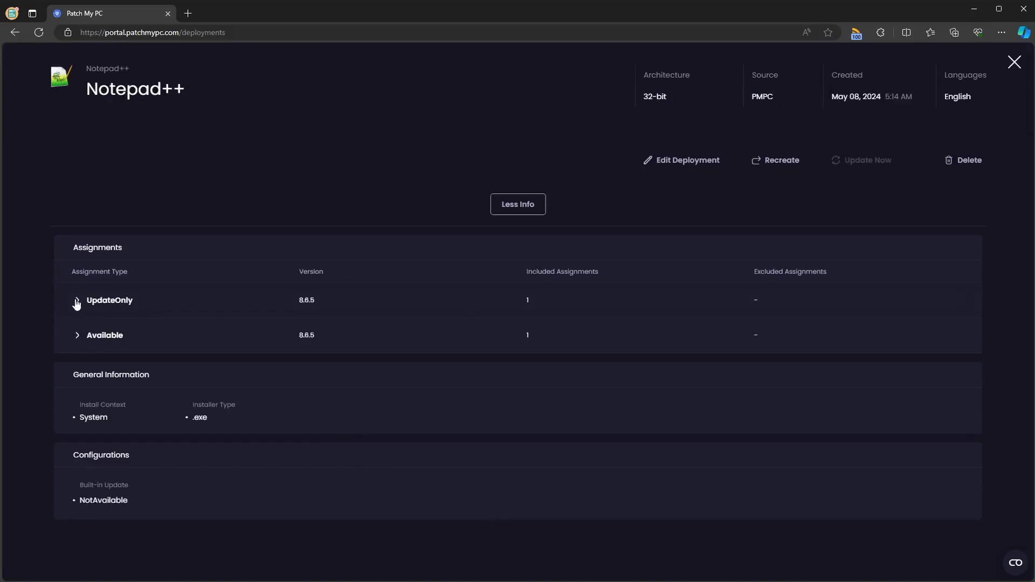
click(77, 300)
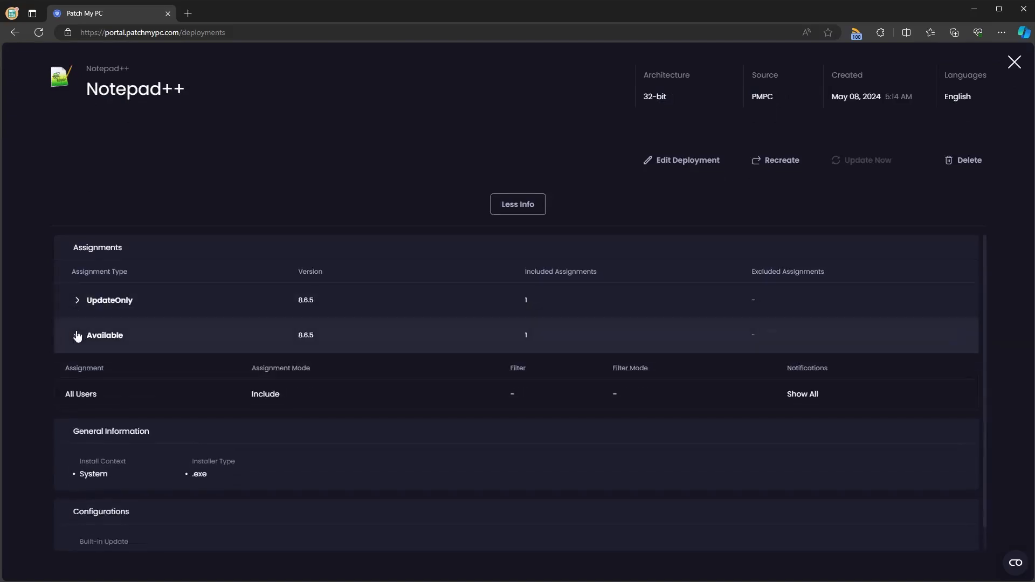
click(78, 335)
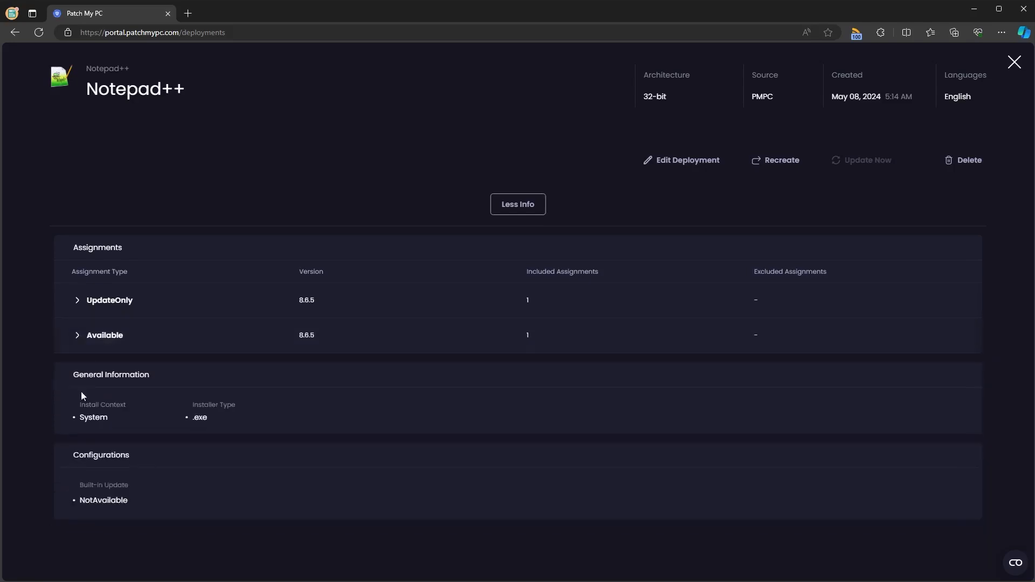
mouse_move(79, 510)
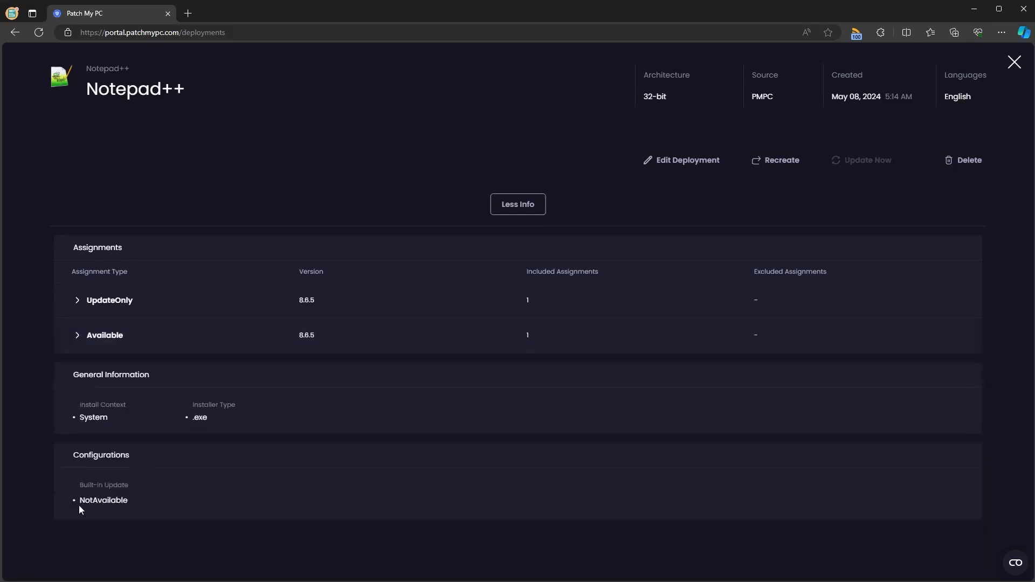
mouse_move(684, 173)
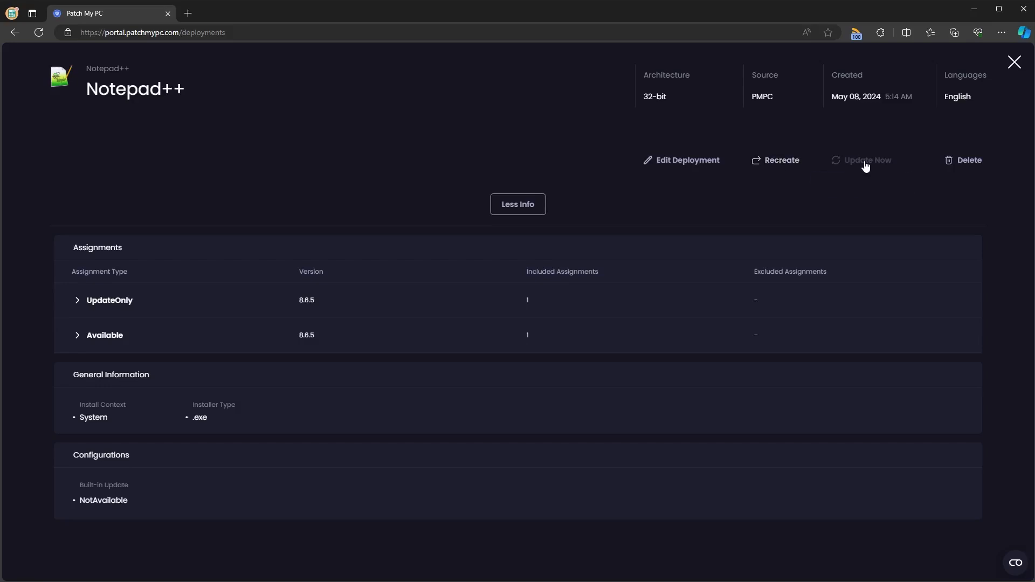
mouse_move(866, 164)
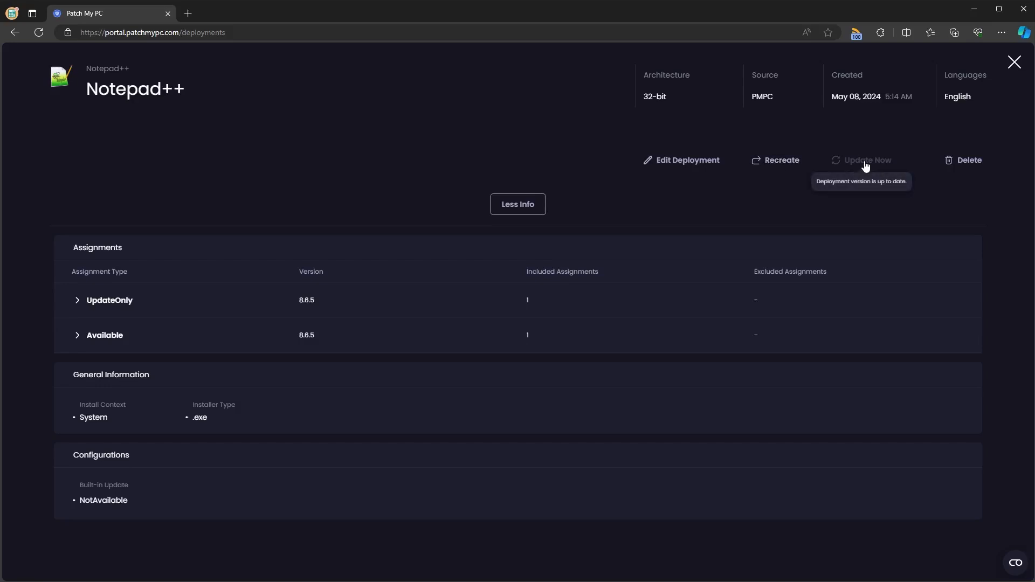
mouse_move(968, 164)
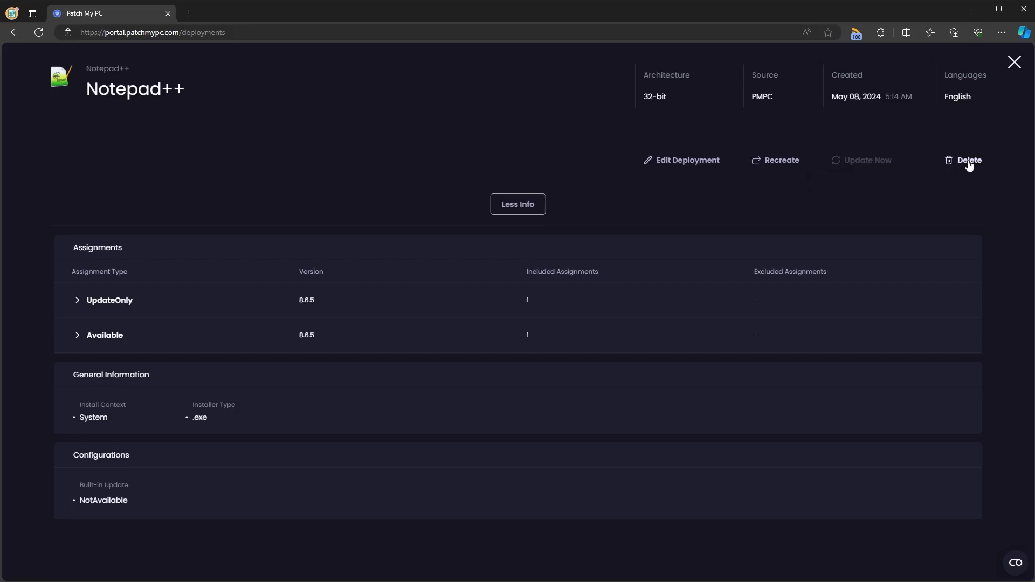
click(1015, 62)
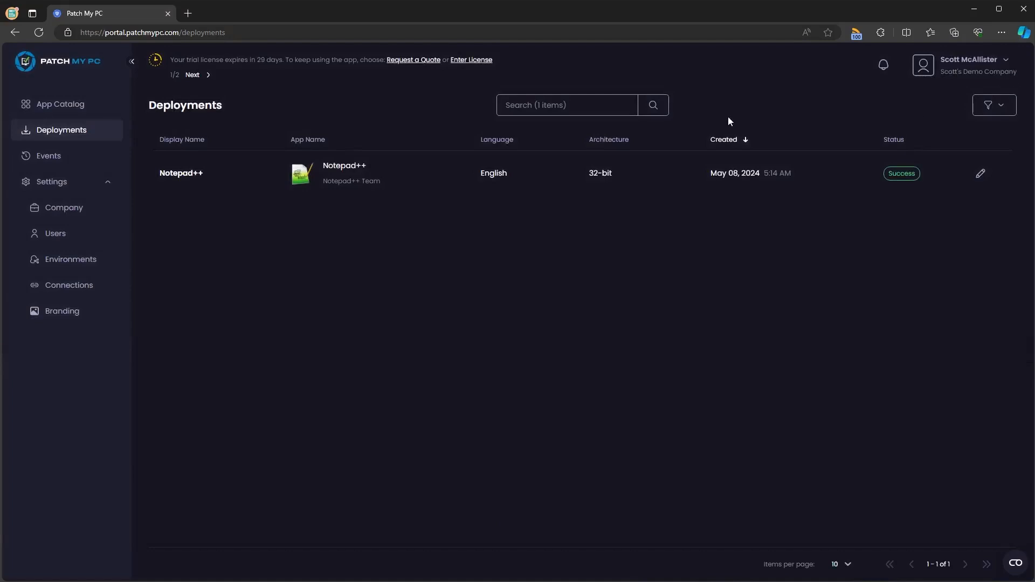
- In the Intune admin center, open the Notepad++ 8.6.5 (EXE-x86) app from All apps
click(192, 75)
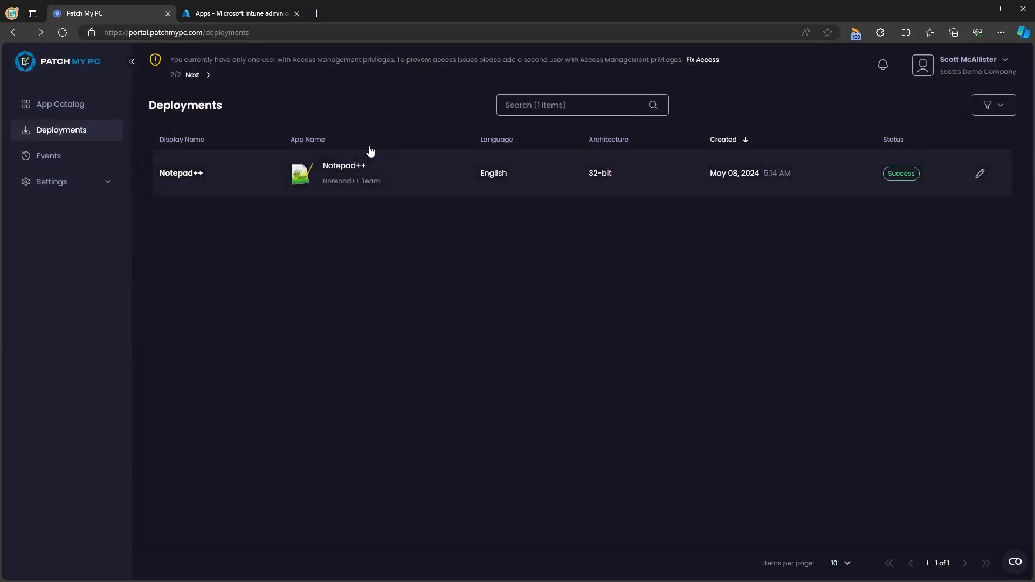
click(240, 13)
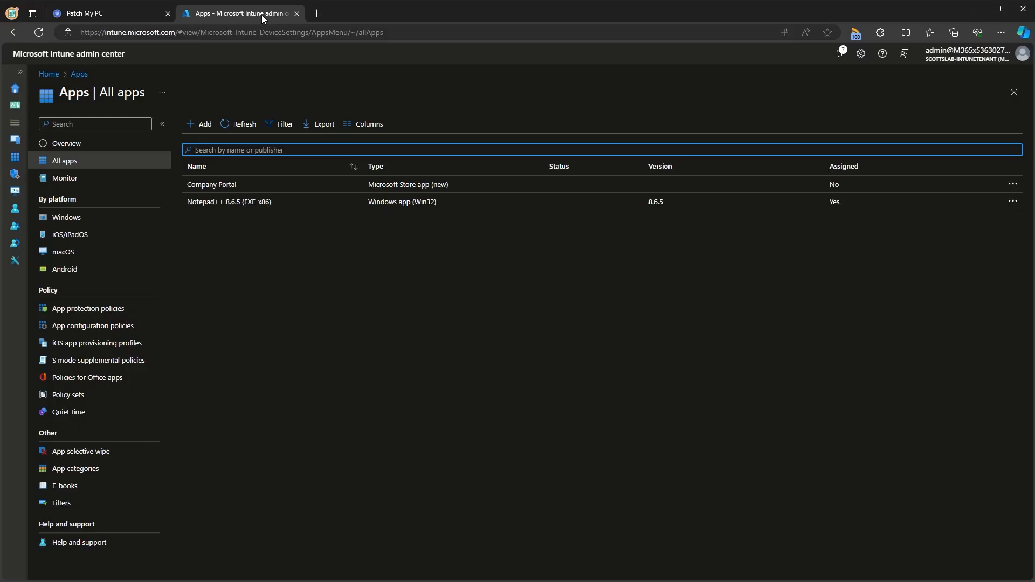
mouse_move(296, 201)
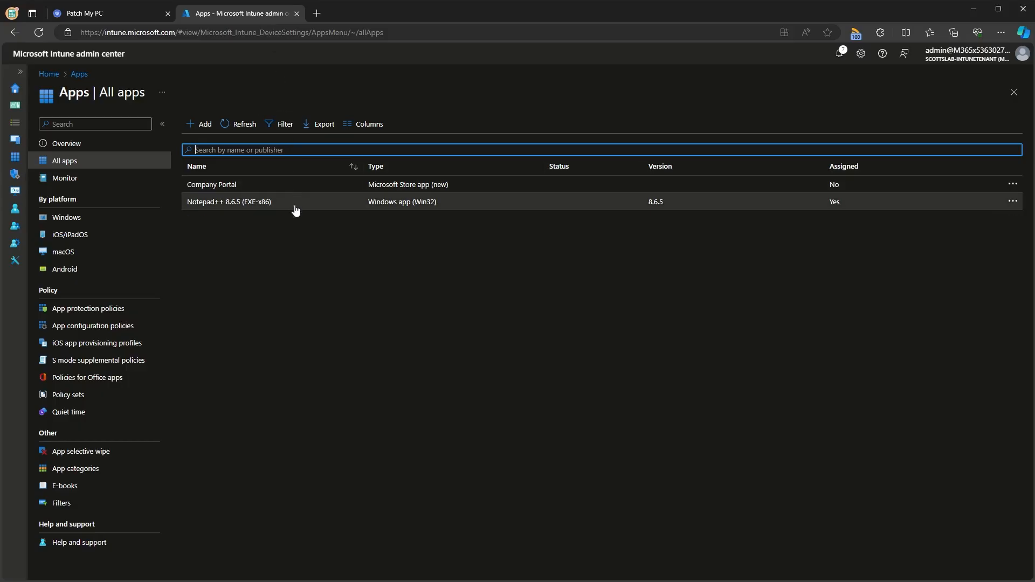
click(228, 202)
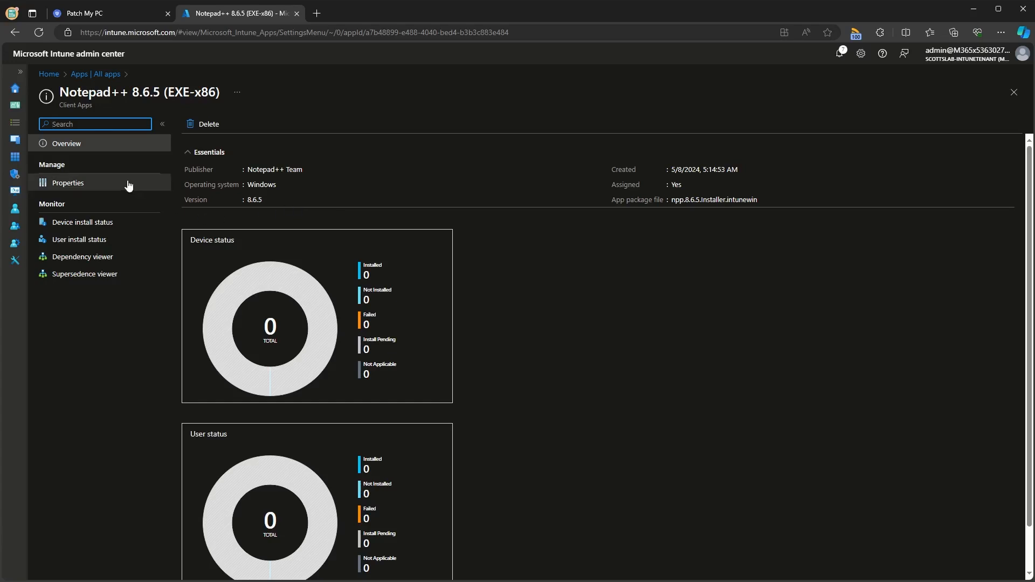
- View the Notepad++ app's Properties, scrolling through program, requirements, detection and All Users assignment
click(68, 183)
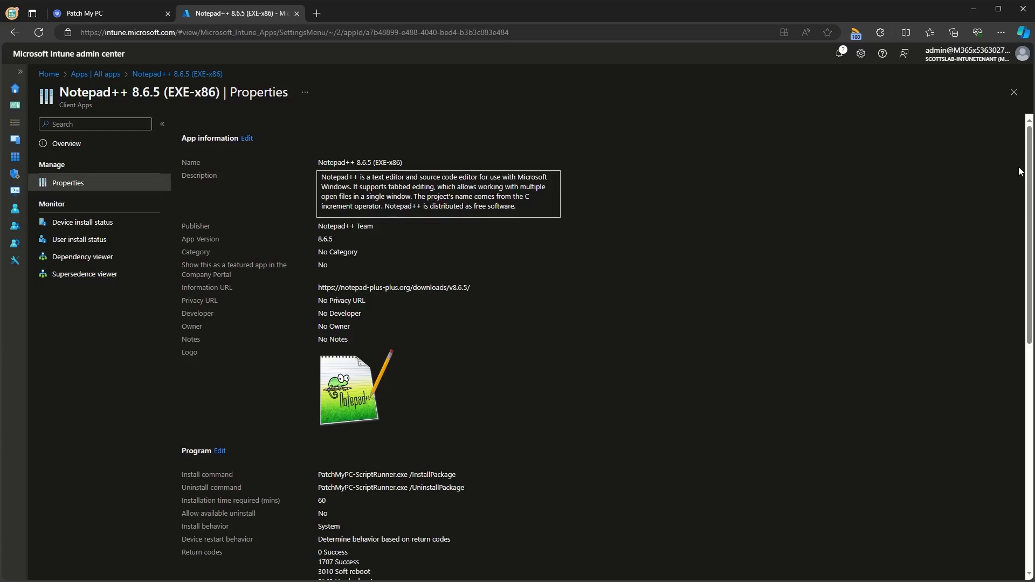
scroll(down, 3)
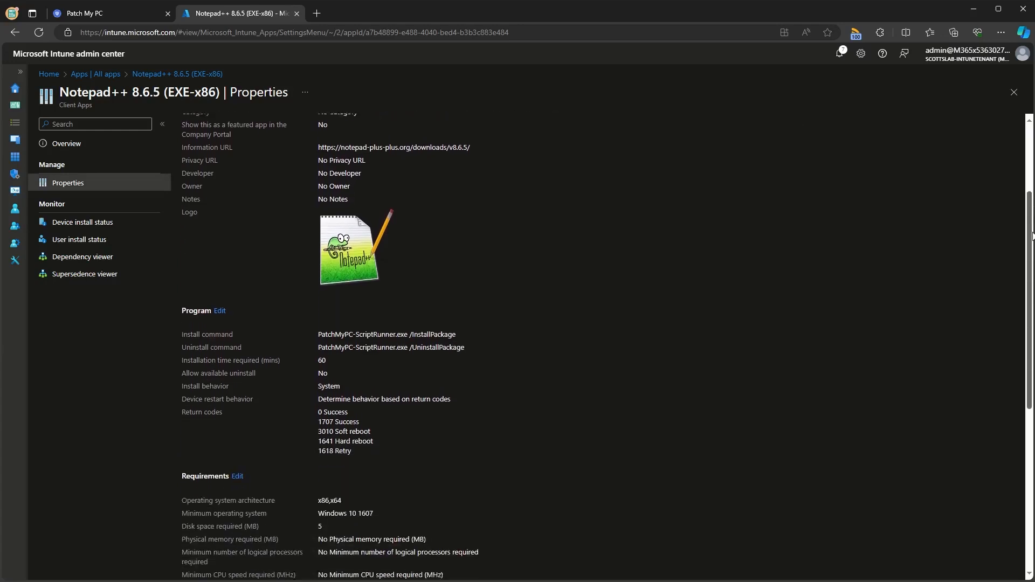
scroll(down, 3)
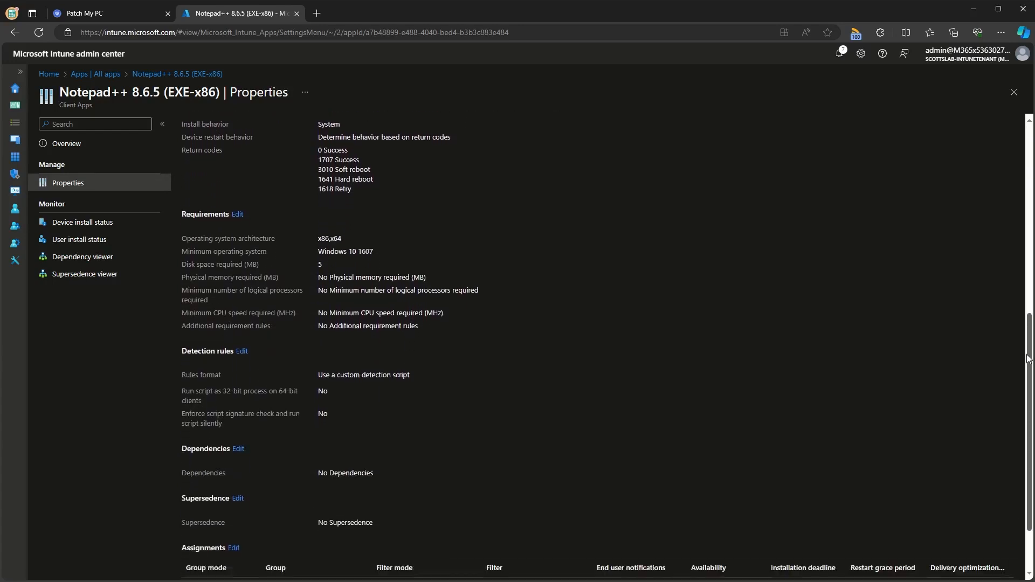
scroll(down, 3)
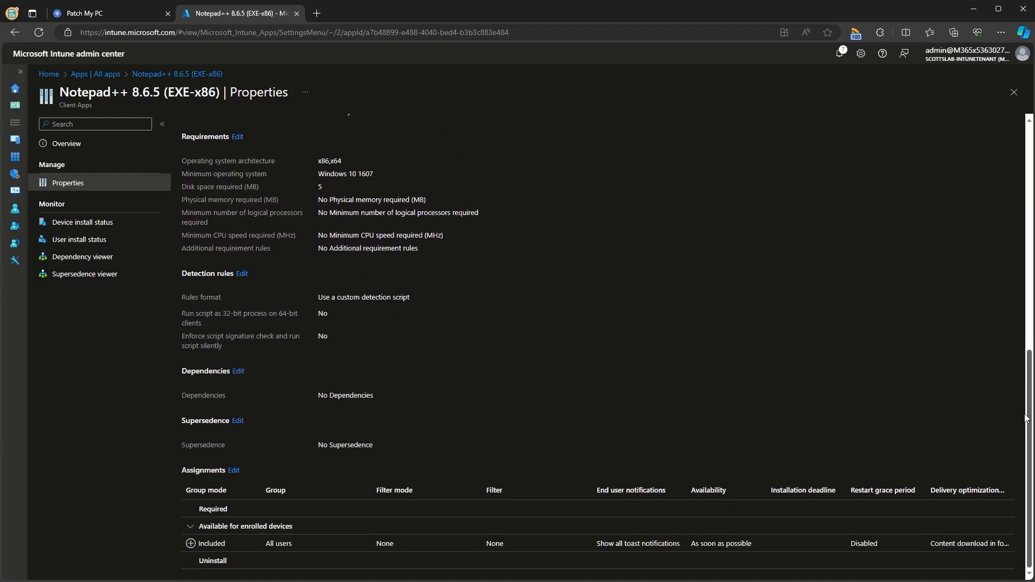
scroll(up, 3)
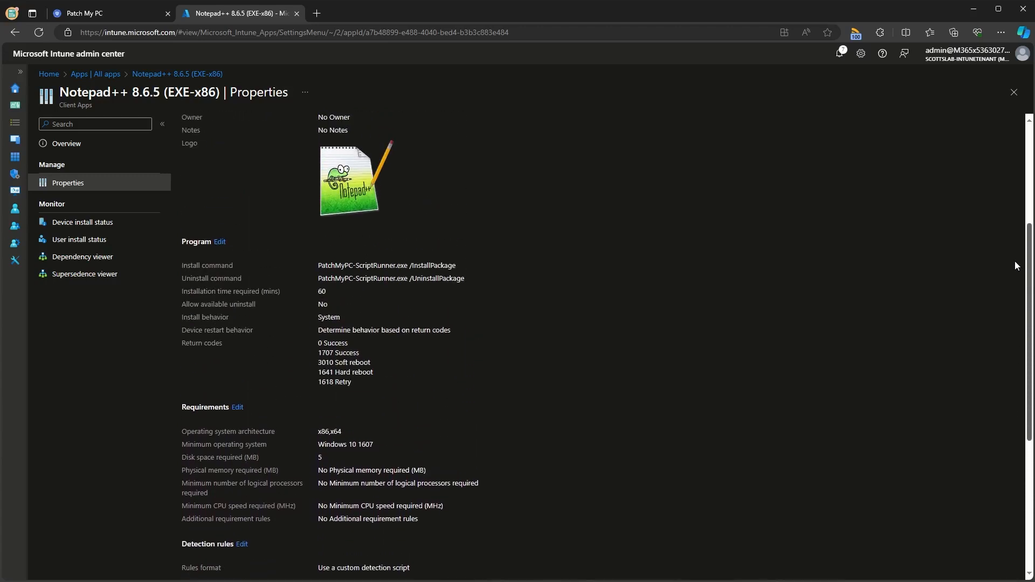